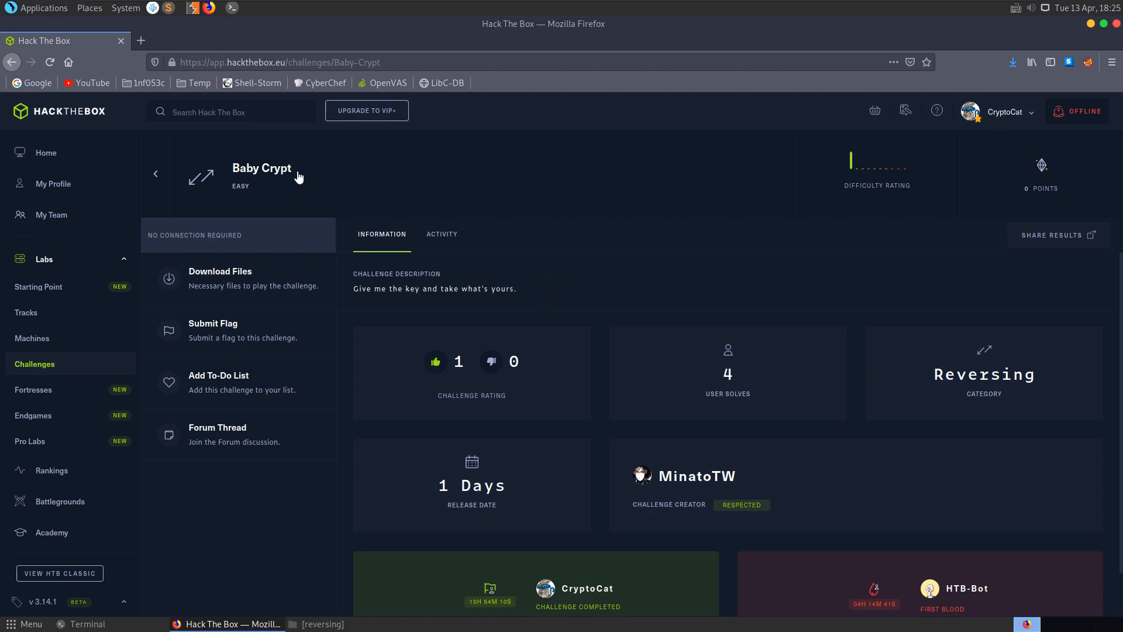
mouse_move(642, 304)
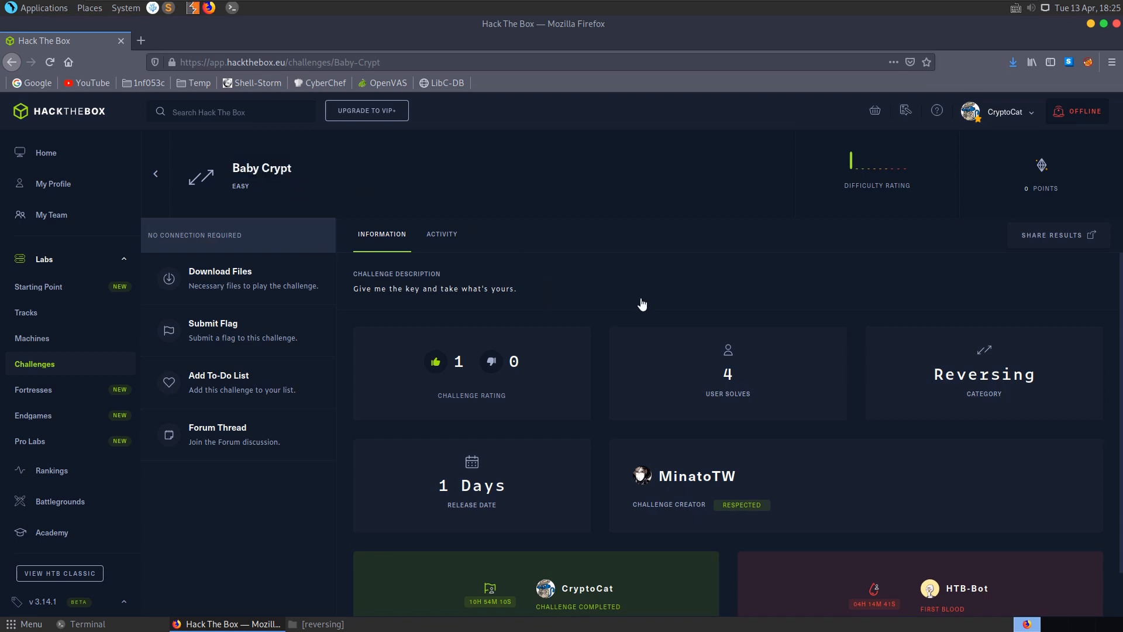
Expand the Baby Crypt download panel showing the zip password, then download the archive
double_click(984, 373)
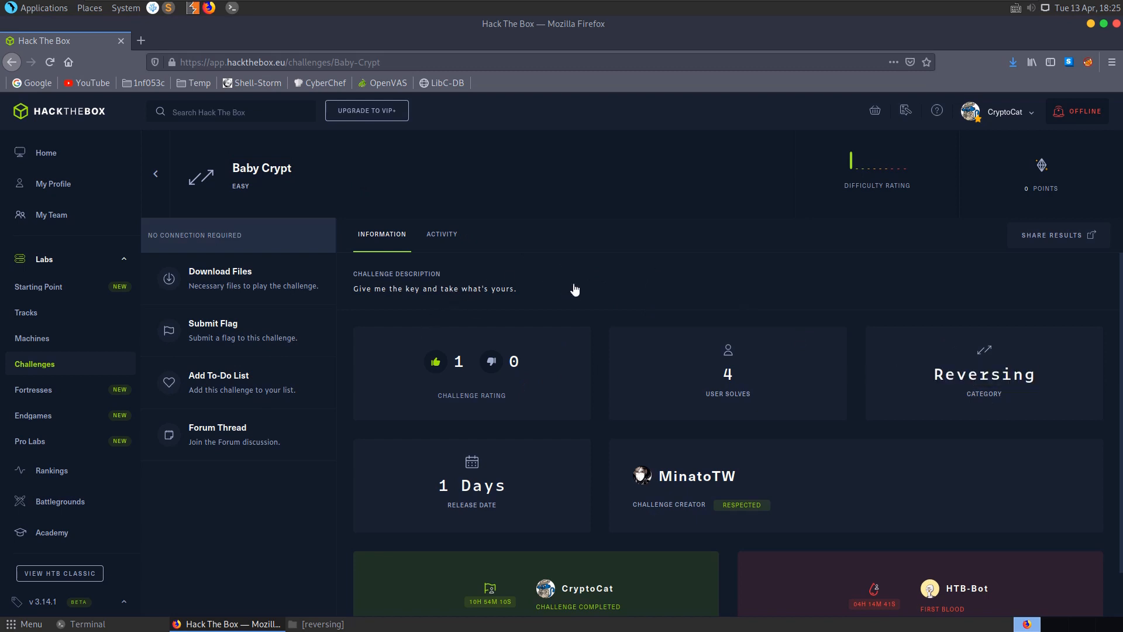
left_click(220, 279)
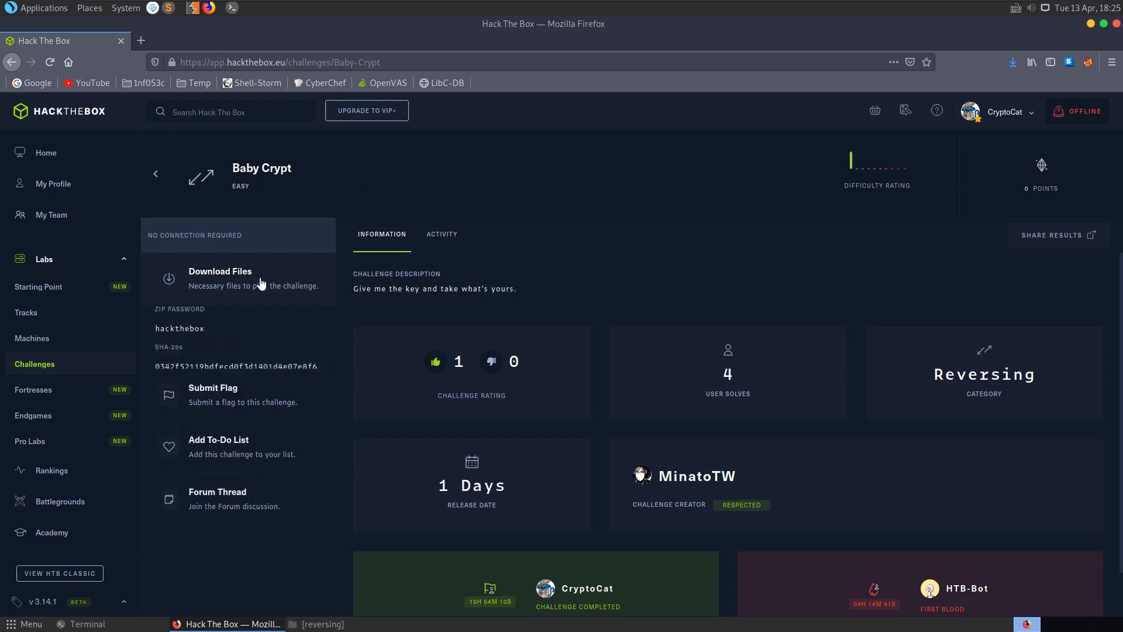
left_click(220, 279)
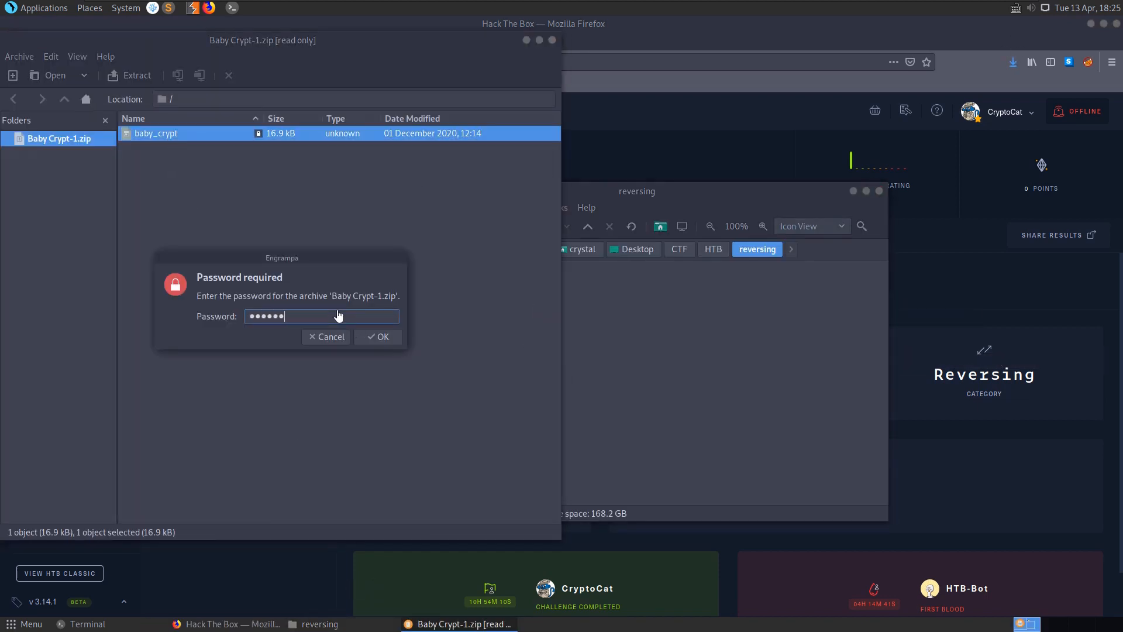
Submit the zip password to extract baby_crypt and dismiss the completion notice
left_click(378, 337)
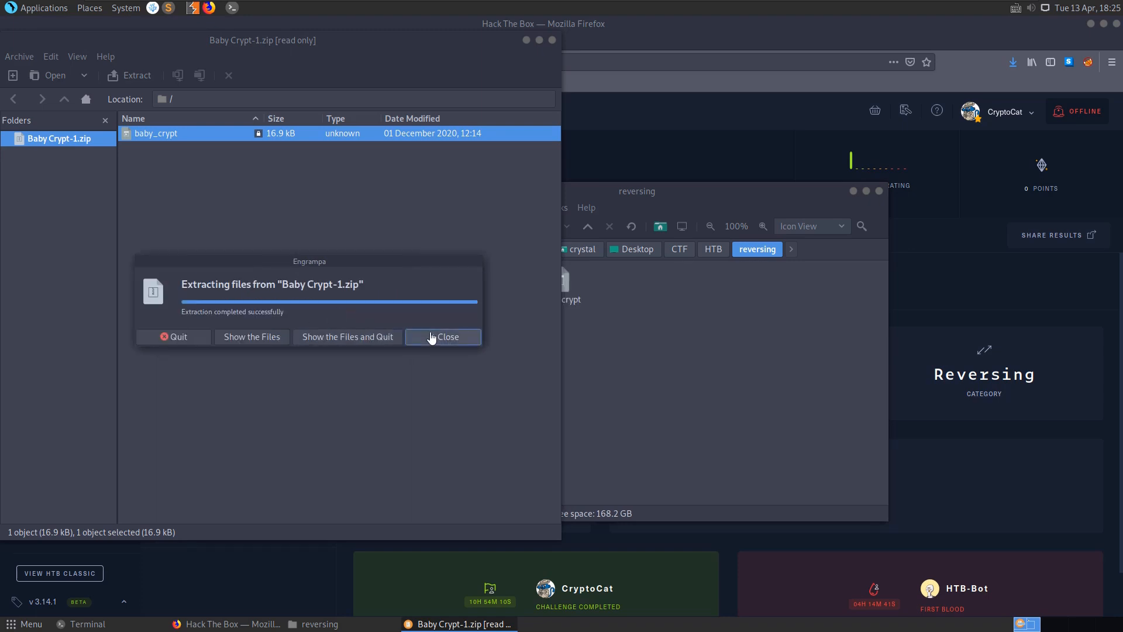
left_click(443, 337)
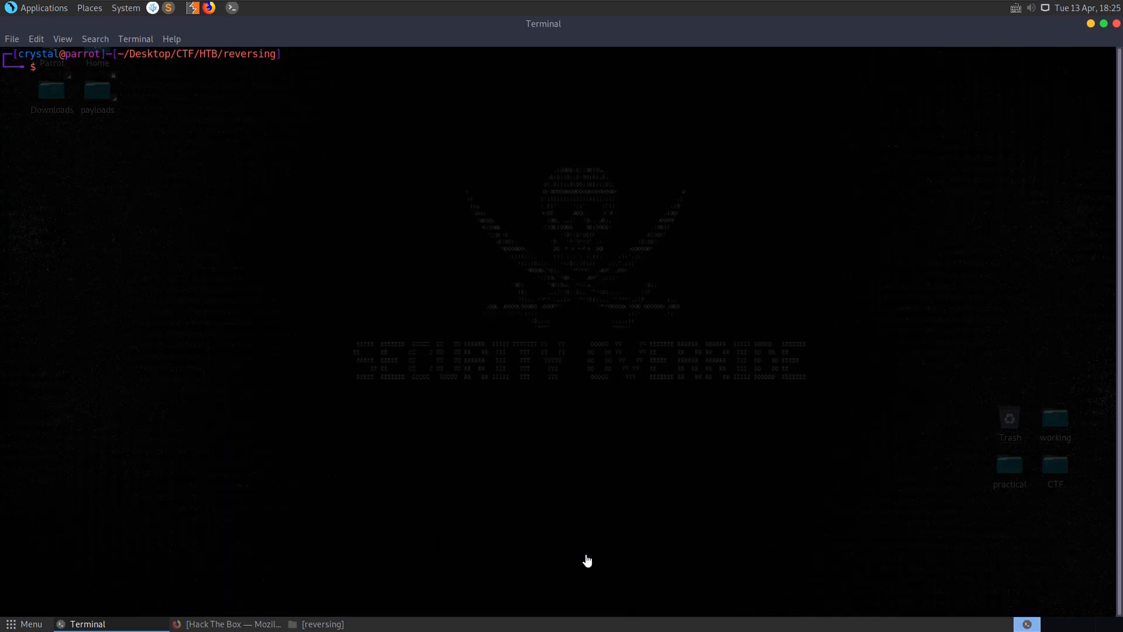
Run 'file baby_crypt' to see it is a 64-bit ELF PIE executable, not stripped
type("file baby_crypt")
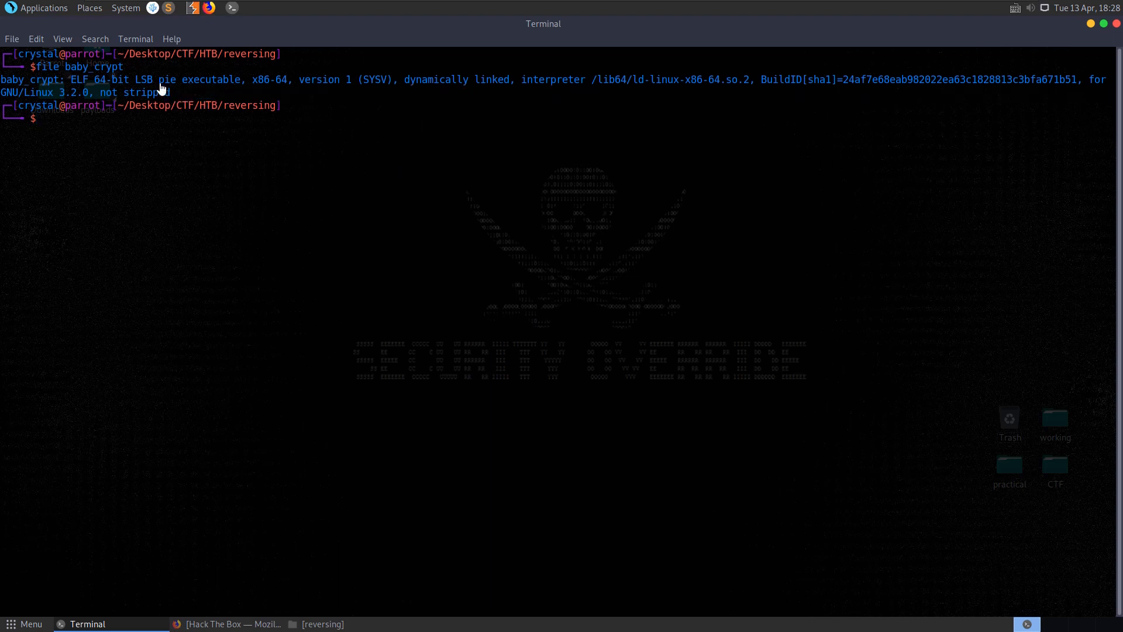
mouse_move(162, 108)
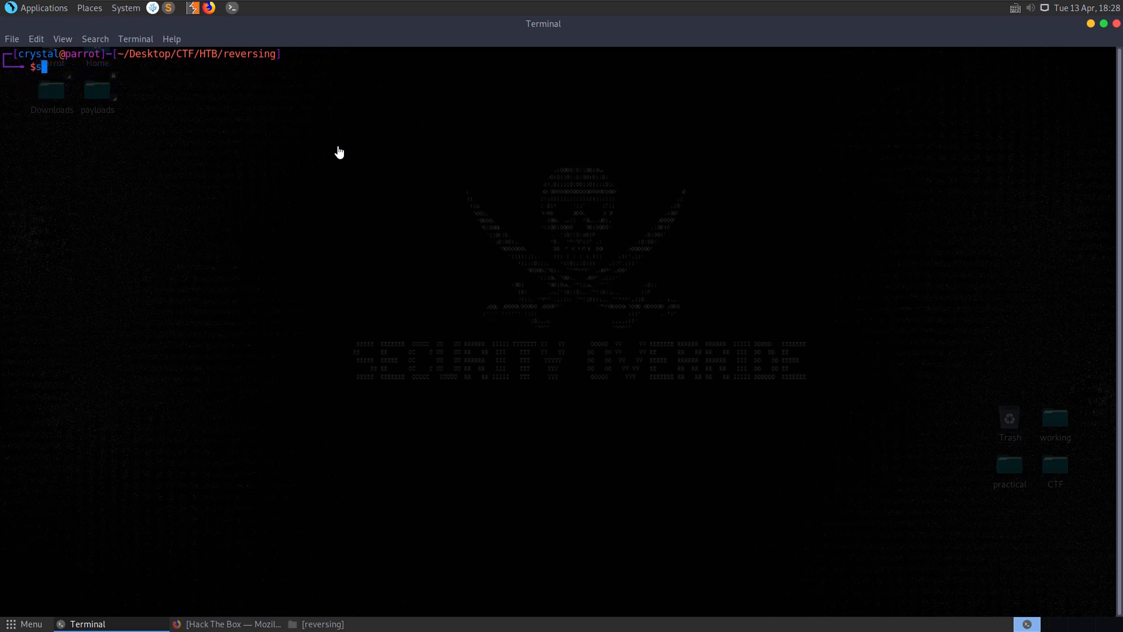
Run 'strings -n 10 baby_crypt' to find the "Give me the key" flag prompt
type("strings -n")
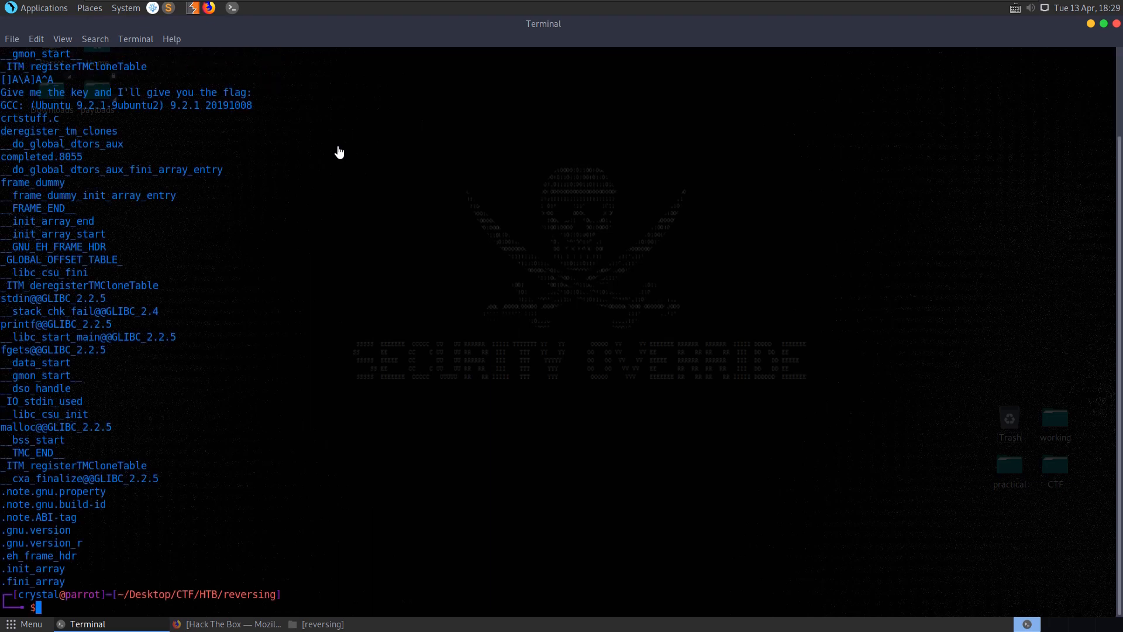
mouse_move(289, 53)
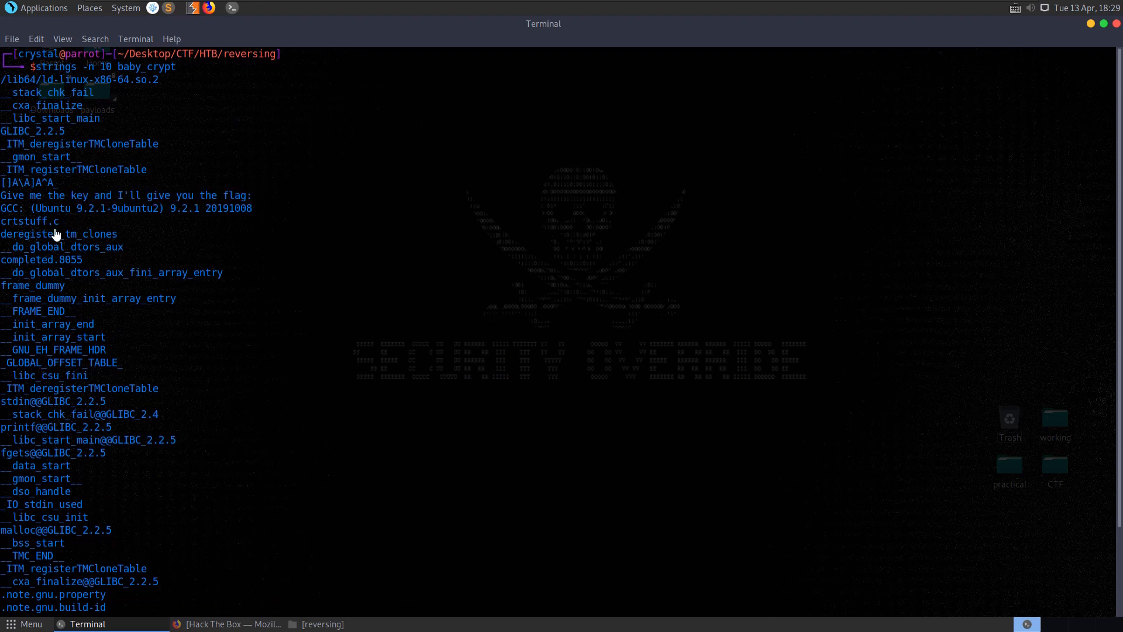
mouse_move(68, 164)
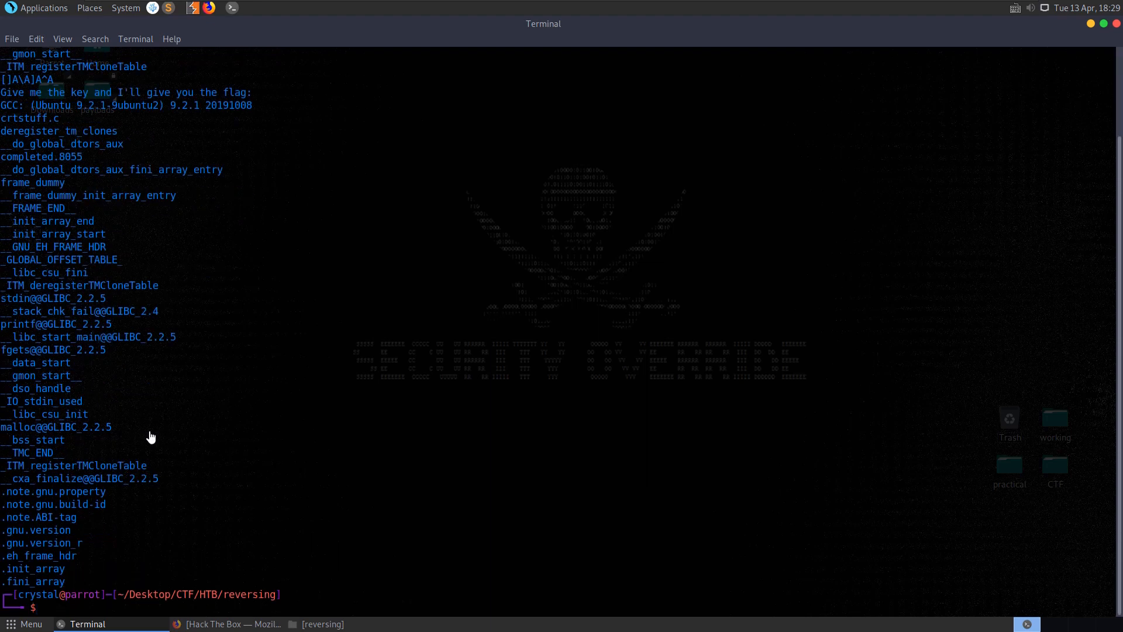
double_click(38, 542)
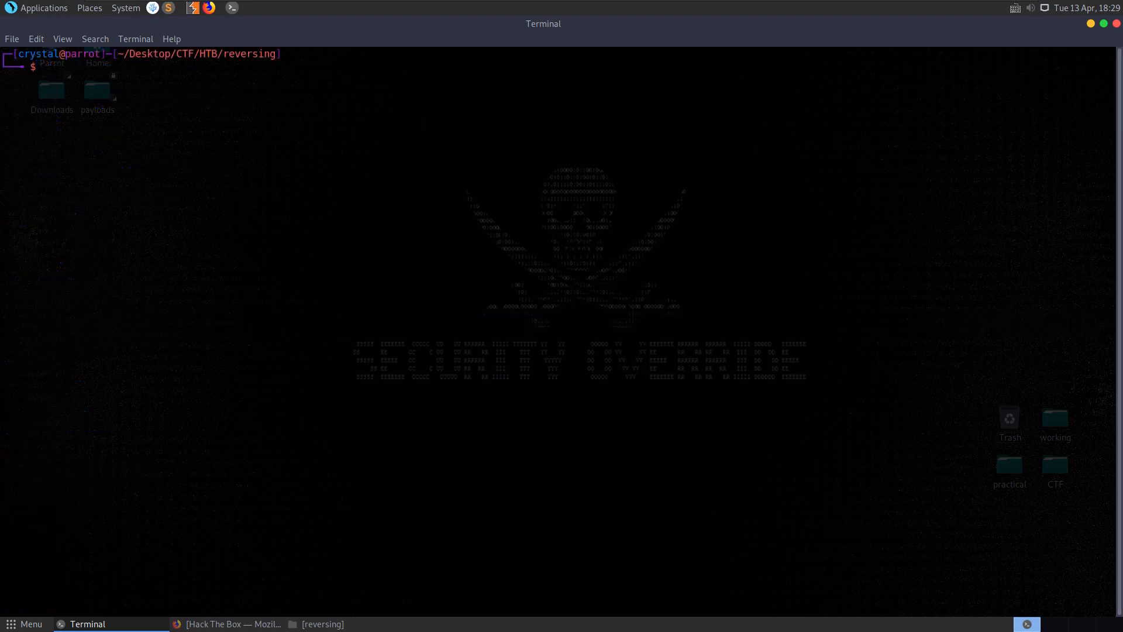
Run ./baby_crypt with trial keys abc and aaaa, observing the garbled output
type("./baby_crypt")
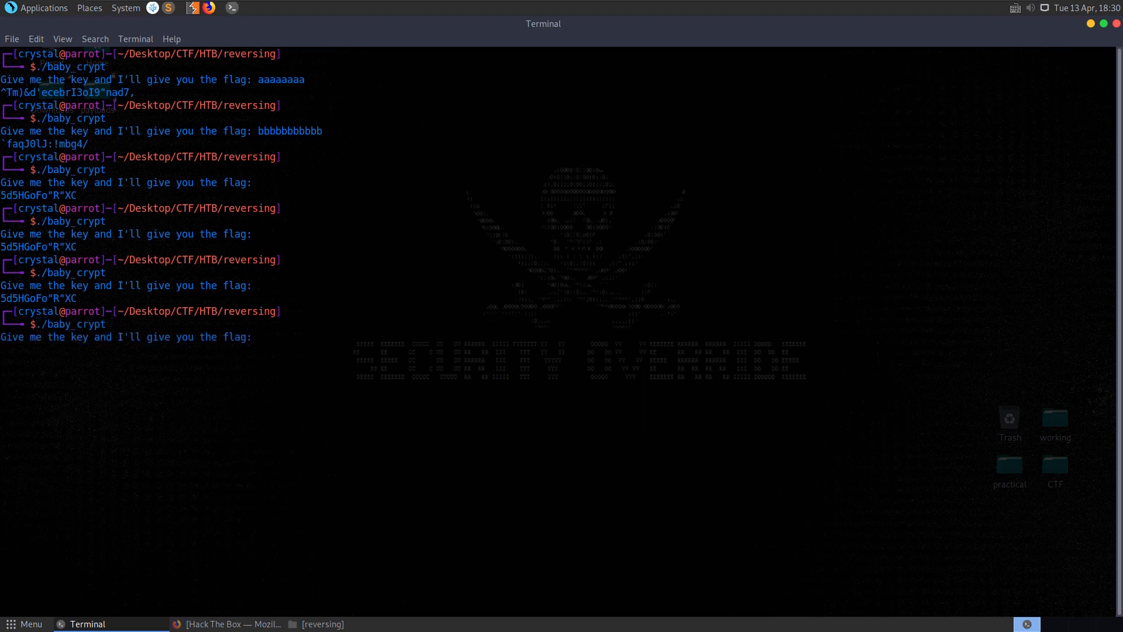
type("abc")
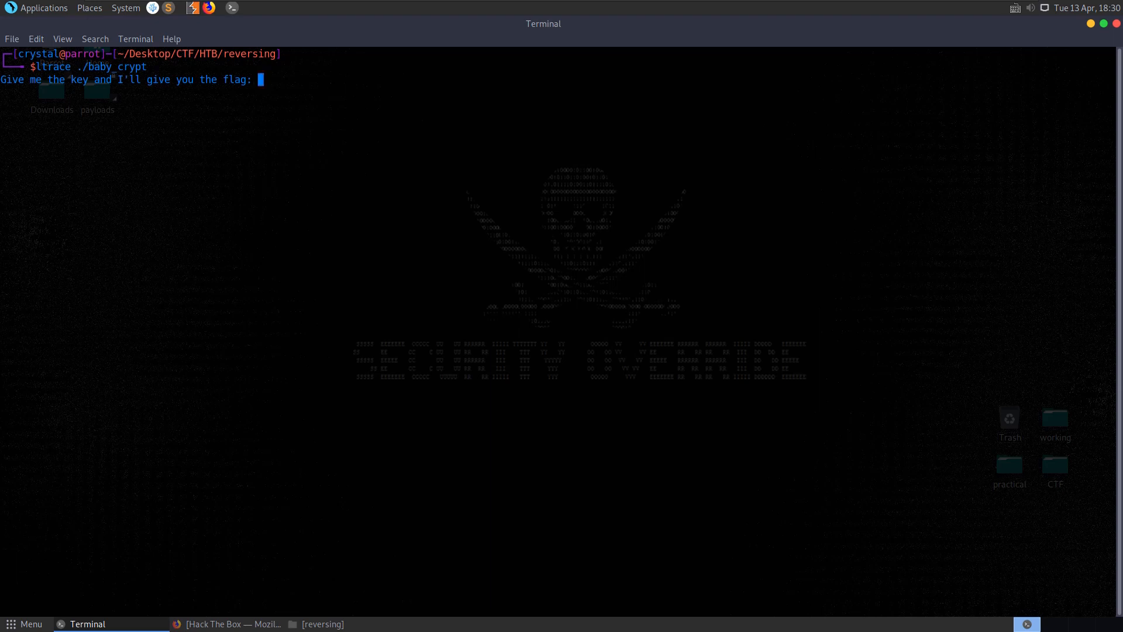
type("aaaa")
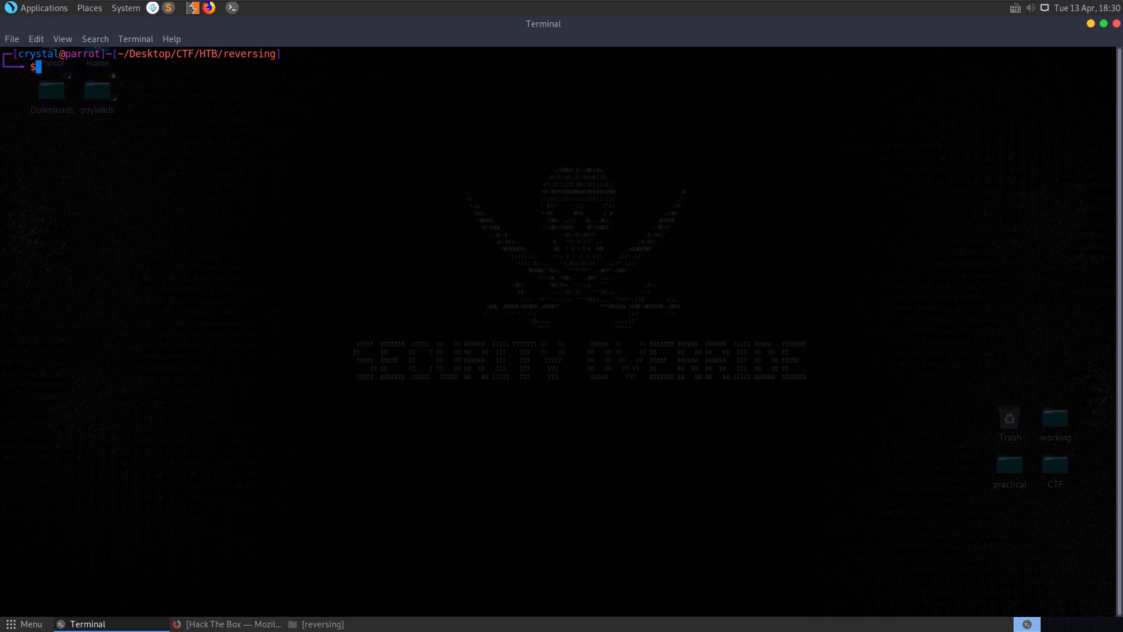
Launch Ghidra, create the non-shared project 'crypt' and open baby_crypt for analysis
type("ghidra")
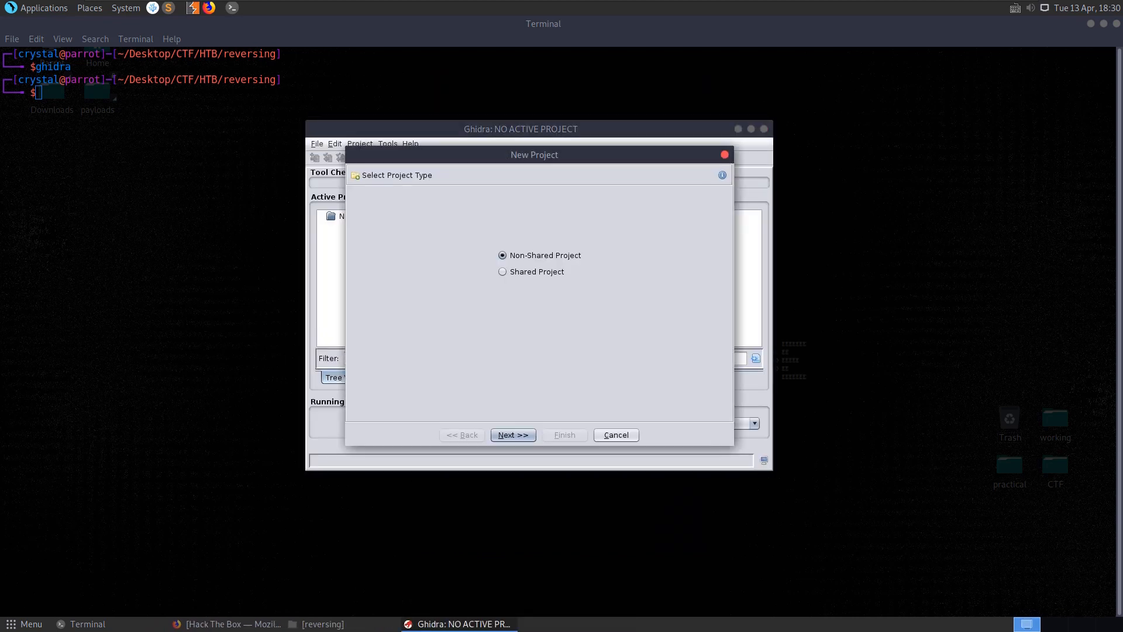
left_click(512, 435)
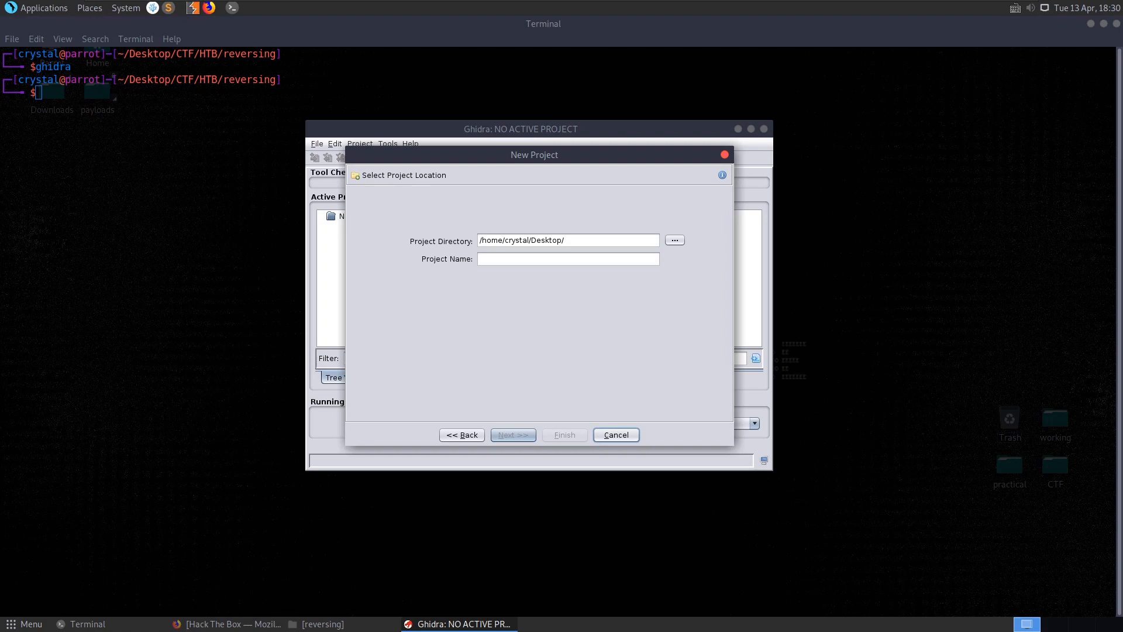
left_click(614, 435)
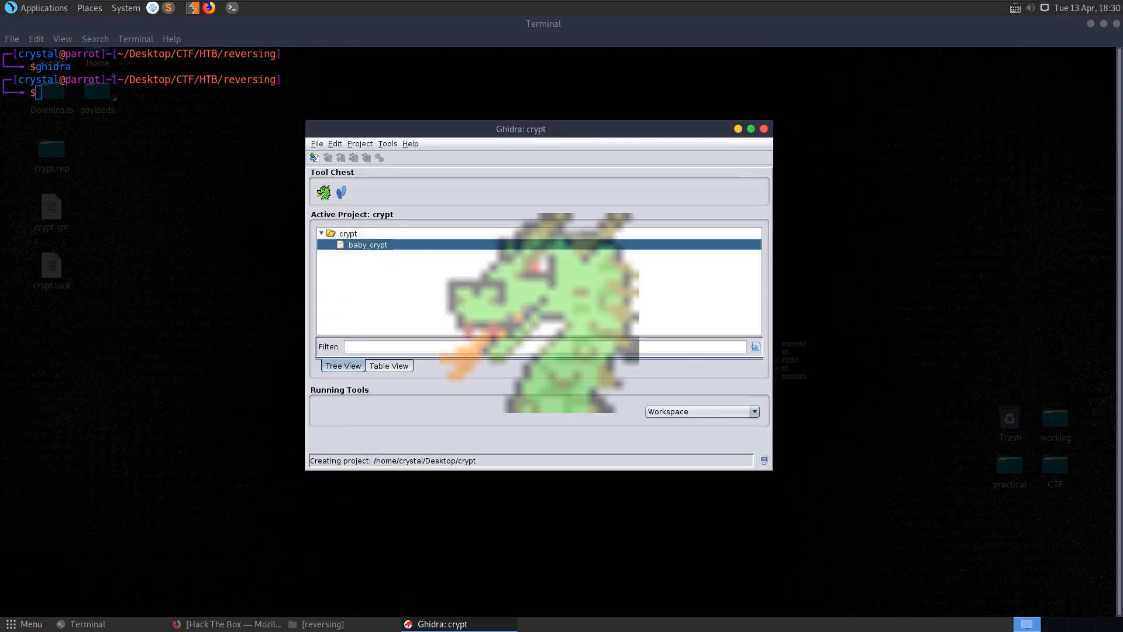
double_click(367, 244)
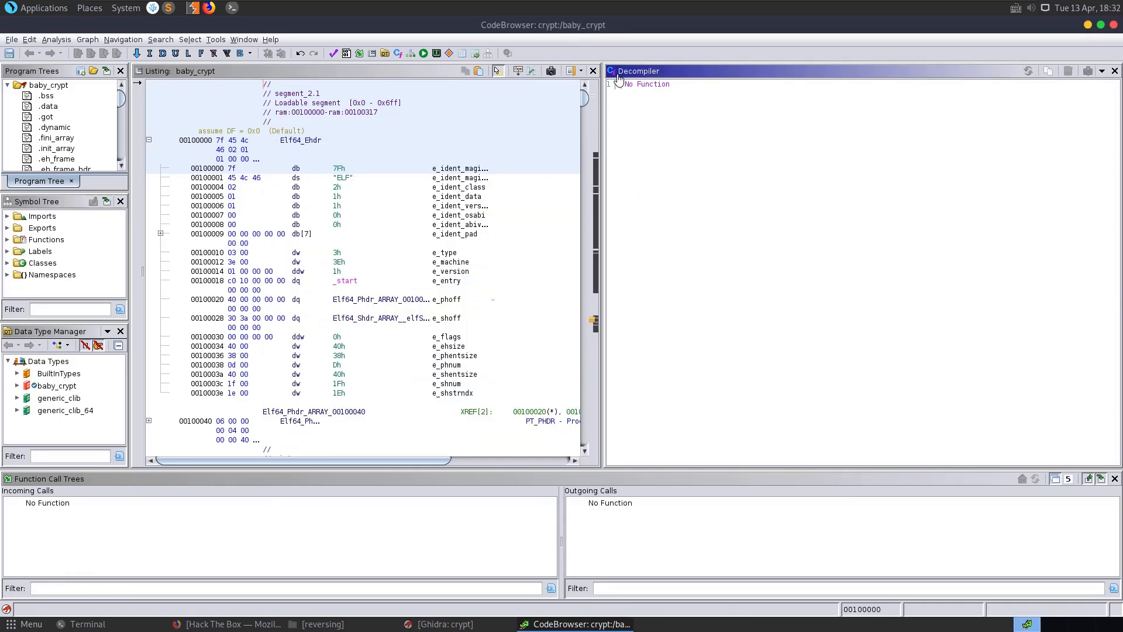
mouse_move(420, 222)
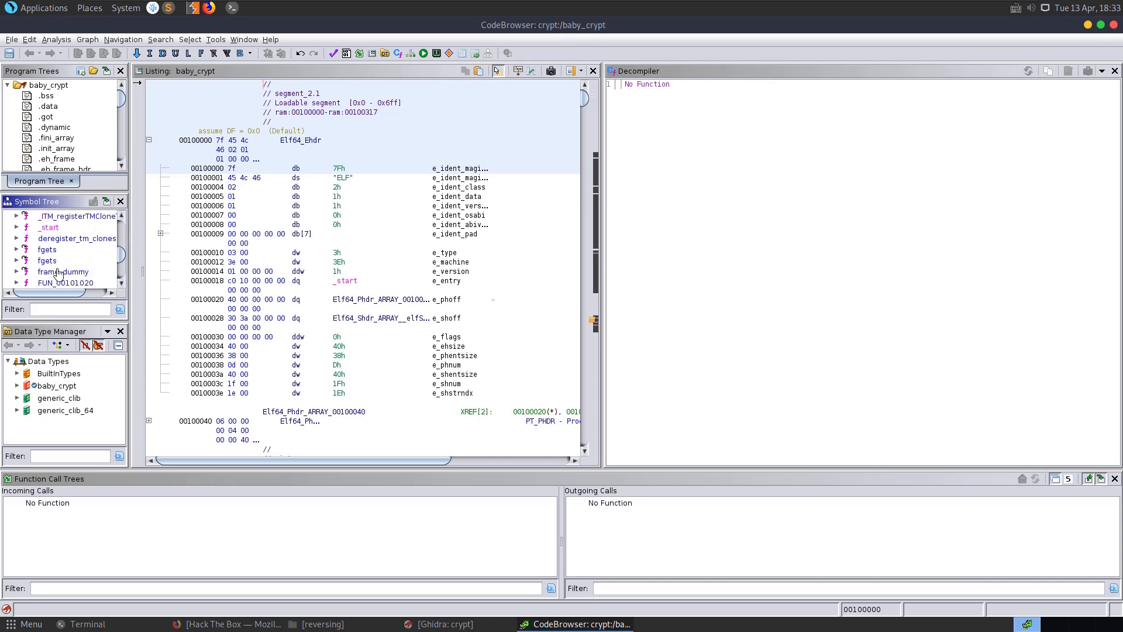
Select main in the Symbol Tree to decompile its key prompt and XOR loop
left_click(46, 260)
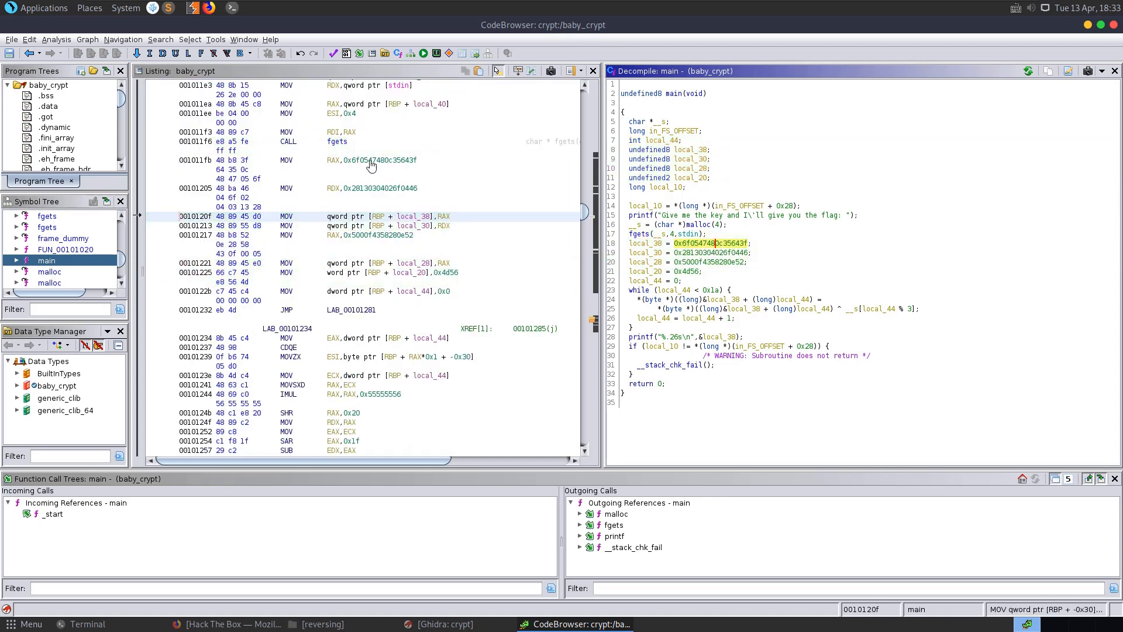
mouse_move(372, 164)
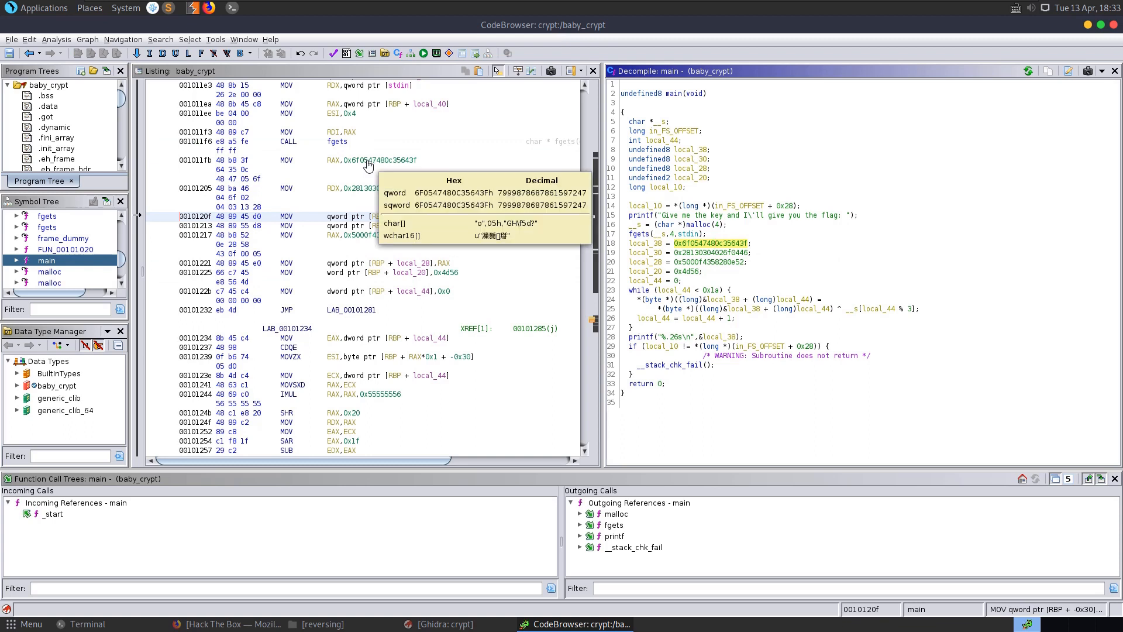
mouse_move(362, 239)
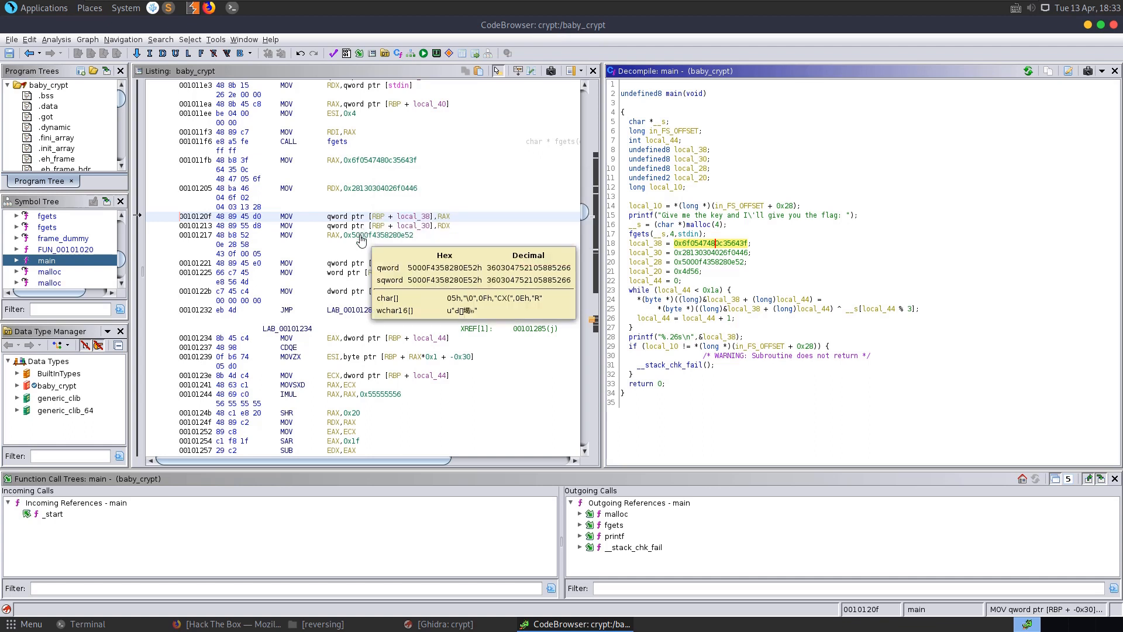
mouse_move(381, 191)
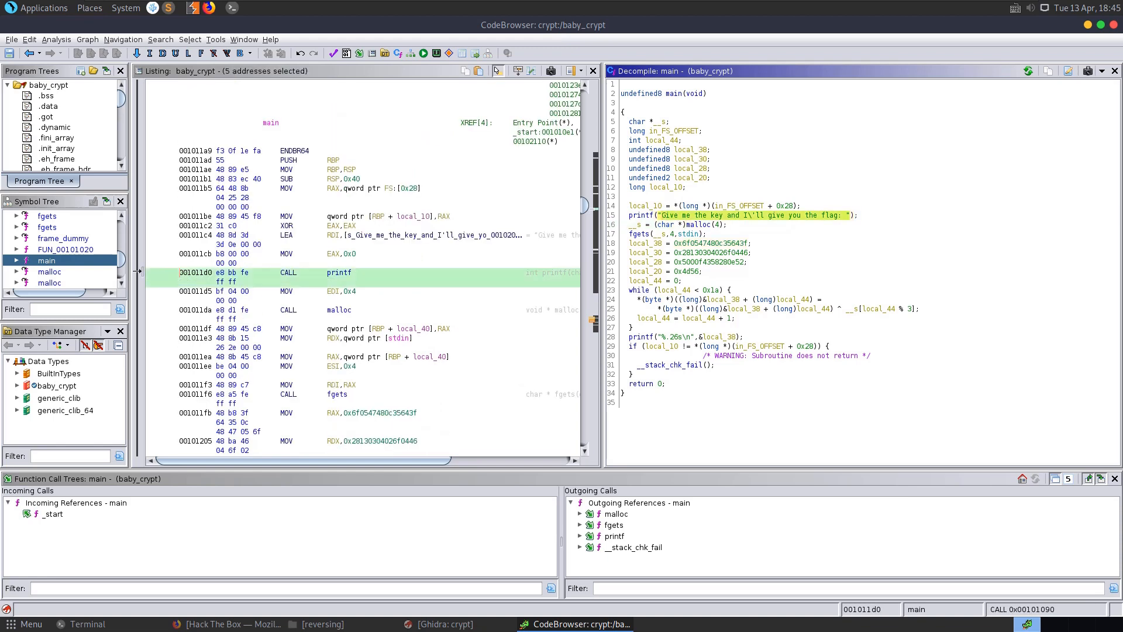
Jump the Listing to the fgets input read and the stored key constants via the decompiler lines
left_click(337, 395)
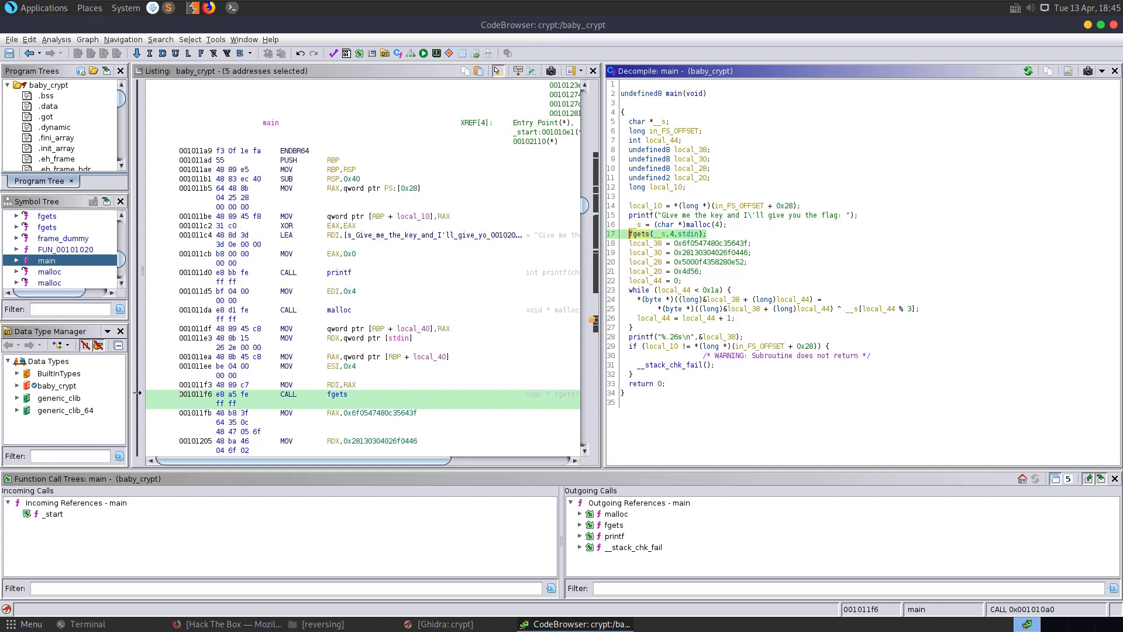
left_click(643, 234)
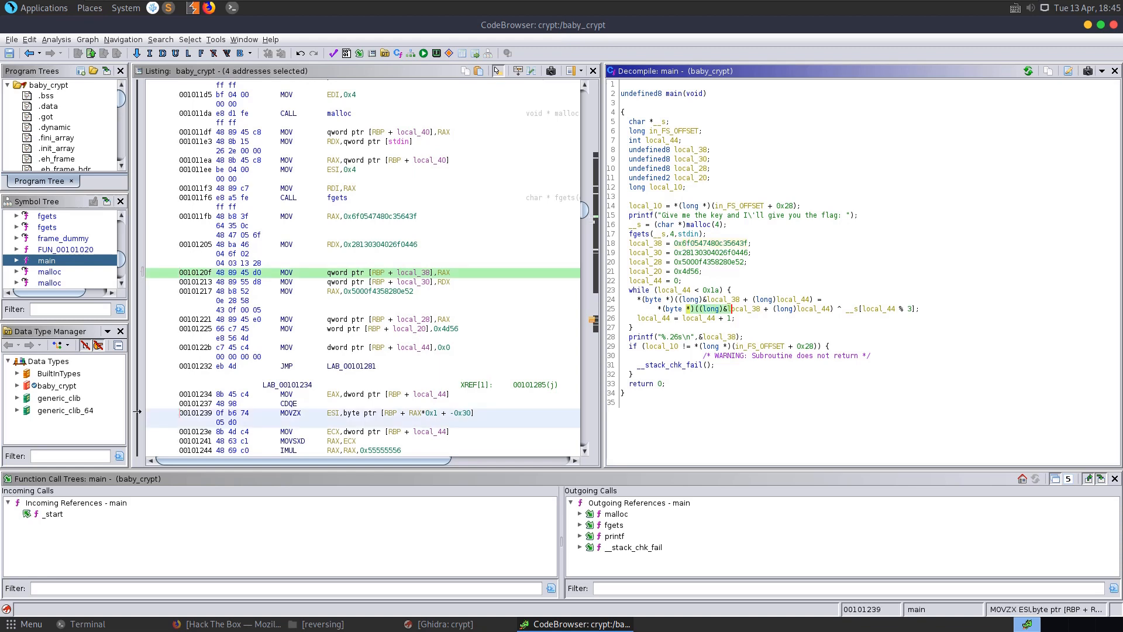
Locate the XOR instruction and the final printf of the decrypted result in the disassembly
scroll("down", 3)
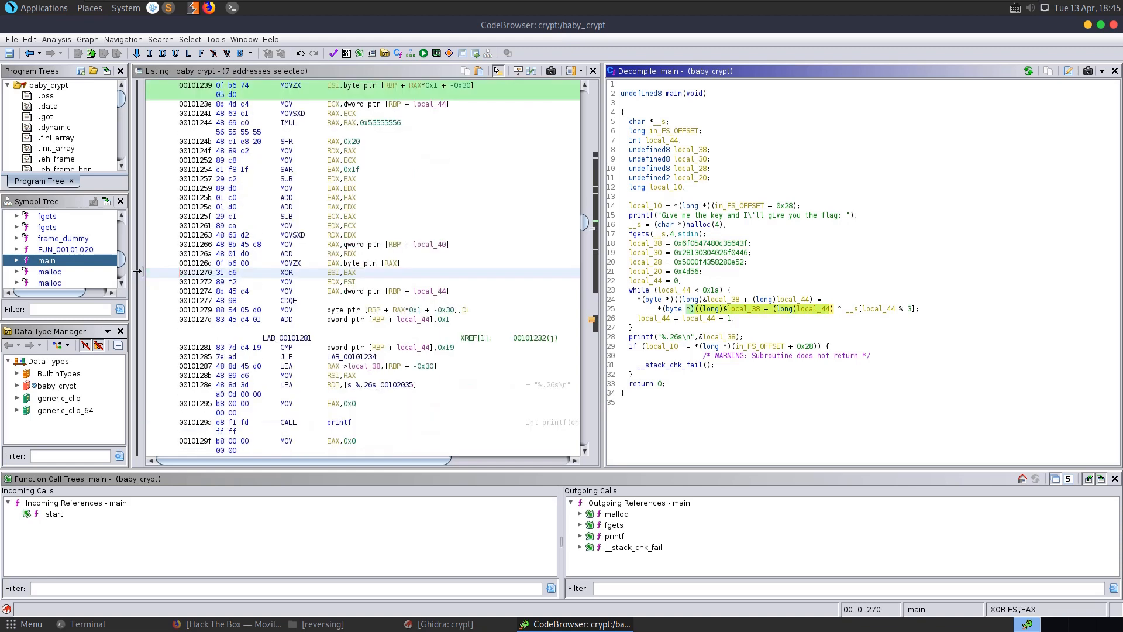
left_click(287, 85)
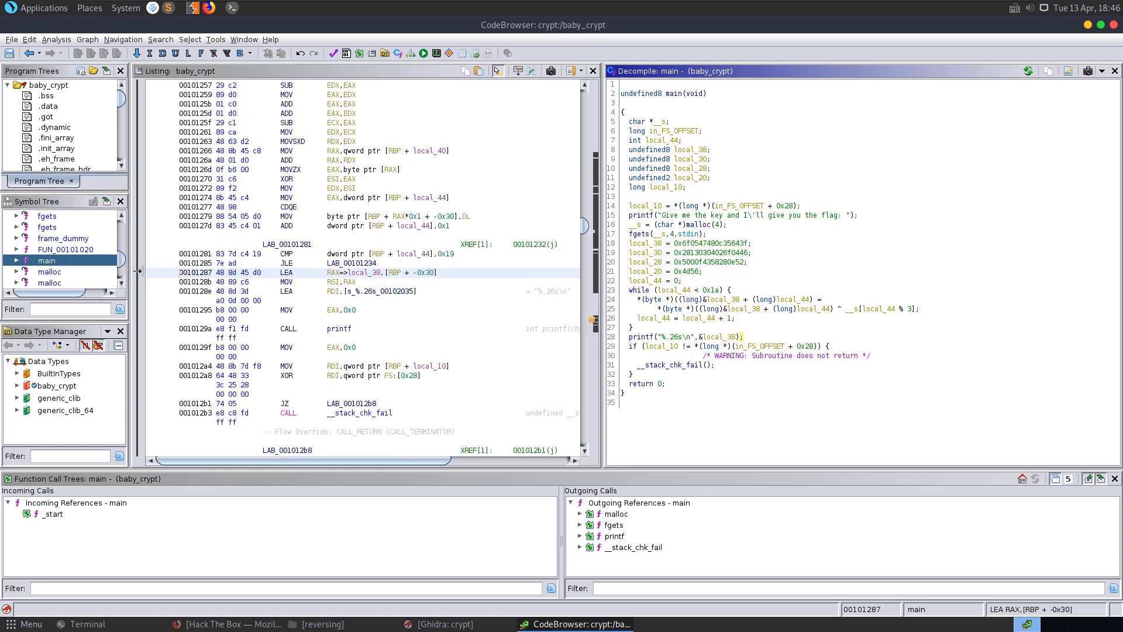
left_click(722, 337)
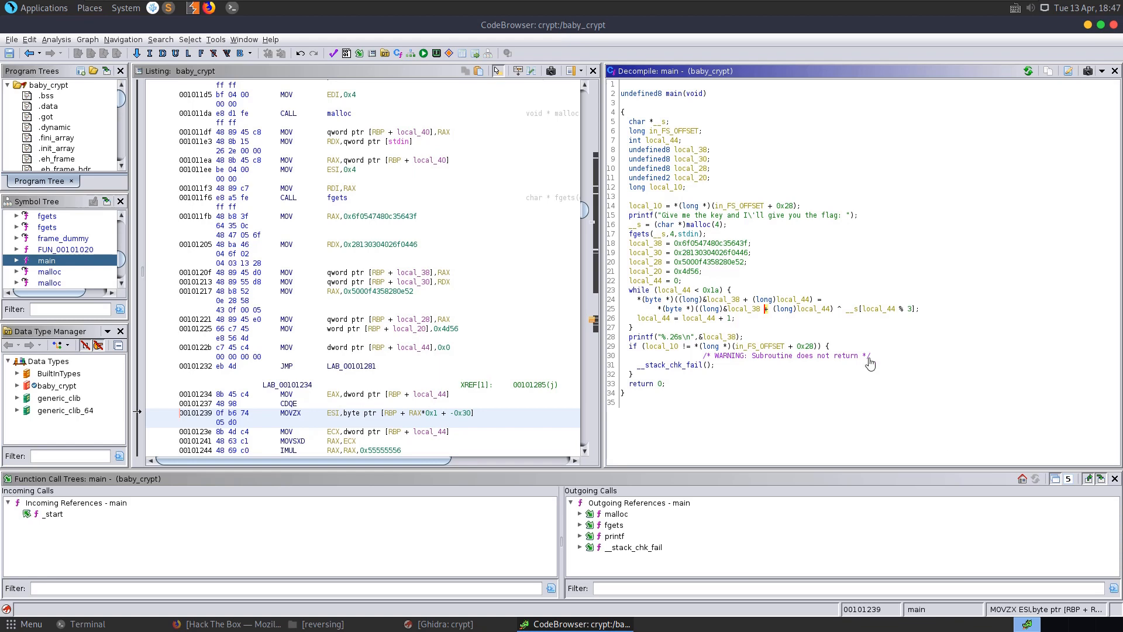
mouse_move(725, 371)
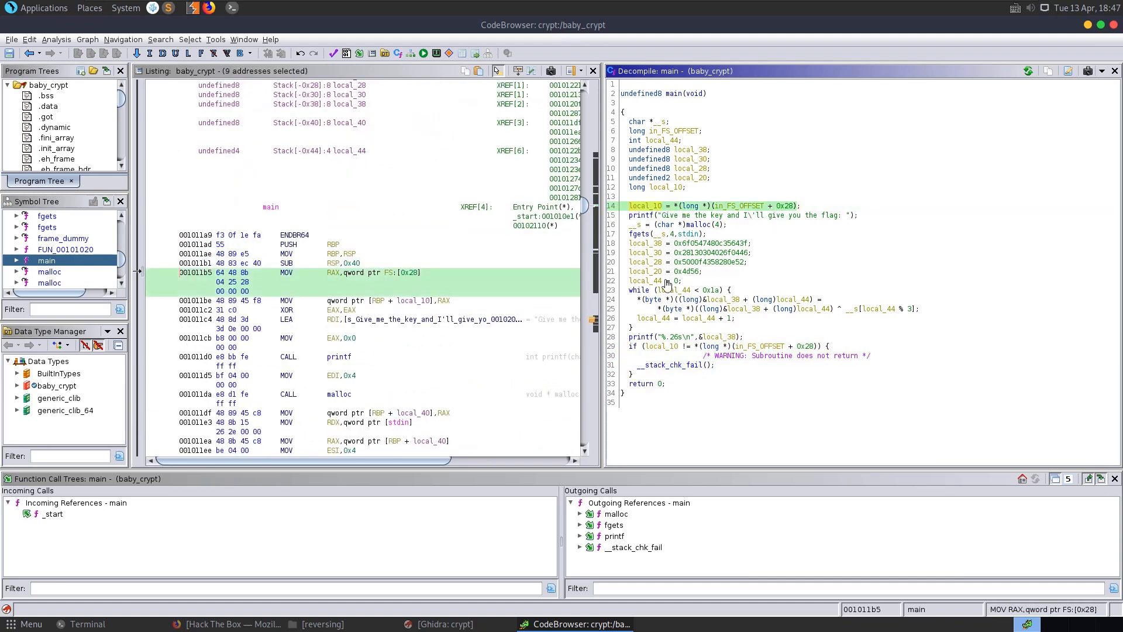
scroll("down", 3)
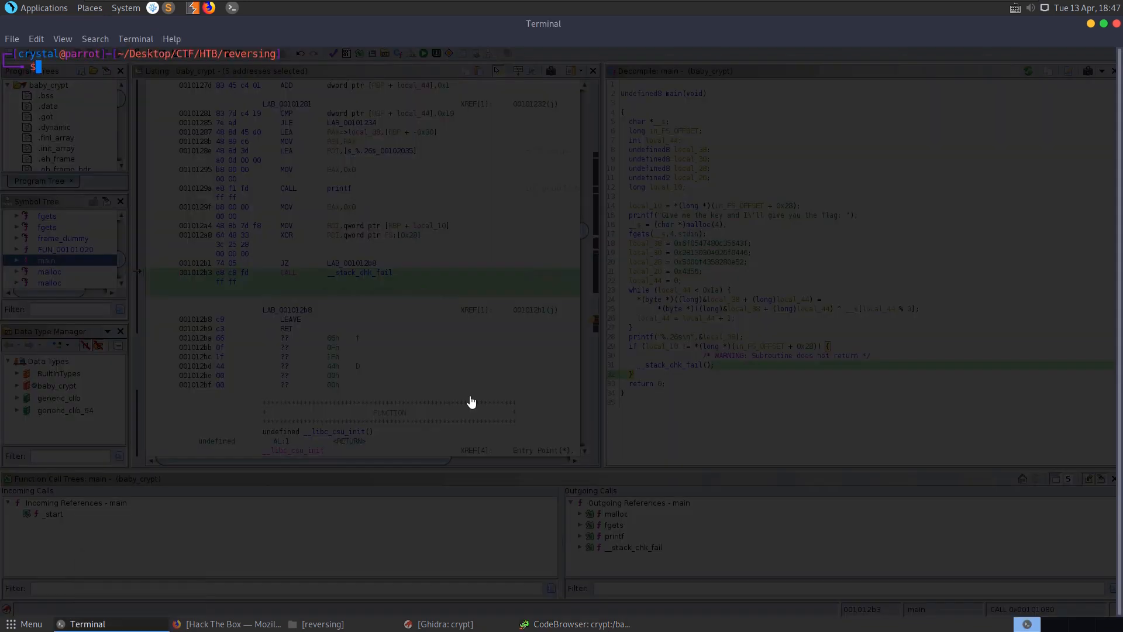
Run 'checksec --file baby_crypt' to list Full RELRO, canary, NX and PIE protections
type("checkse")
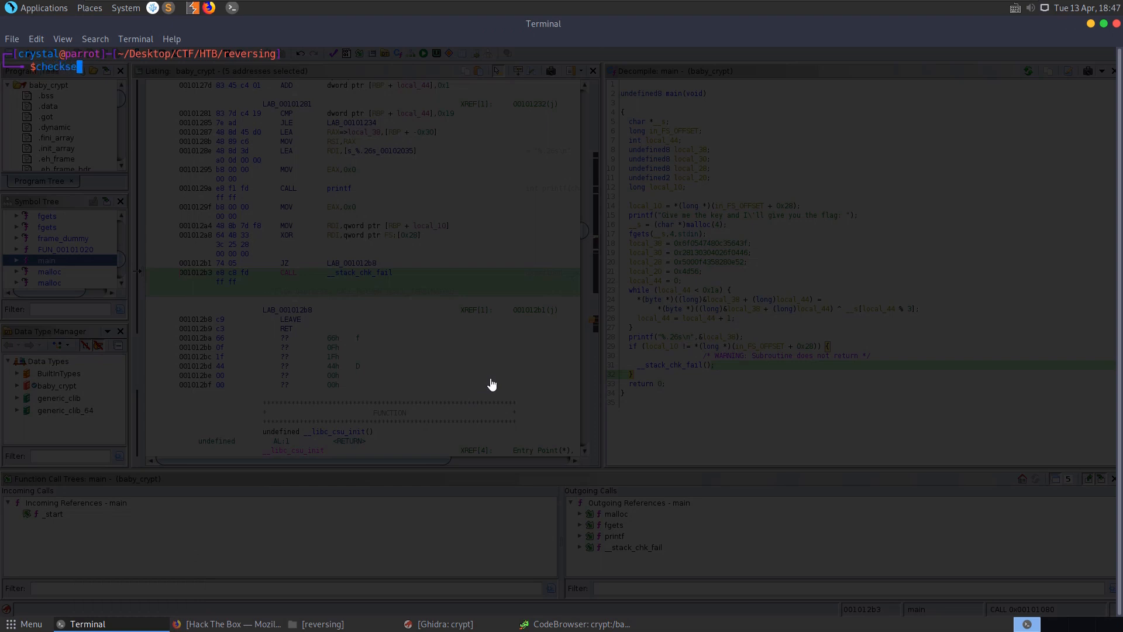
type("--file baby_crypt")
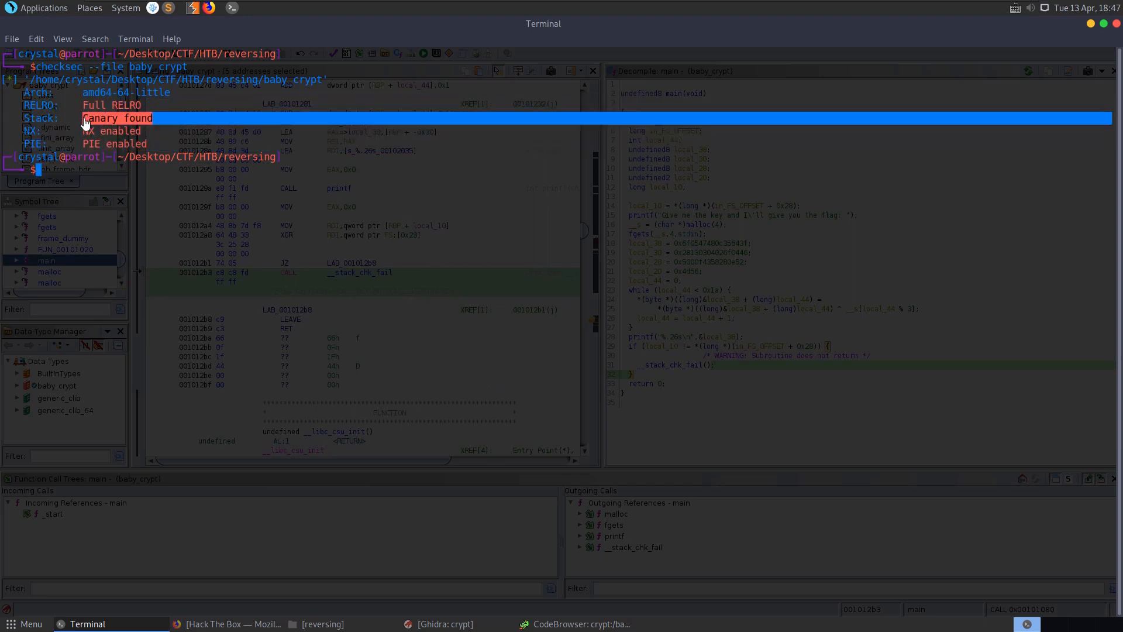
mouse_move(698, 349)
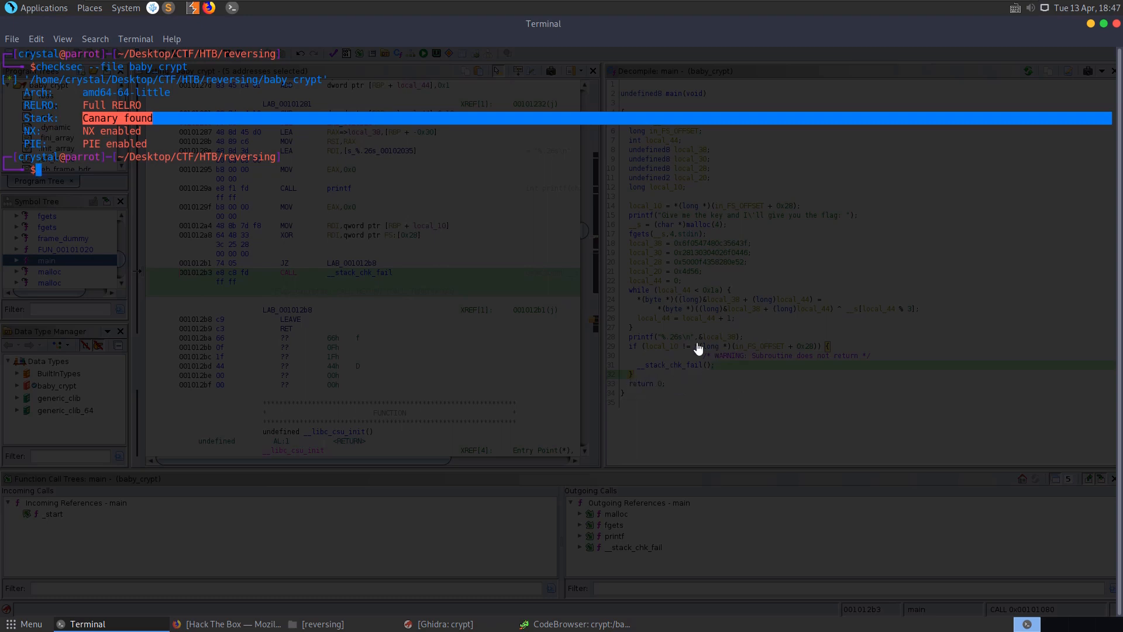
mouse_move(789, 222)
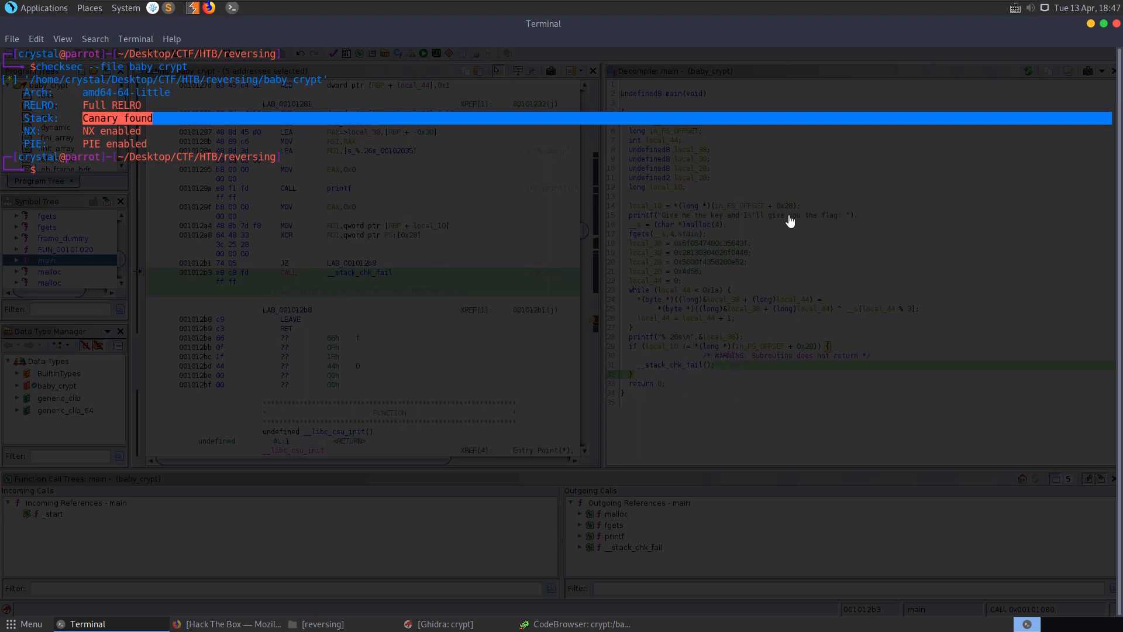
mouse_move(696, 323)
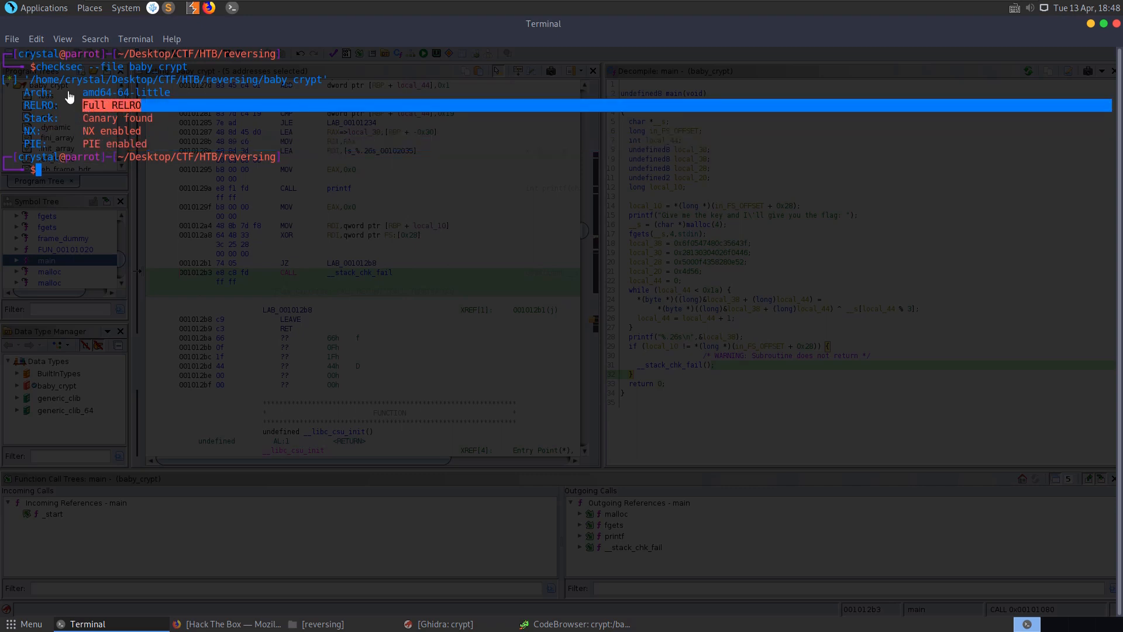
mouse_move(152, 116)
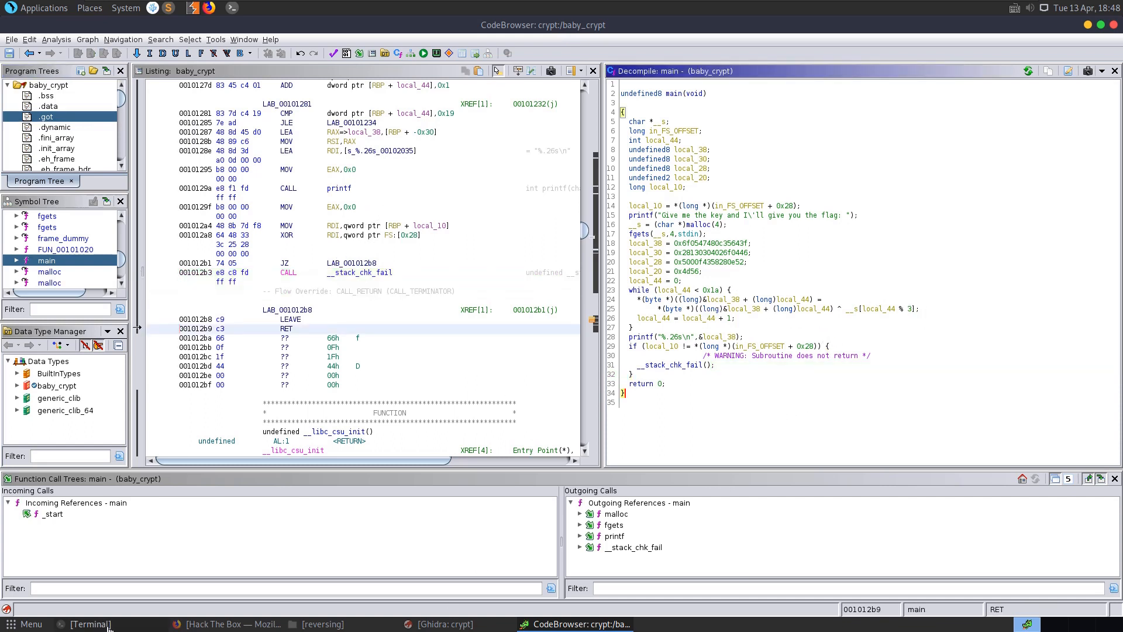
mouse_move(89, 624)
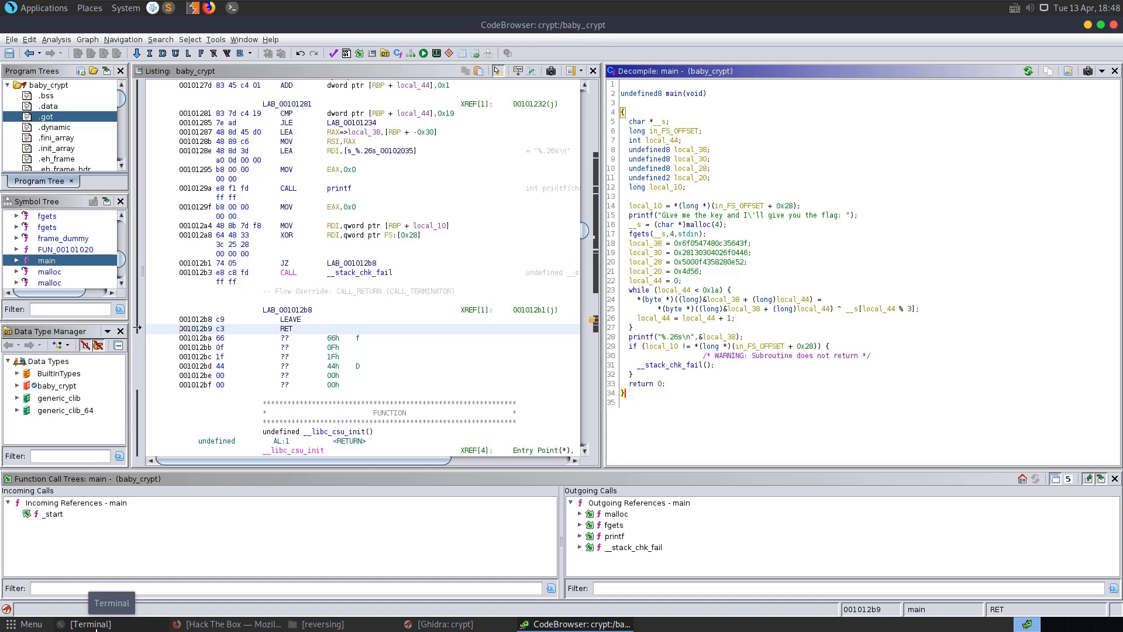
Sync the Listing to main's key constants and XOR loop, then start a new Firefox tab
left_click(88, 624)
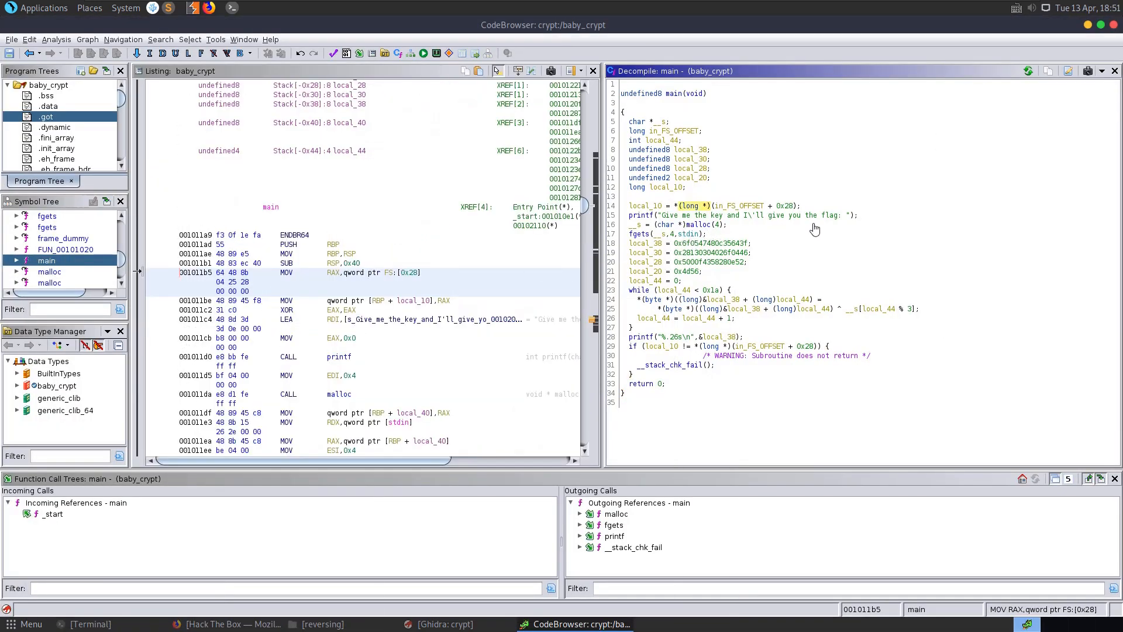
left_click(755, 216)
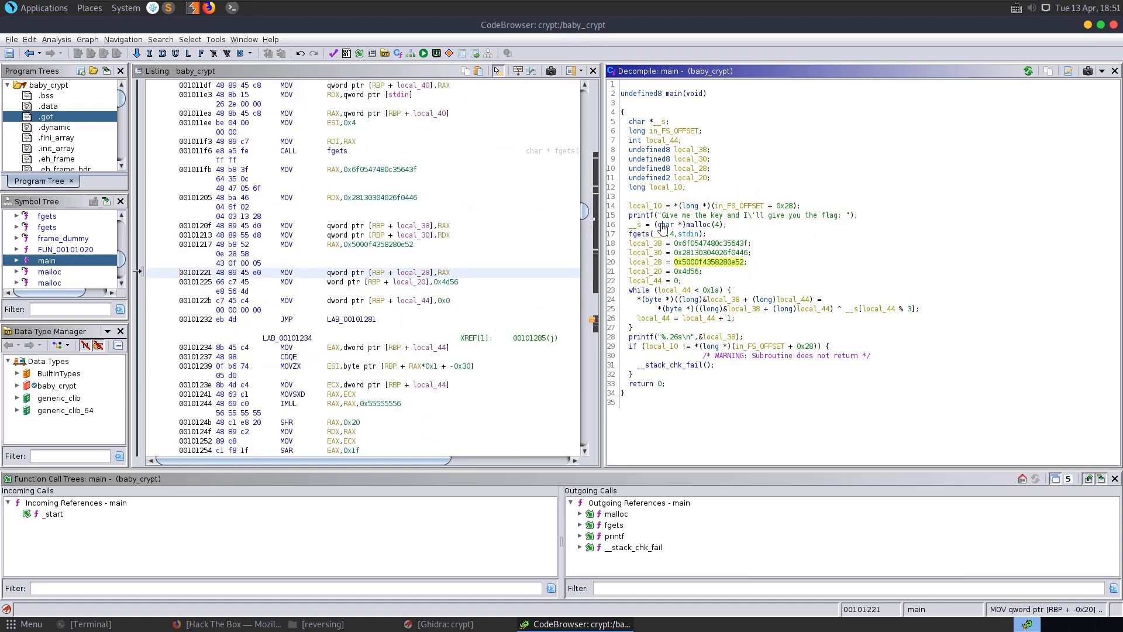
mouse_move(746, 208)
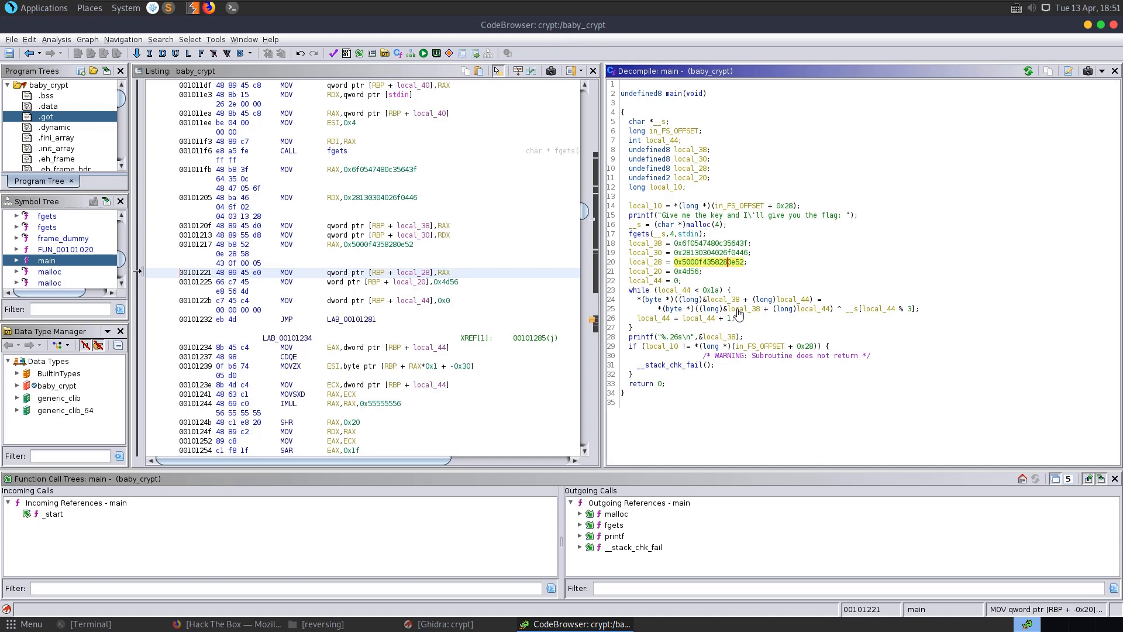
mouse_move(716, 273)
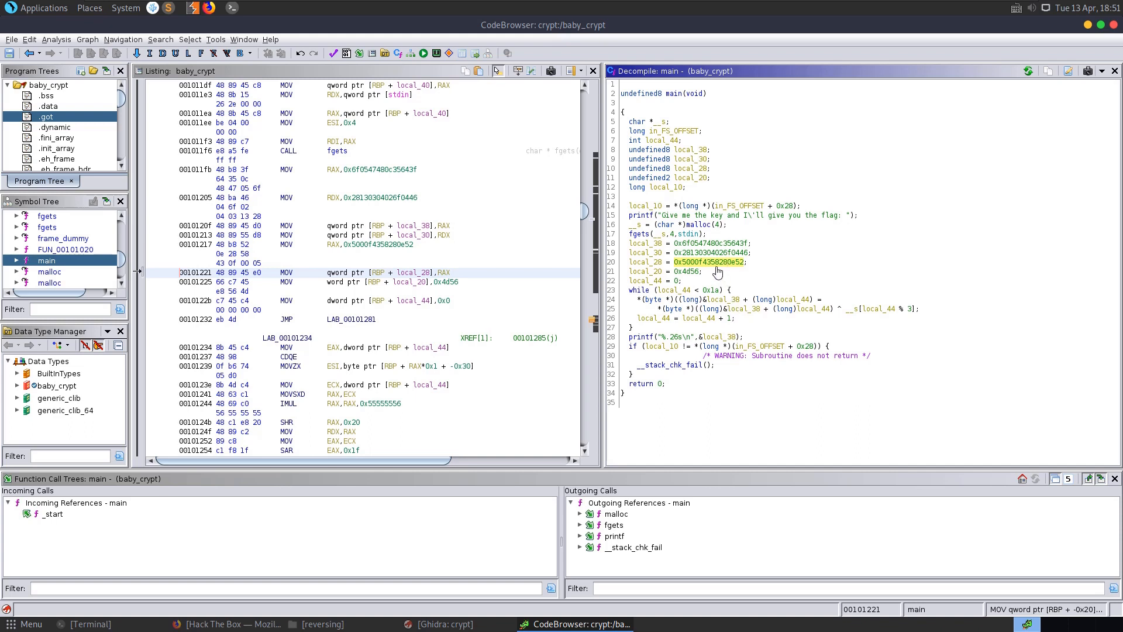
mouse_move(666, 296)
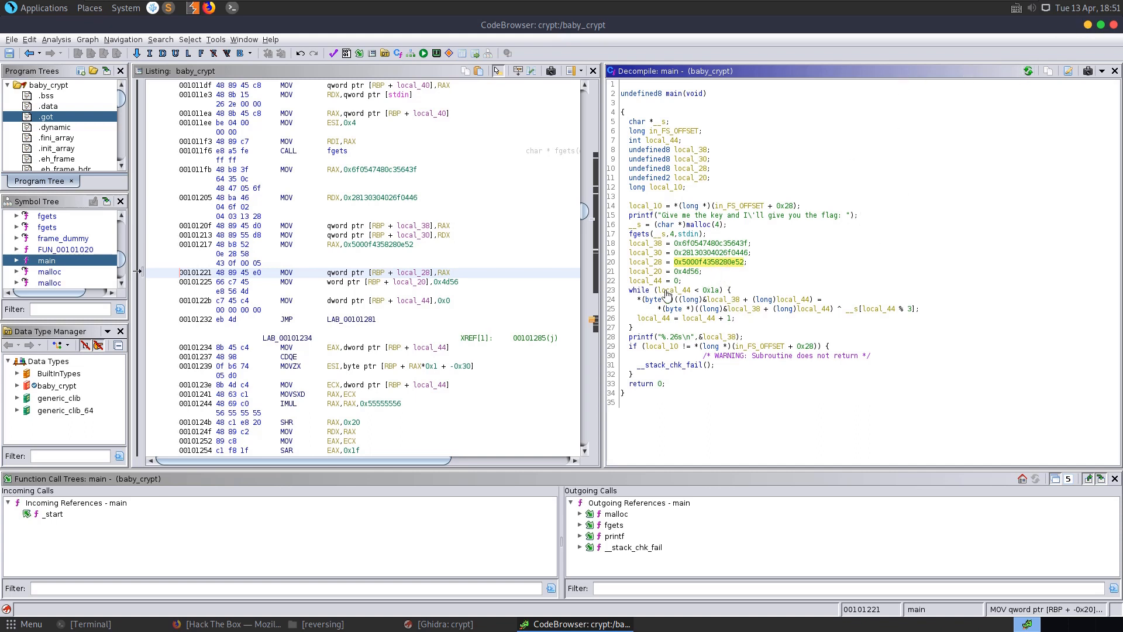
scroll("down", 3)
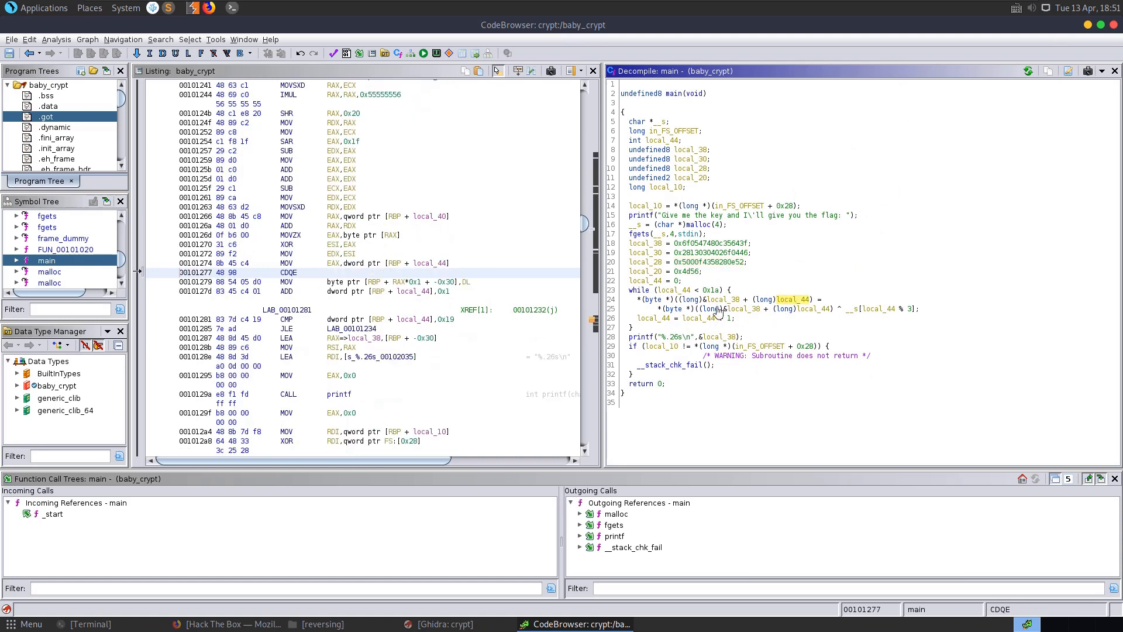
mouse_move(576, 624)
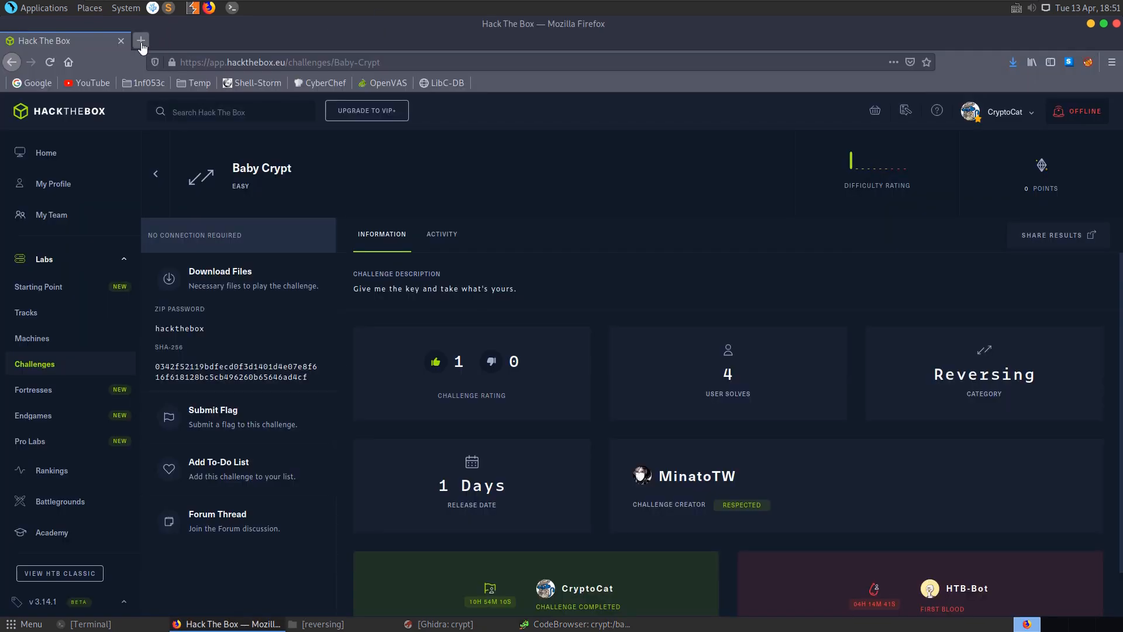
left_click(140, 41)
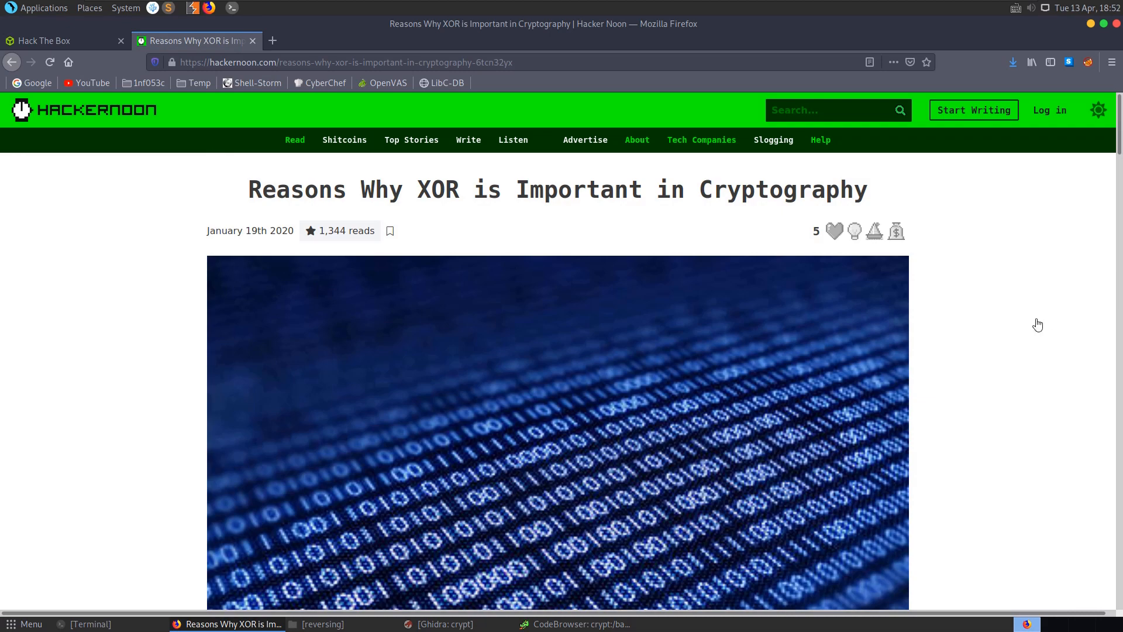
Scroll the Hacker Noon XOR article down to its 'What is XOR' truth table
scroll("down", 3)
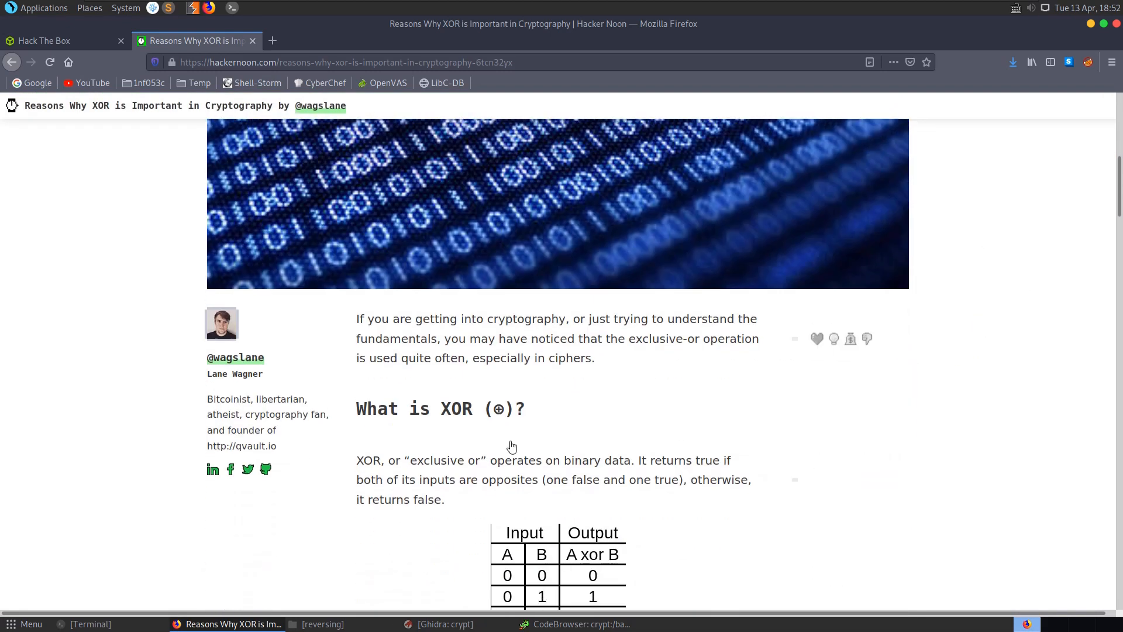
scroll("down", 3)
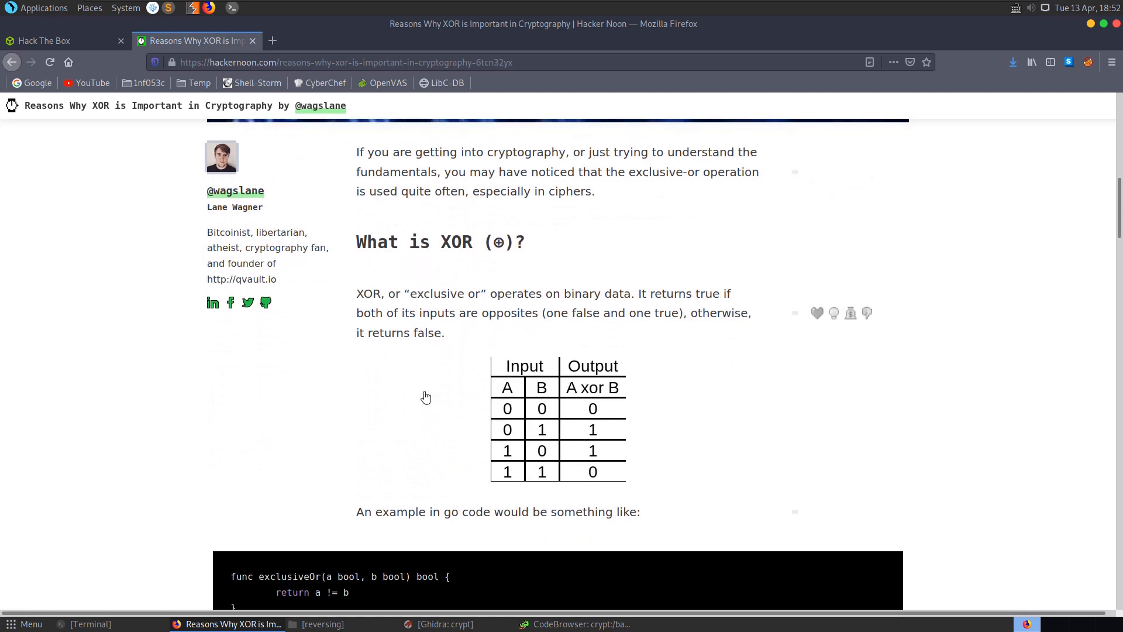
mouse_move(487, 288)
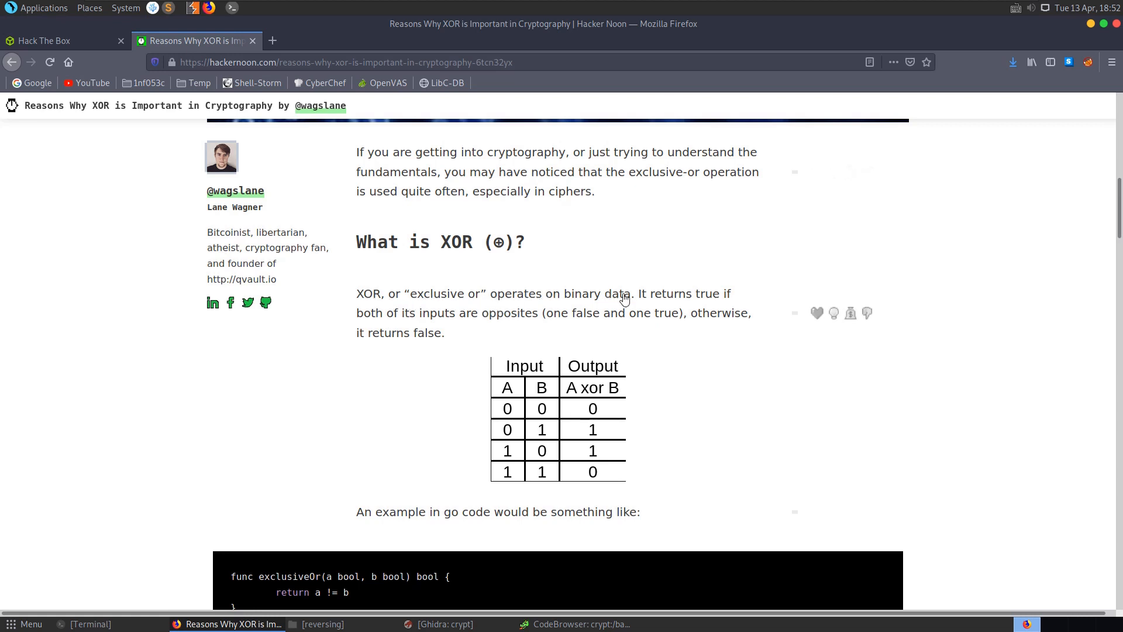
mouse_move(558, 323)
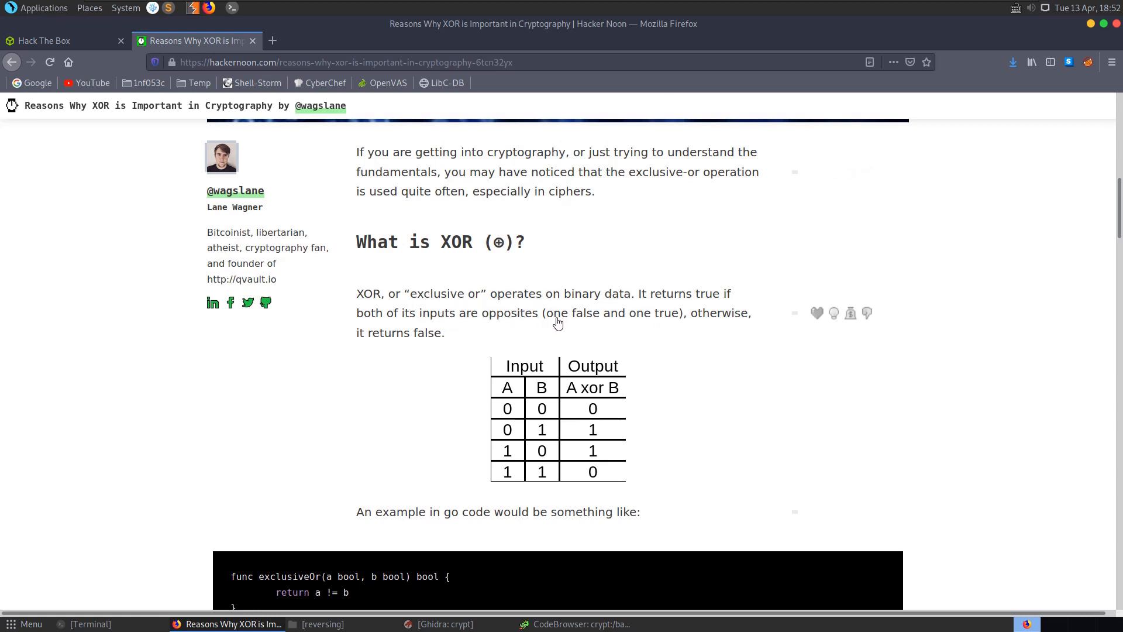
mouse_move(458, 355)
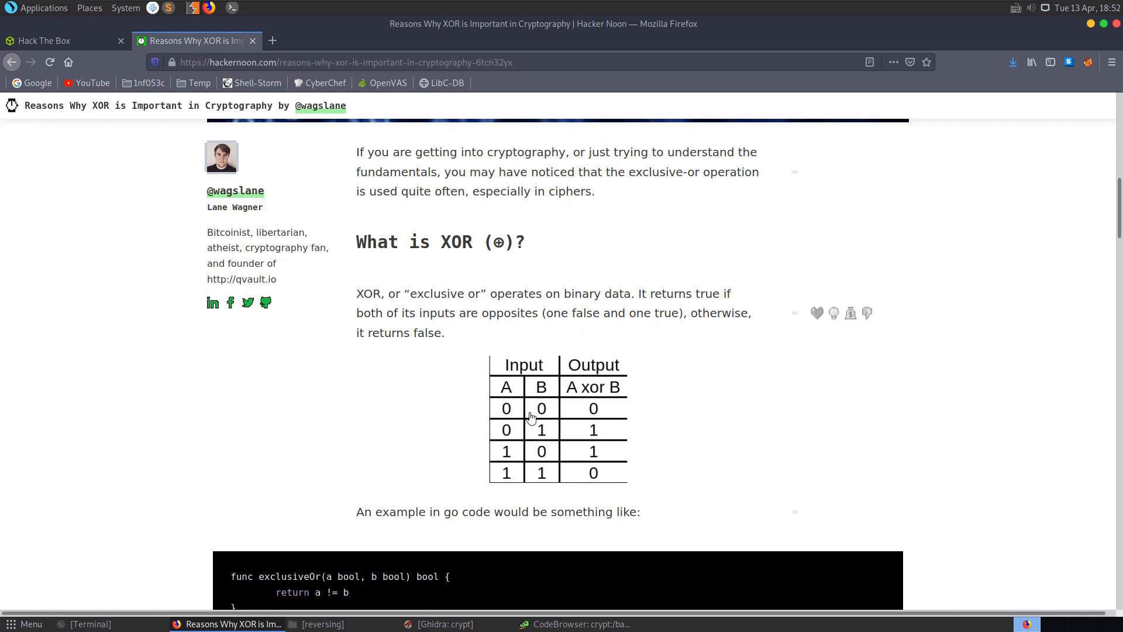
mouse_move(625, 404)
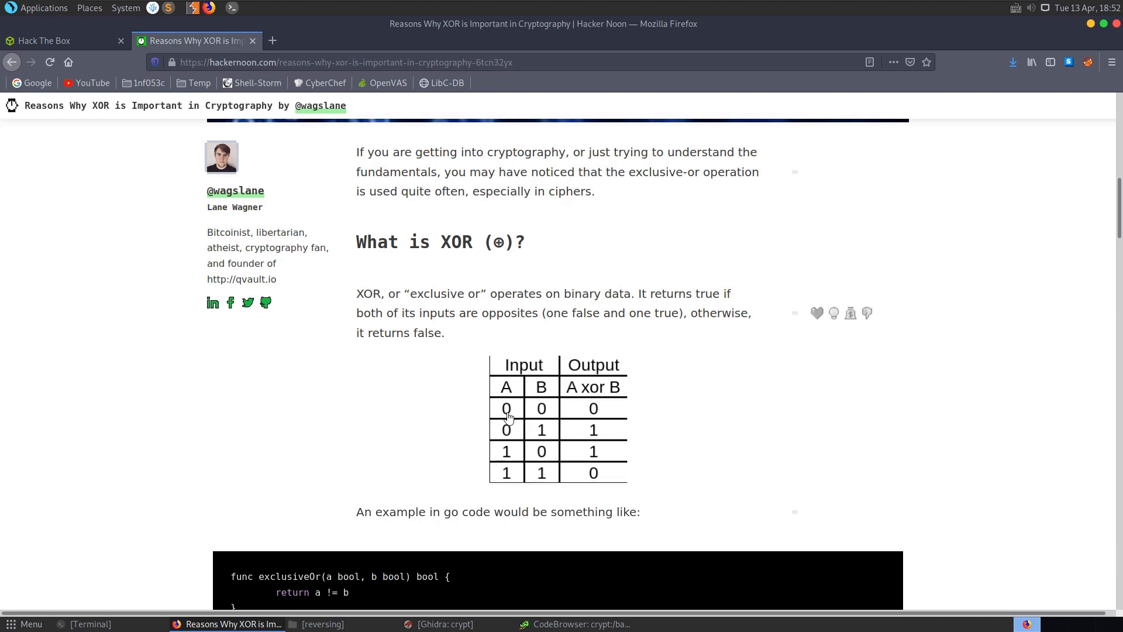
mouse_move(522, 448)
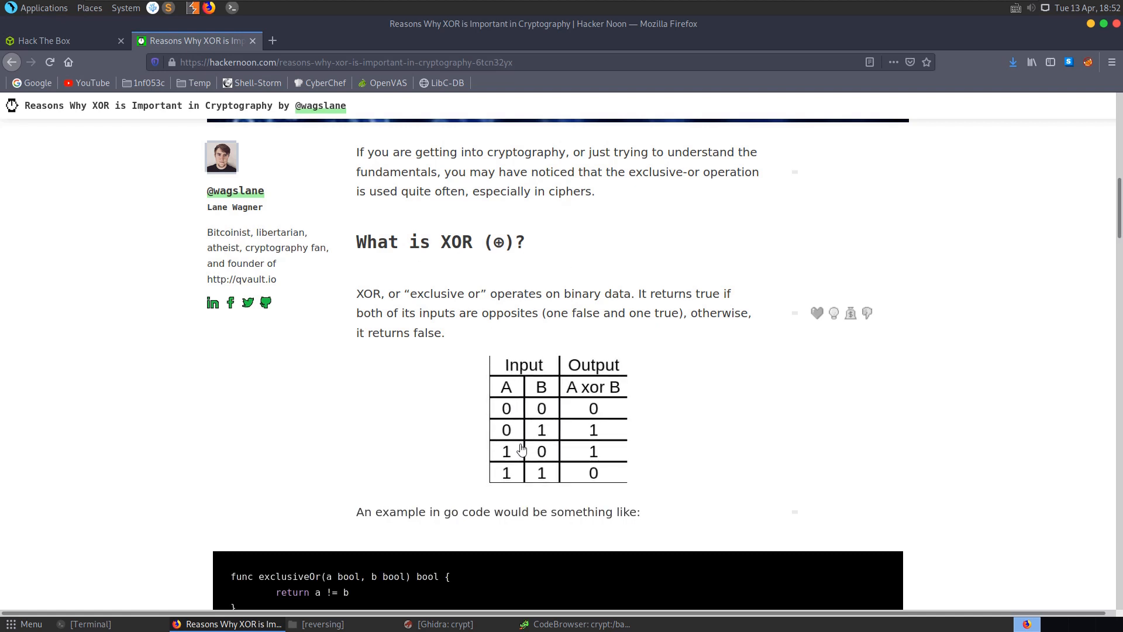
mouse_move(594, 481)
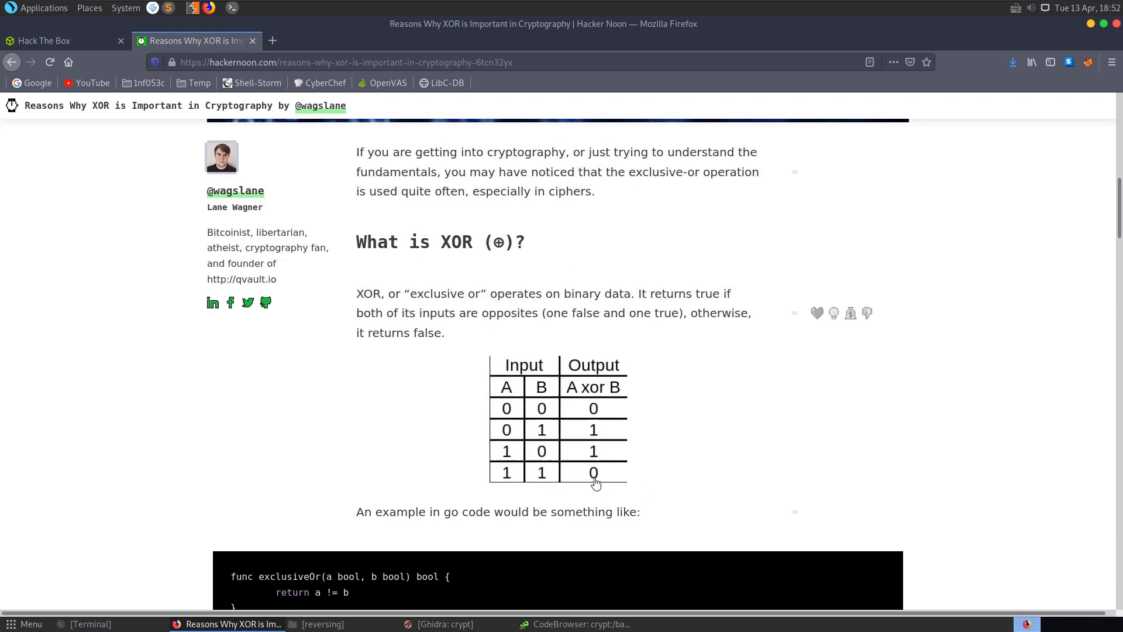
mouse_move(602, 435)
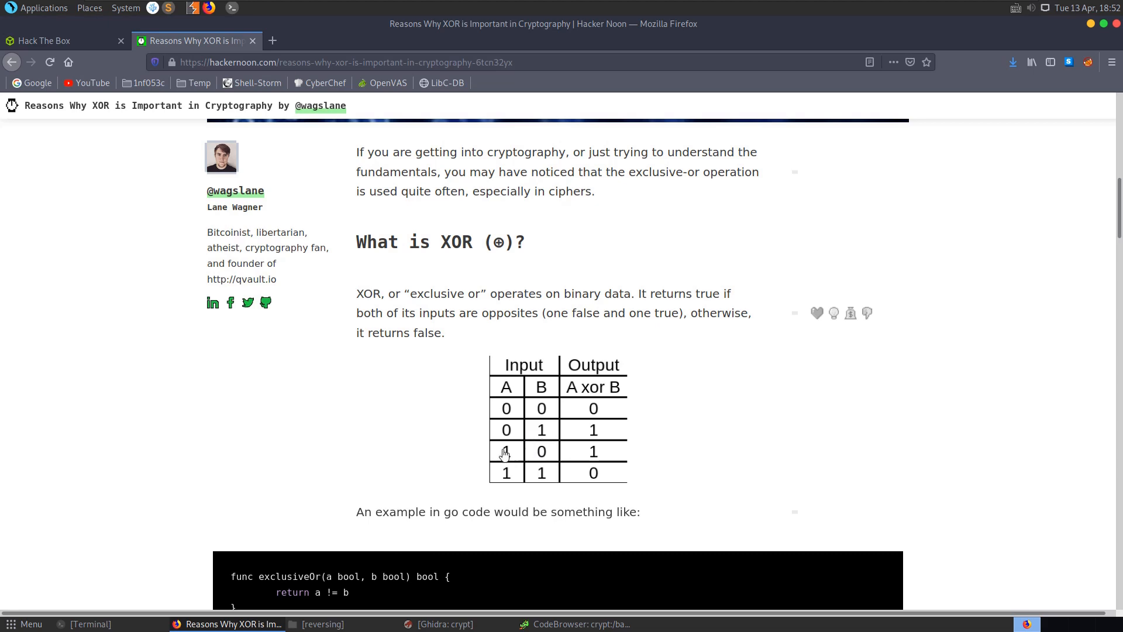
Read down to the one-time-pad section, highlighting the symmetric-encryption phrase
scroll("down", 3)
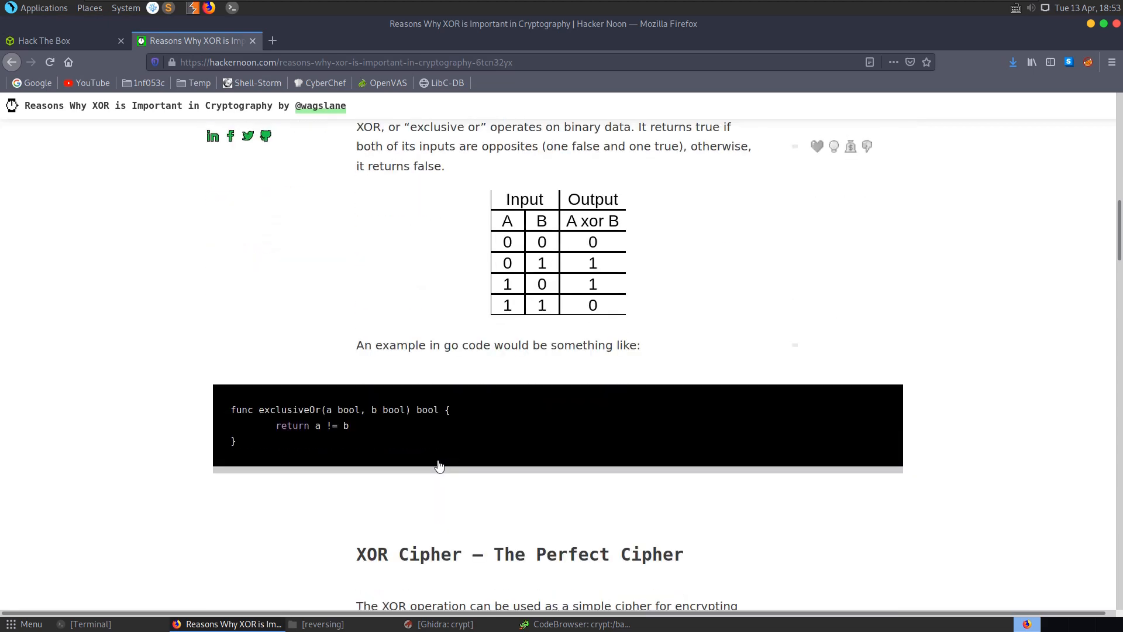
scroll("down", 3)
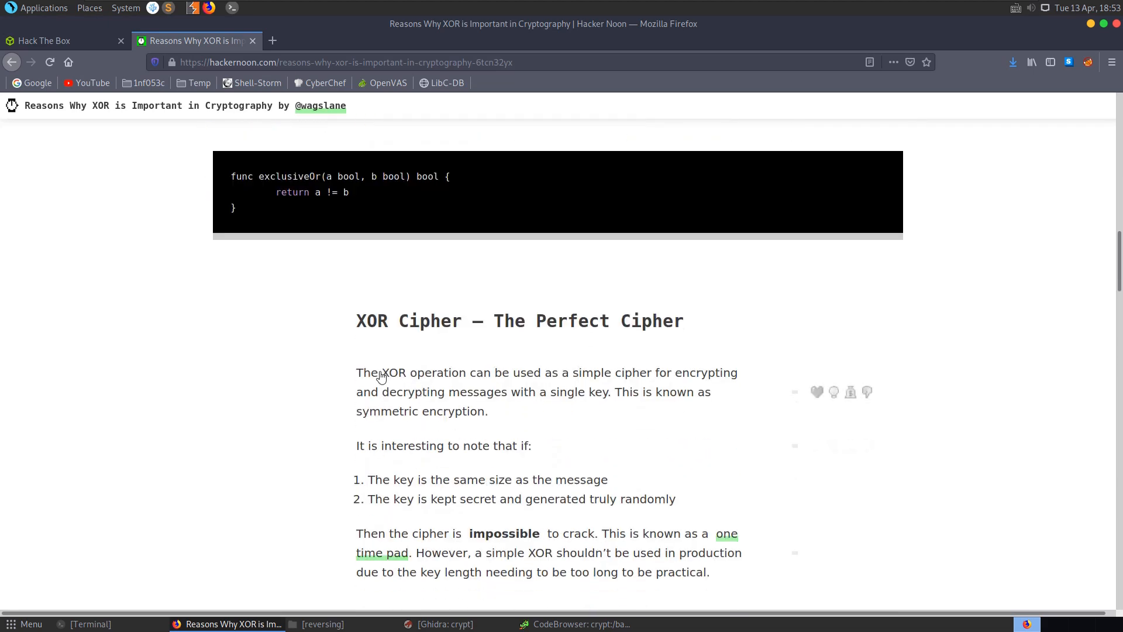
scroll("down", 3)
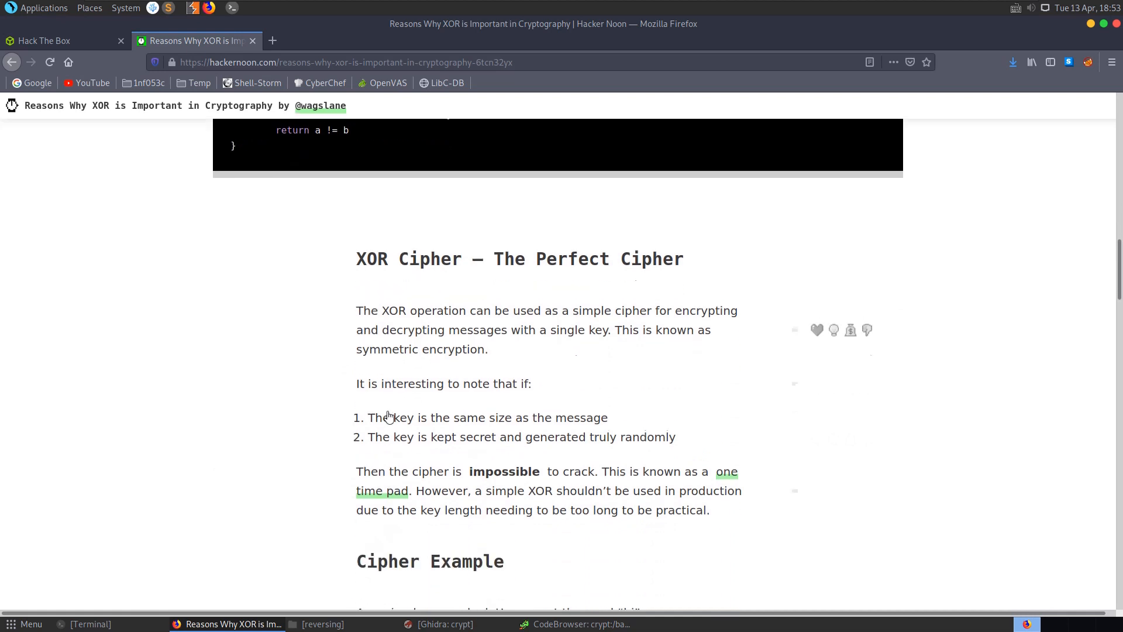
scroll("down", 3)
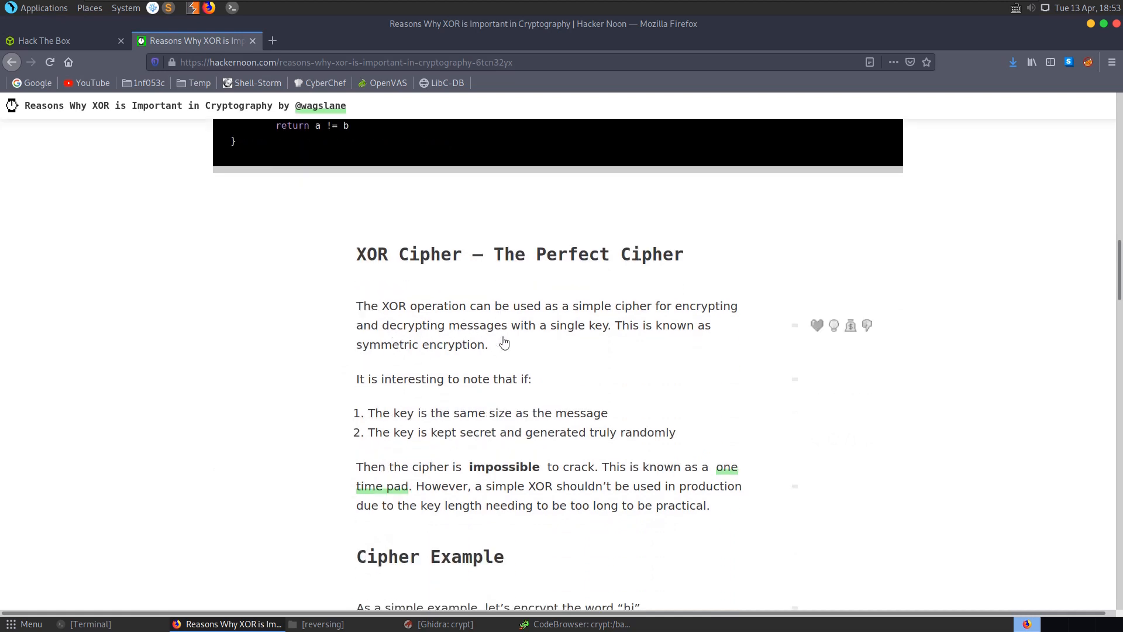
left_click_drag(382, 344, 446, 344)
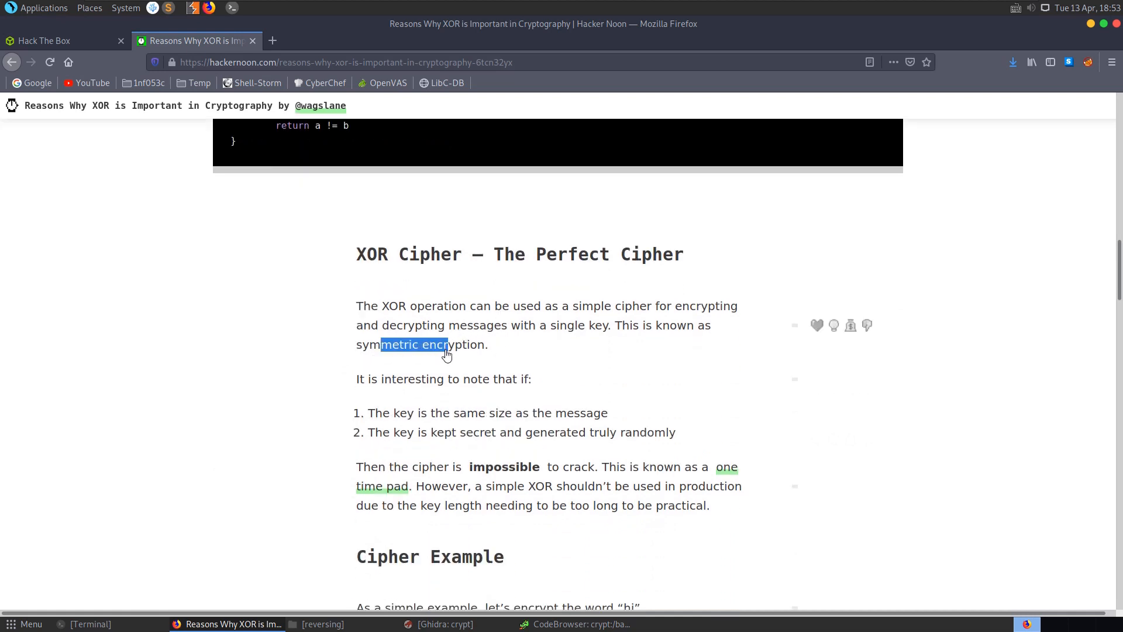
scroll("down", 3)
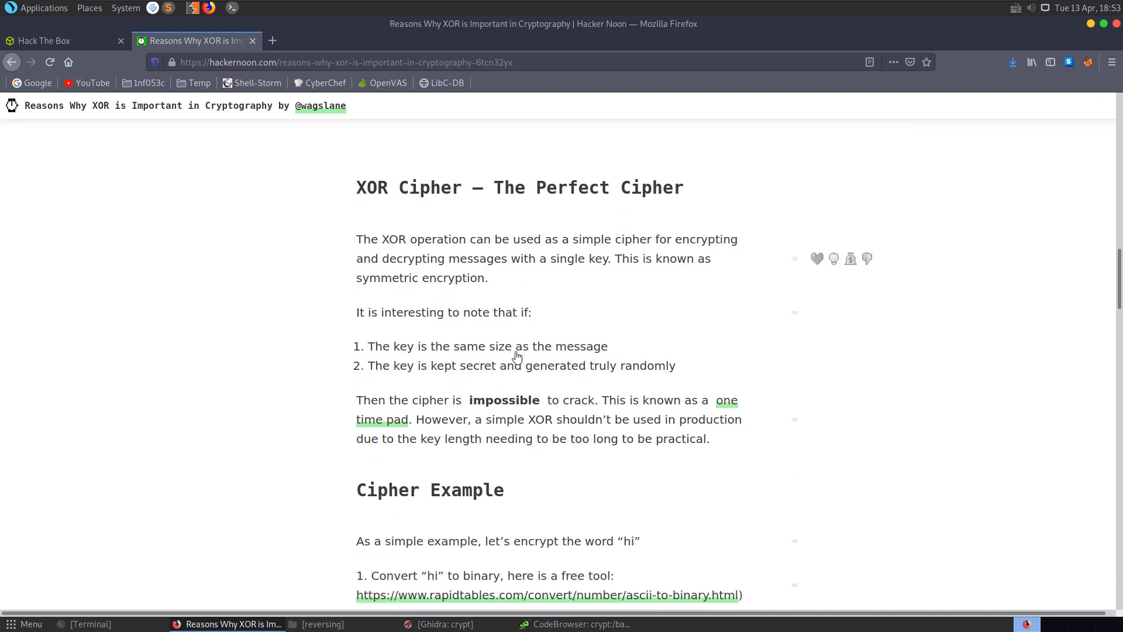
mouse_move(429, 347)
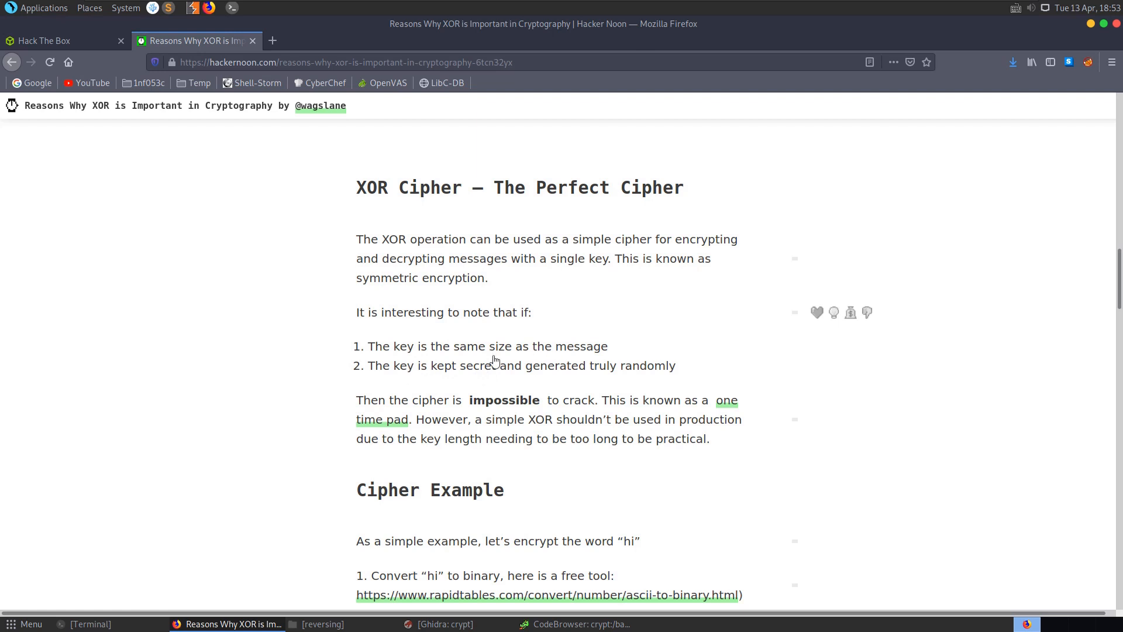
mouse_move(487, 376)
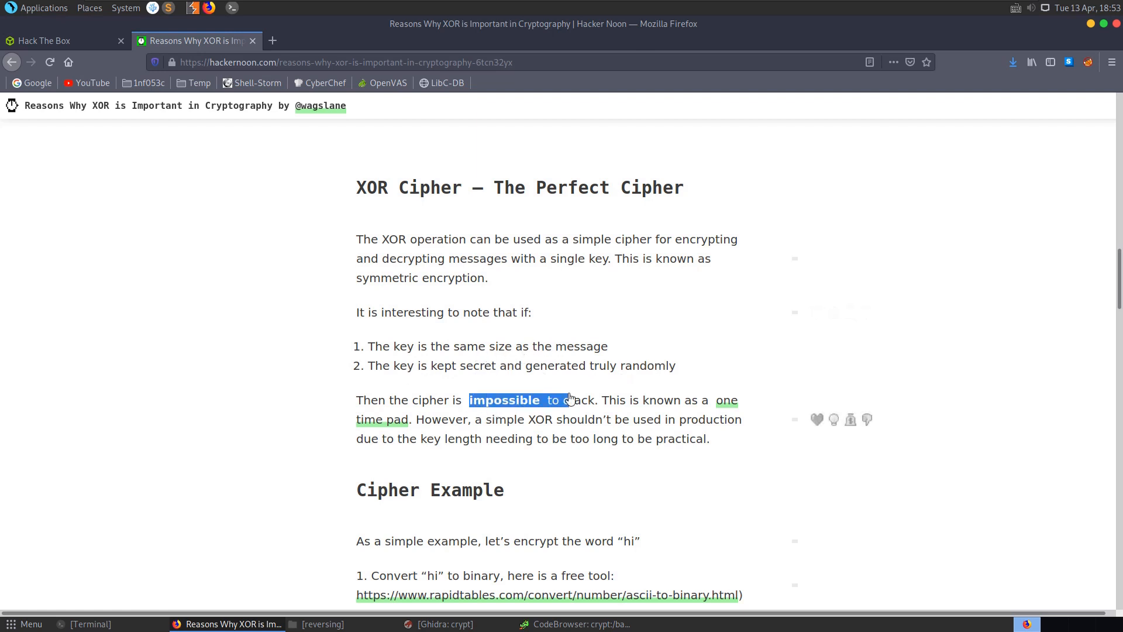
left_click(511, 446)
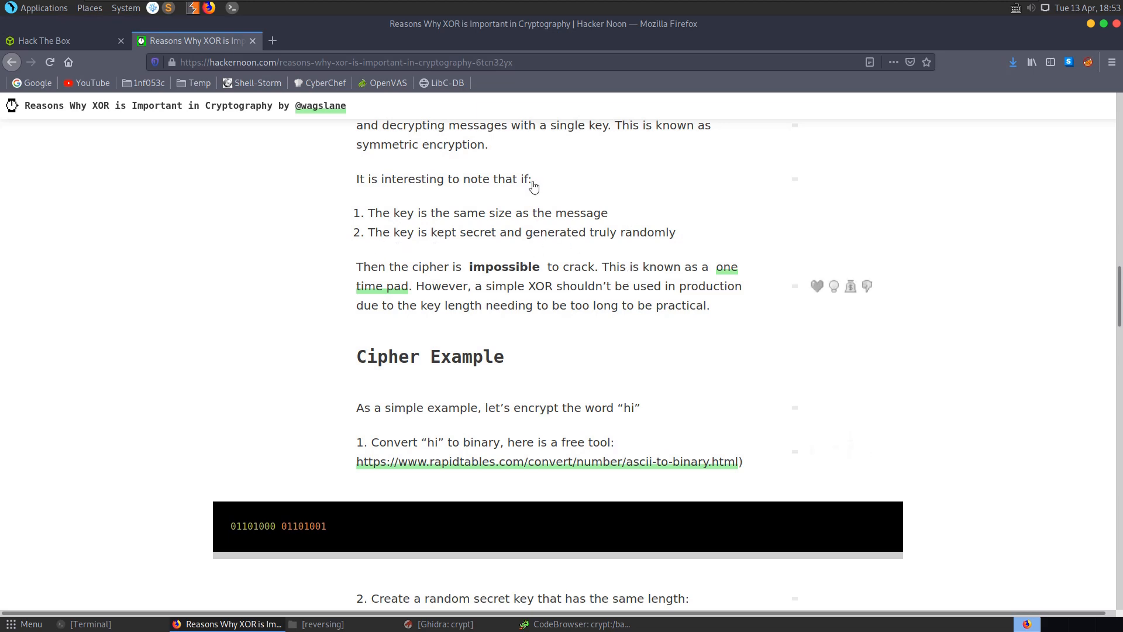
mouse_move(458, 280)
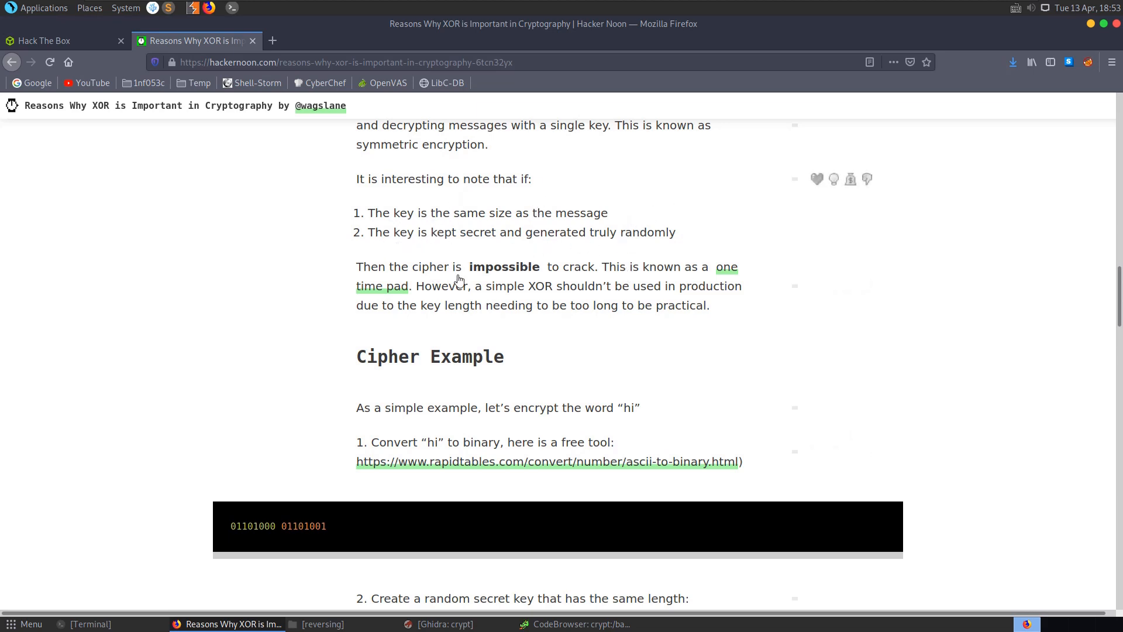
Go through the 'hi' encryption example and return toward the truth table
scroll("down", 3)
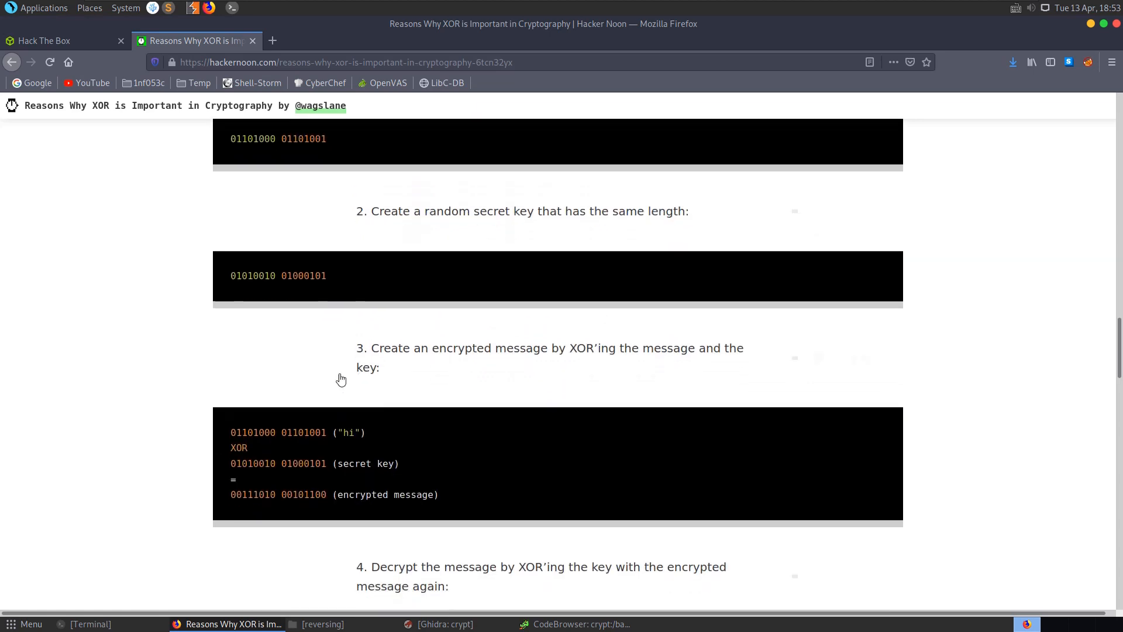
scroll("down", 3)
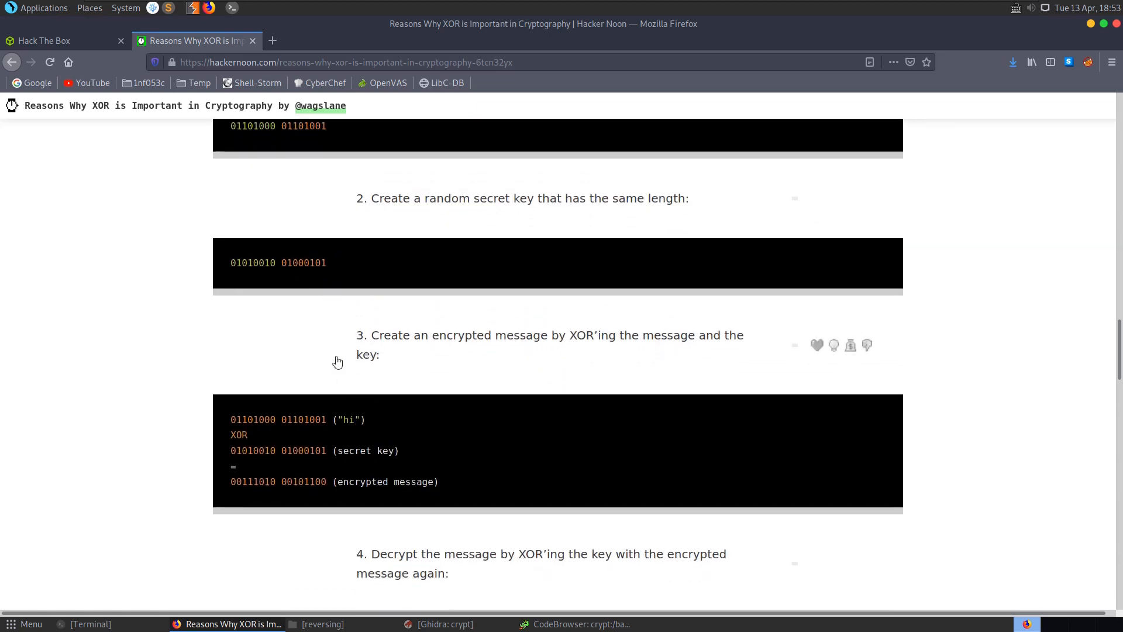
scroll("up", 3)
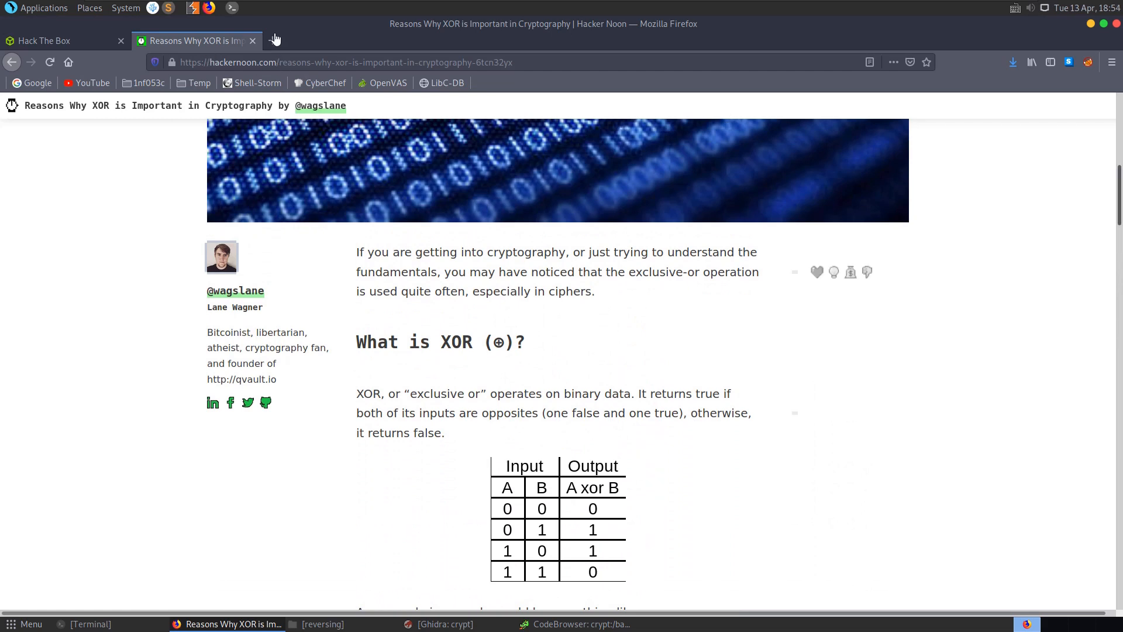
Convert the letter p on asciitohex.com, giving binary 01110000 and hex 70
left_click(404, 40)
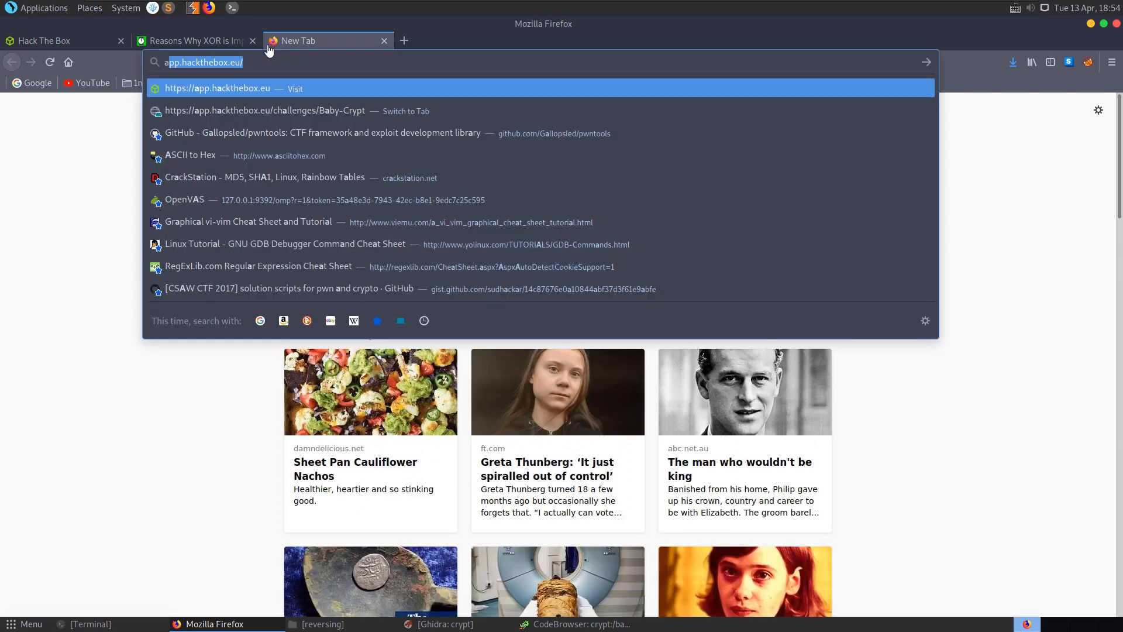
left_click(189, 156)
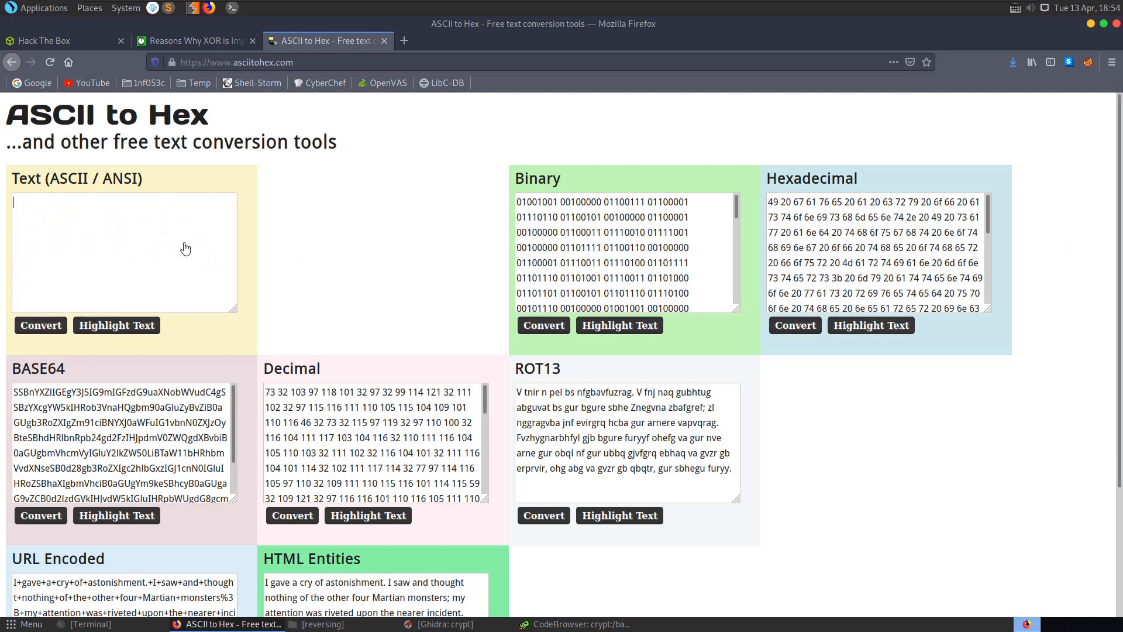
type("p")
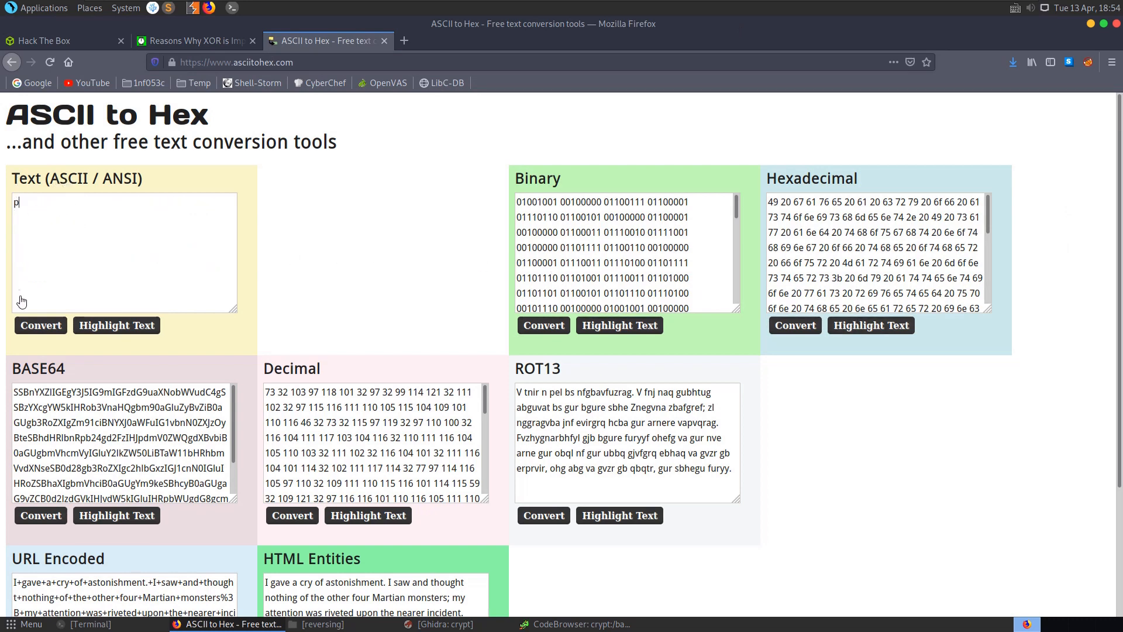
left_click(40, 325)
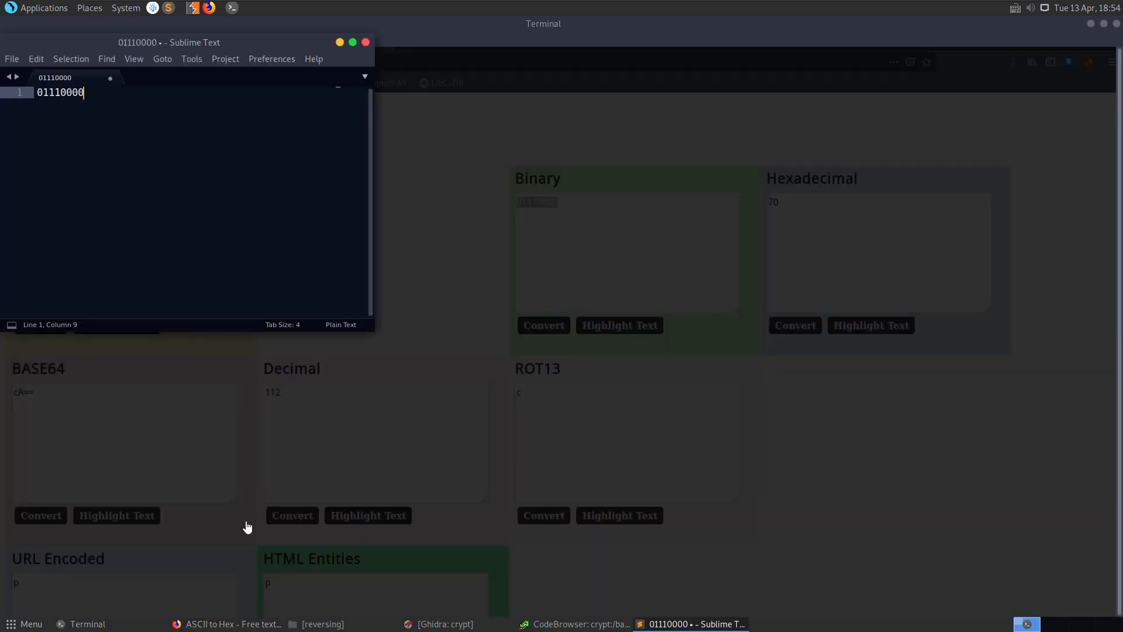
Note p's binary 01110000 in Sublime Text and return to the converter
double_click(169, 43)
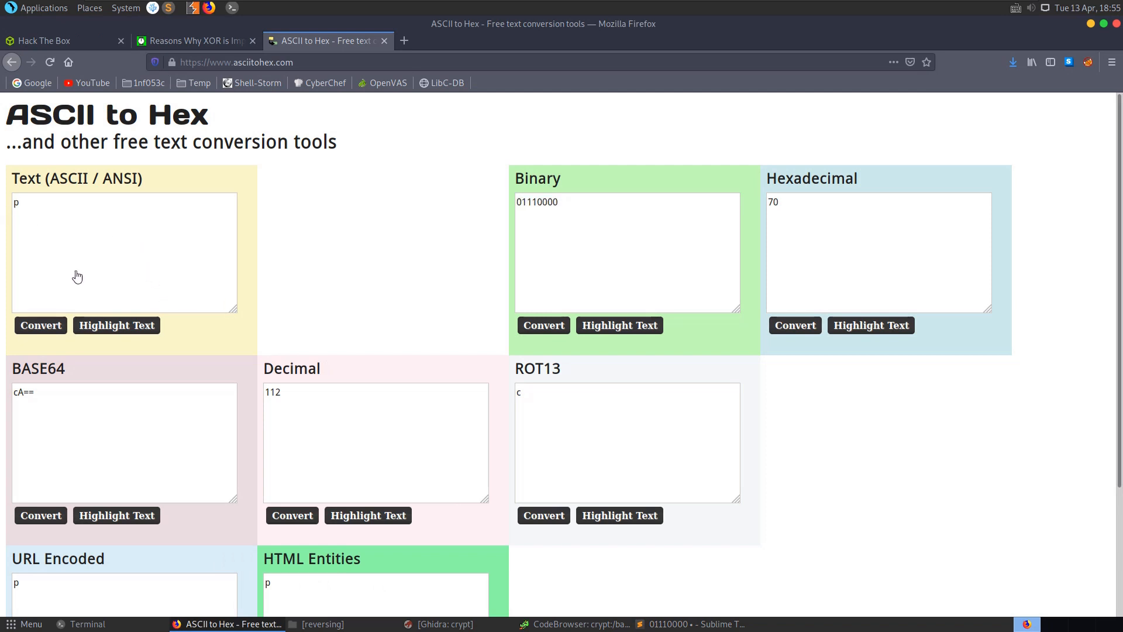
Convert the letter k, giving binary 01101011, hex 6b and decimal 107
type("k")
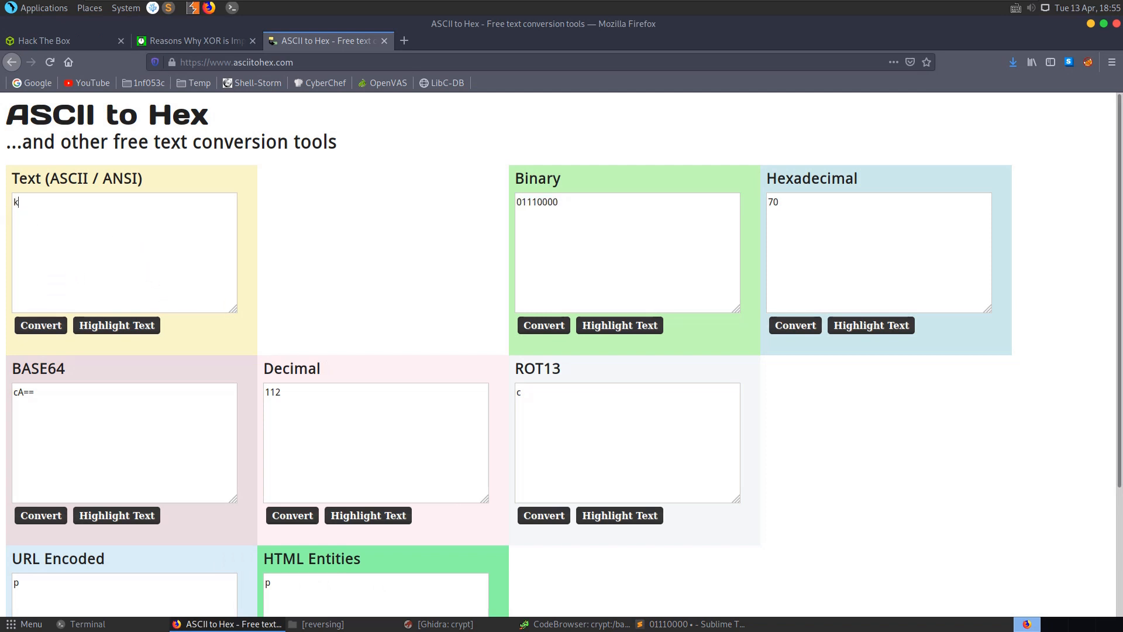
left_click(40, 326)
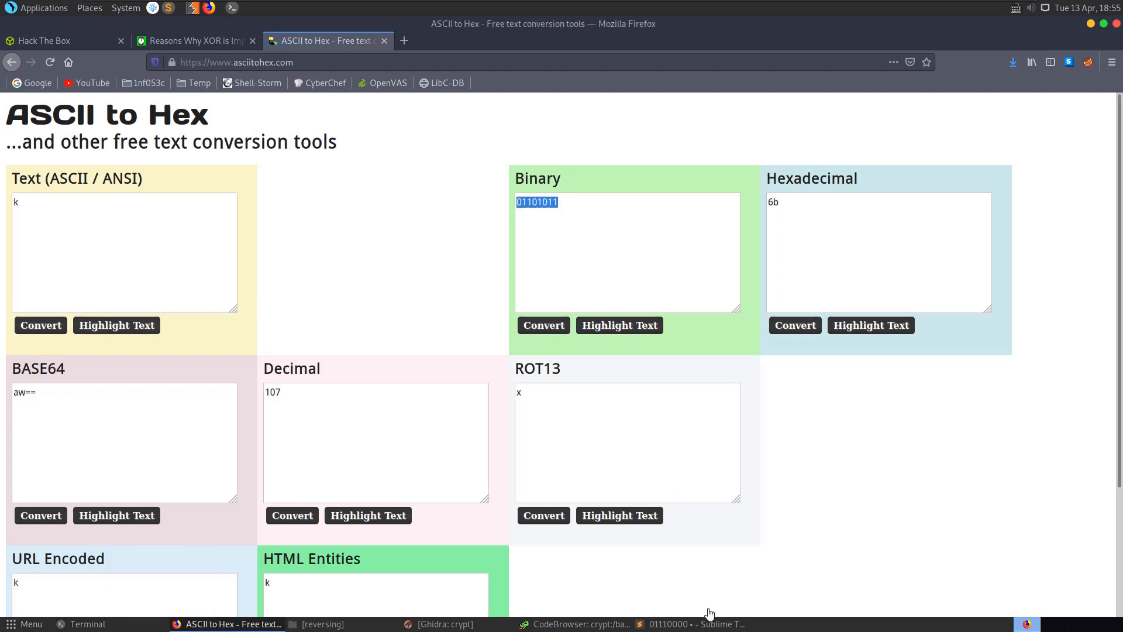
Note P = 01110000 and K = 01101011 on the first two lines
left_click(693, 623)
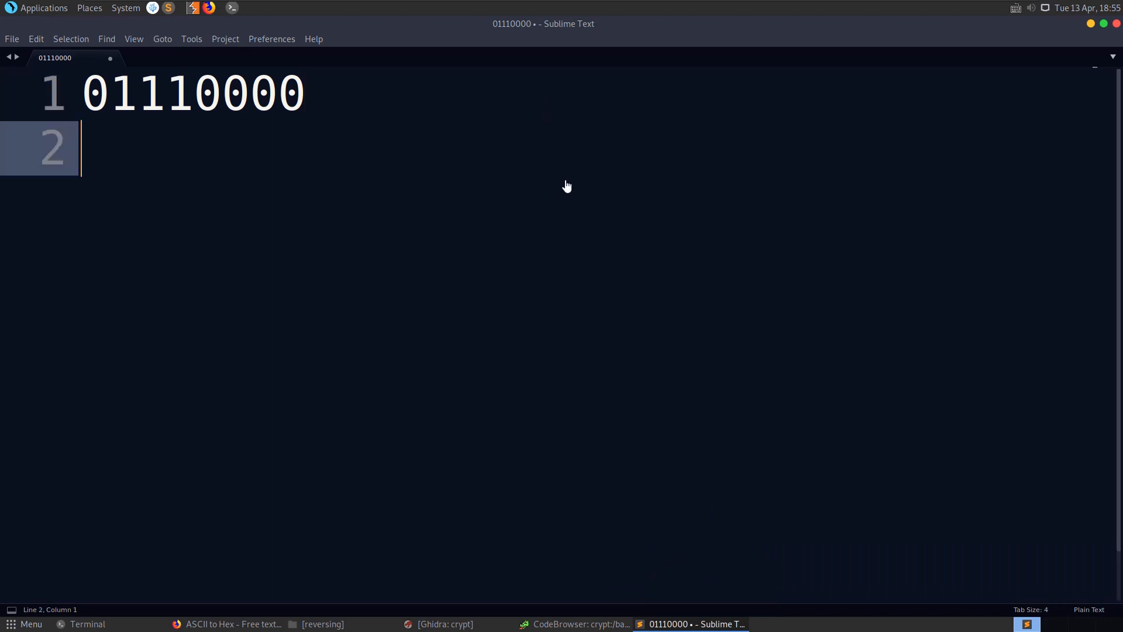
type("01101011")
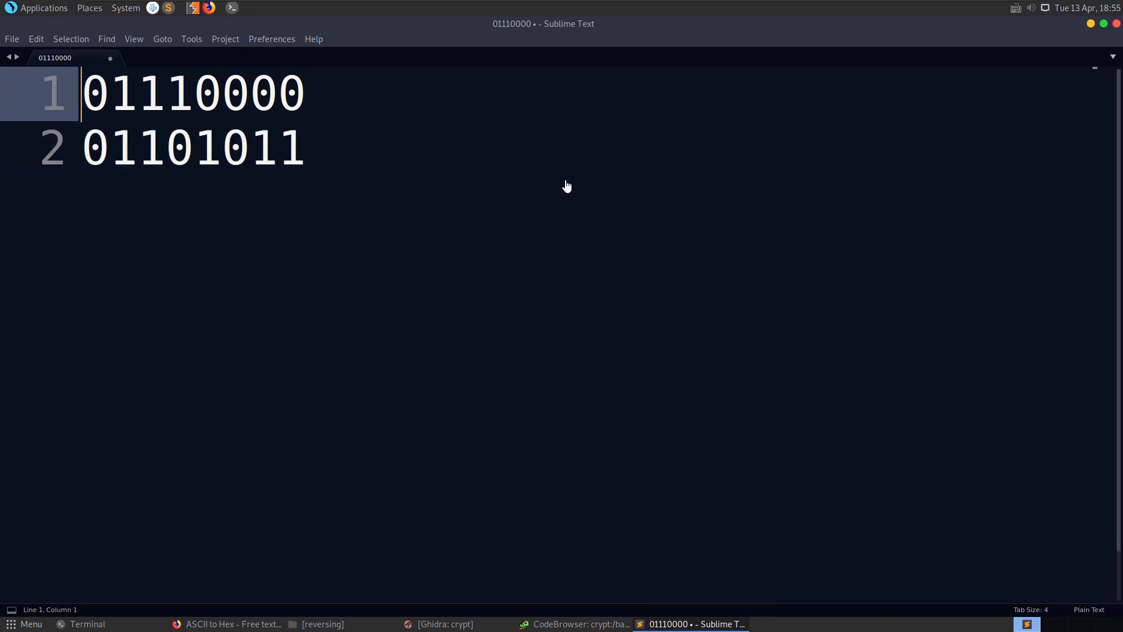
type("P =")
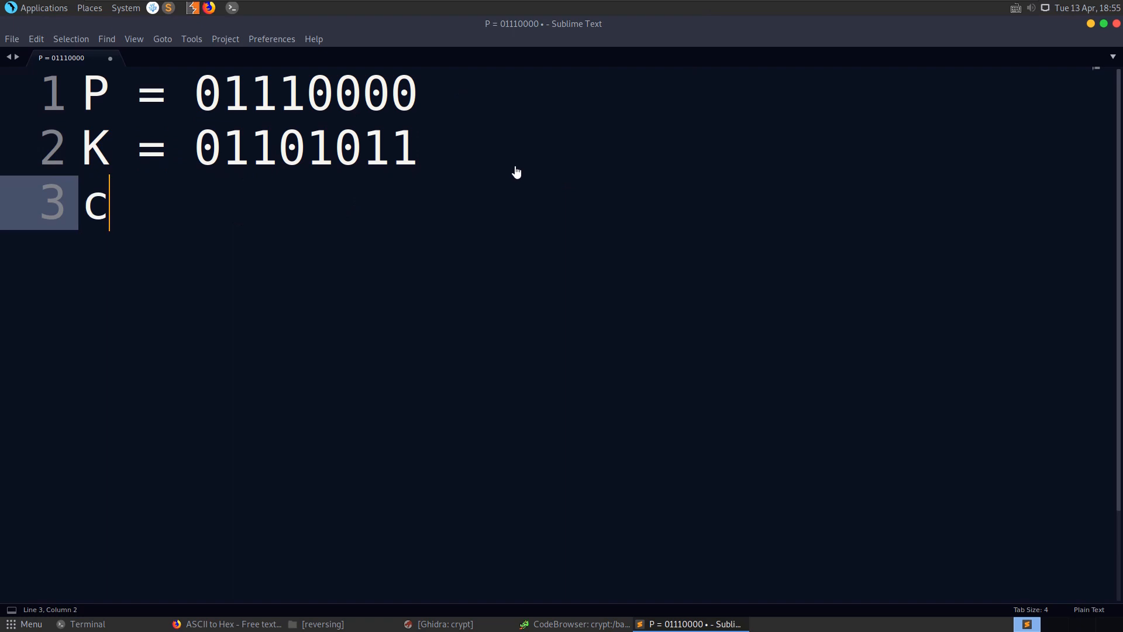
type("=")
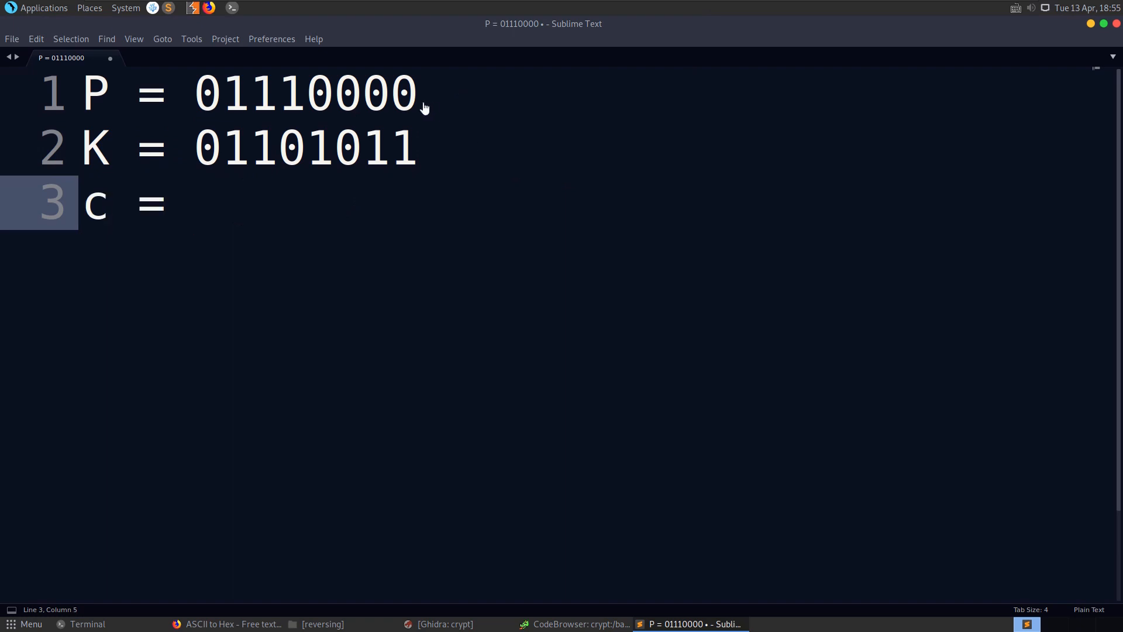
mouse_move(213, 94)
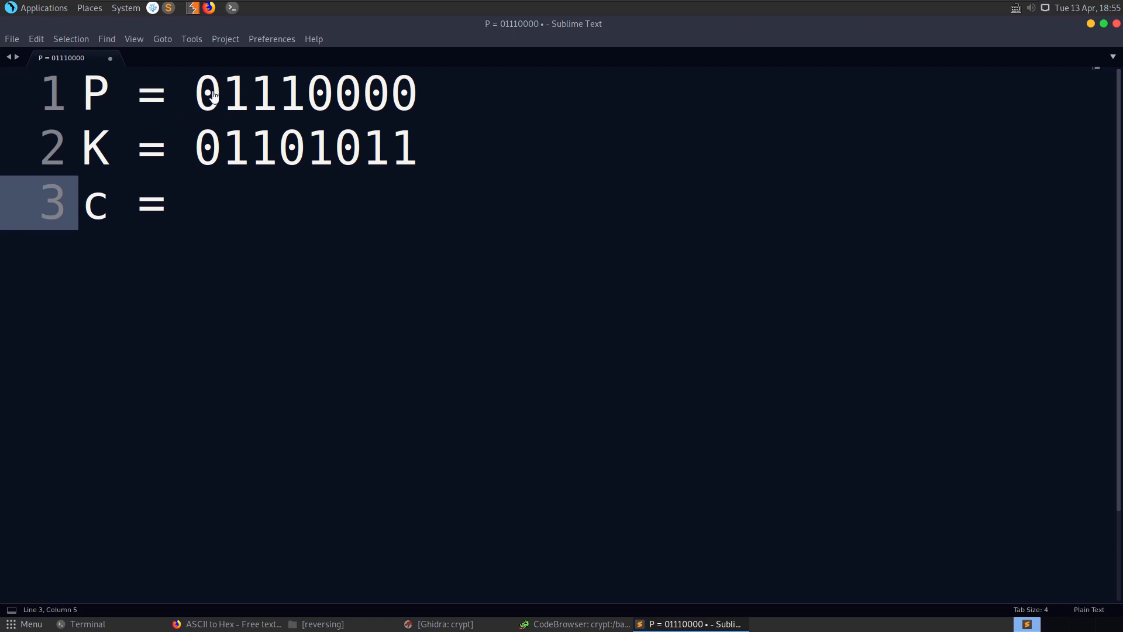
Work out the XOR bit by bit as c = 00011011 and copy that line
left_click(195, 204)
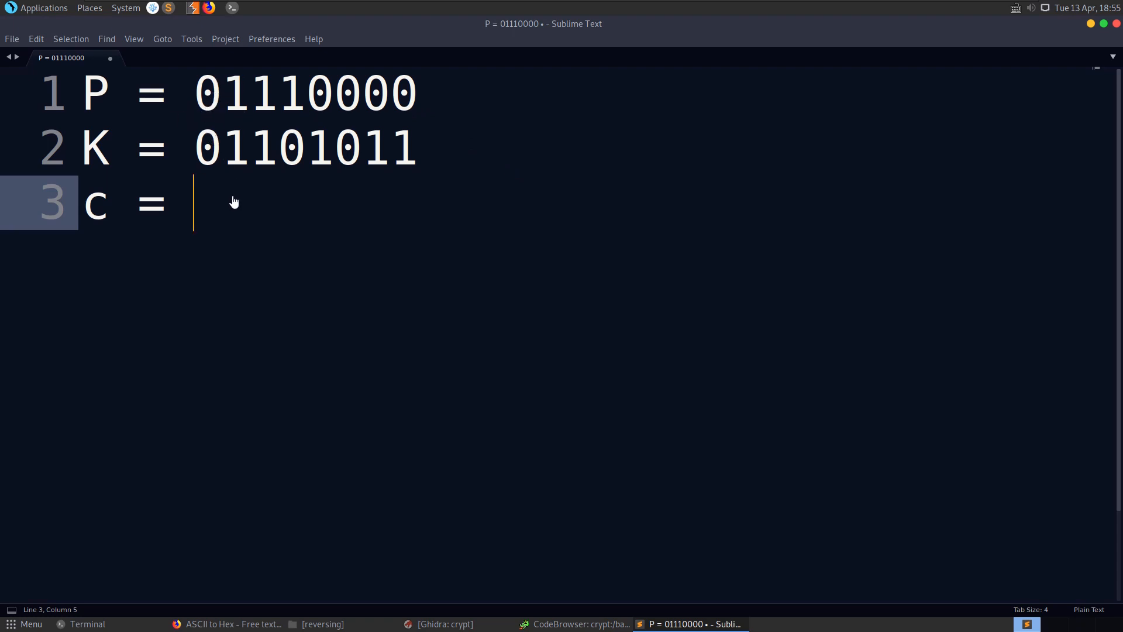
type("0")
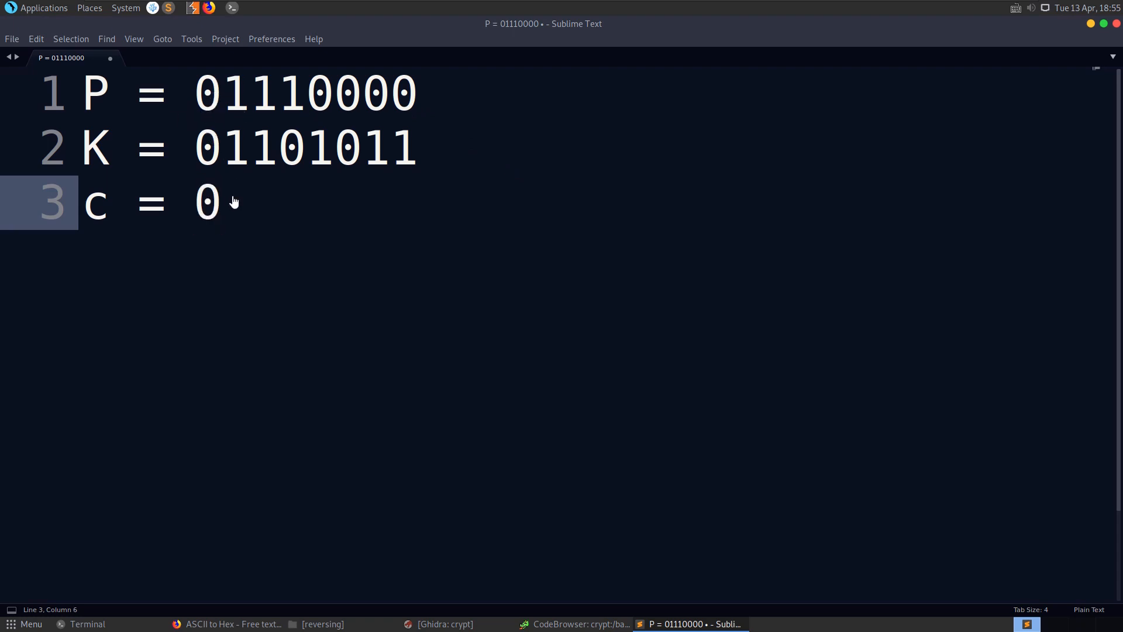
type("0")
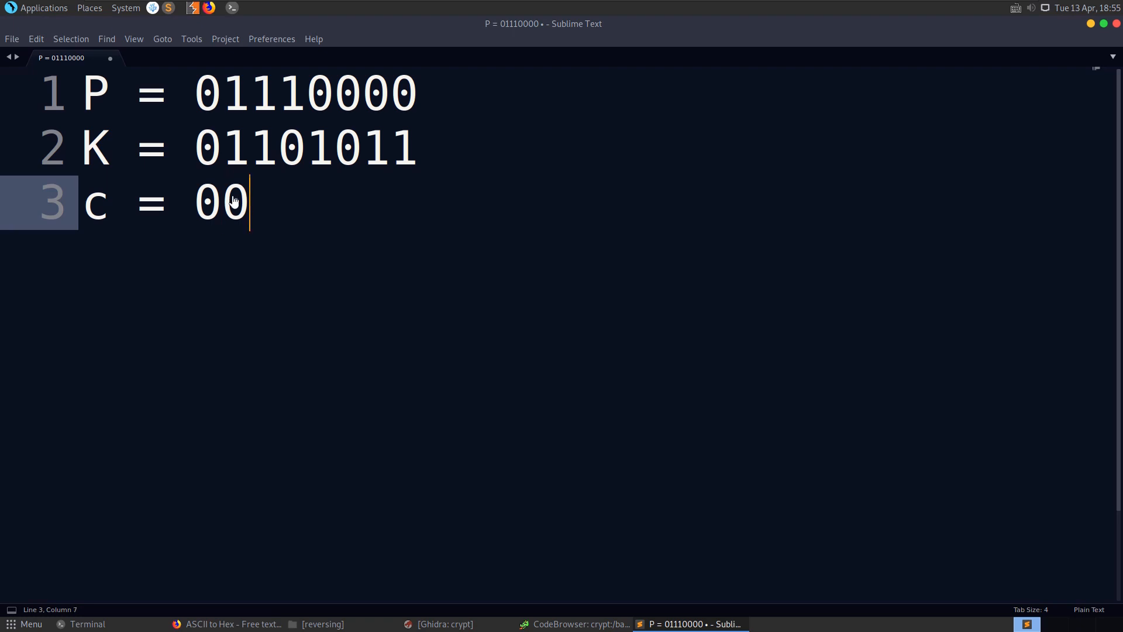
type("0")
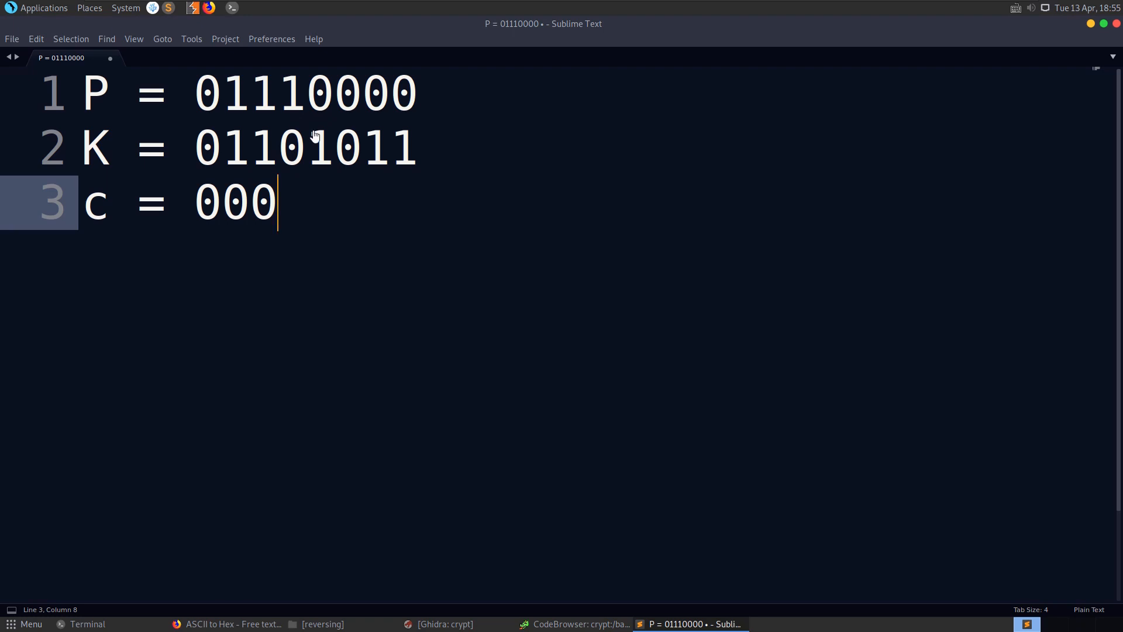
type("1")
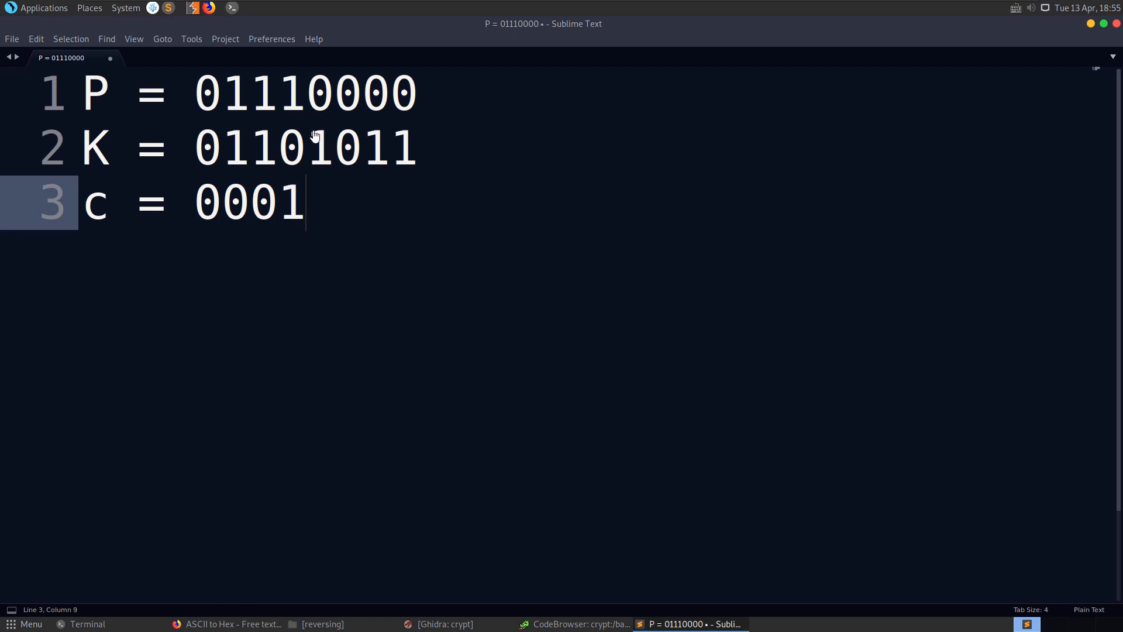
type("10")
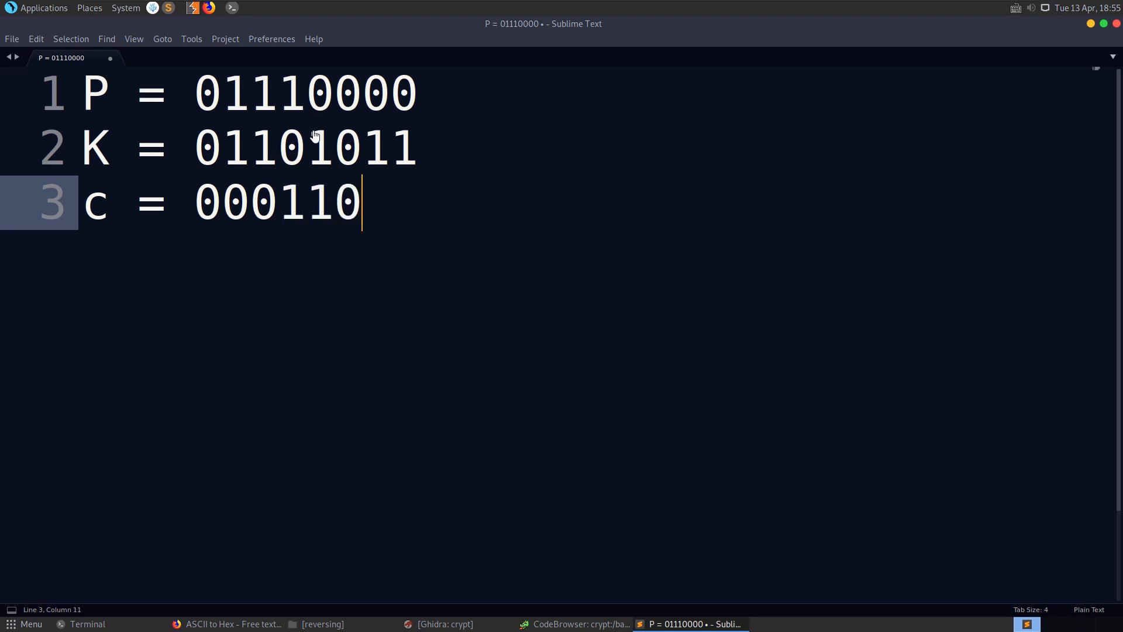
type("11")
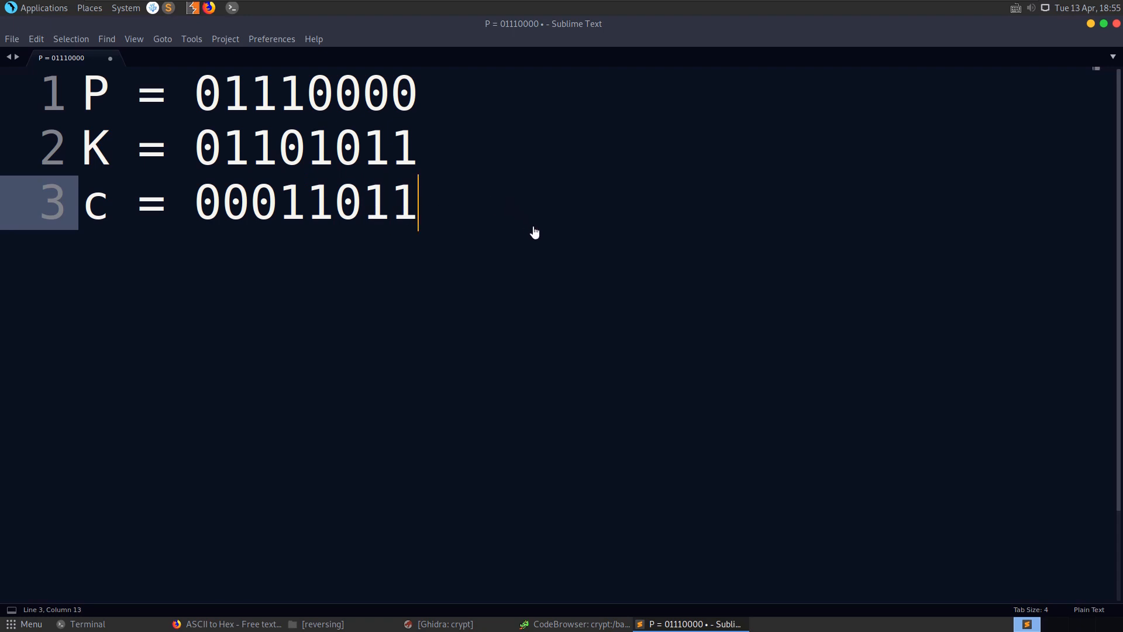
key("Return")
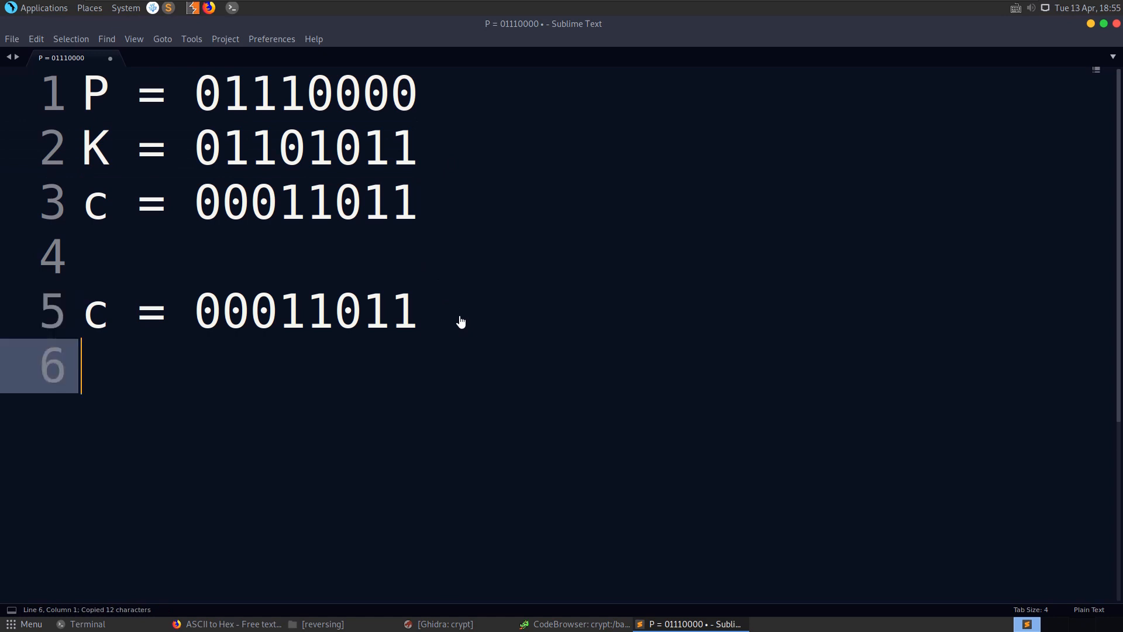
In the second block, XOR c with K = 01101011 to recover P = 01110000, then select the K line
type("K = 01101011")
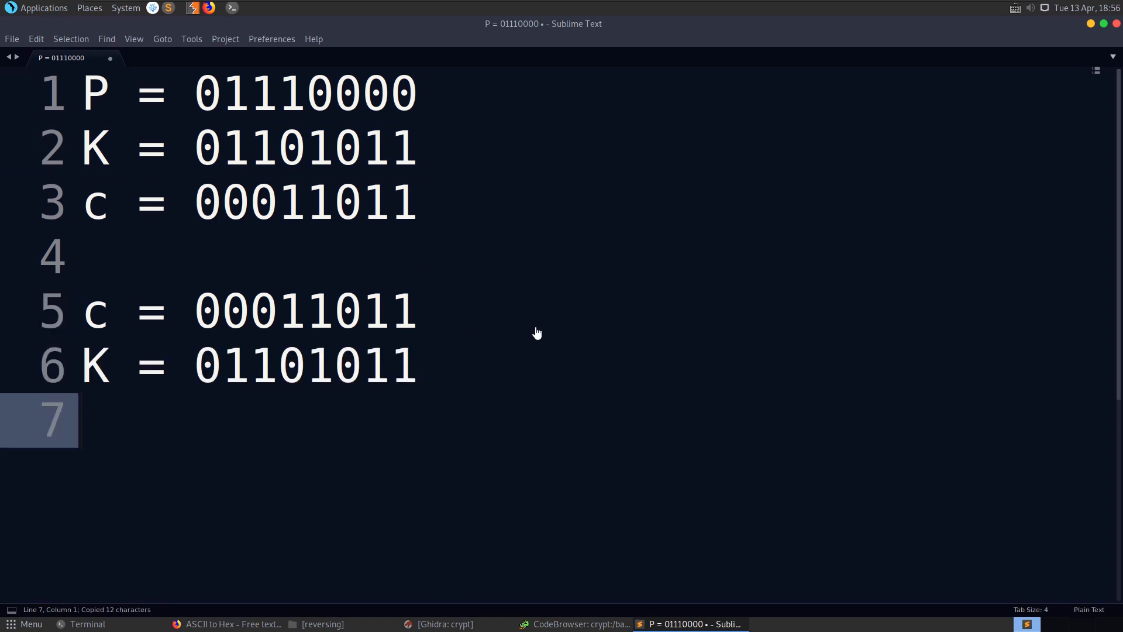
type("P =")
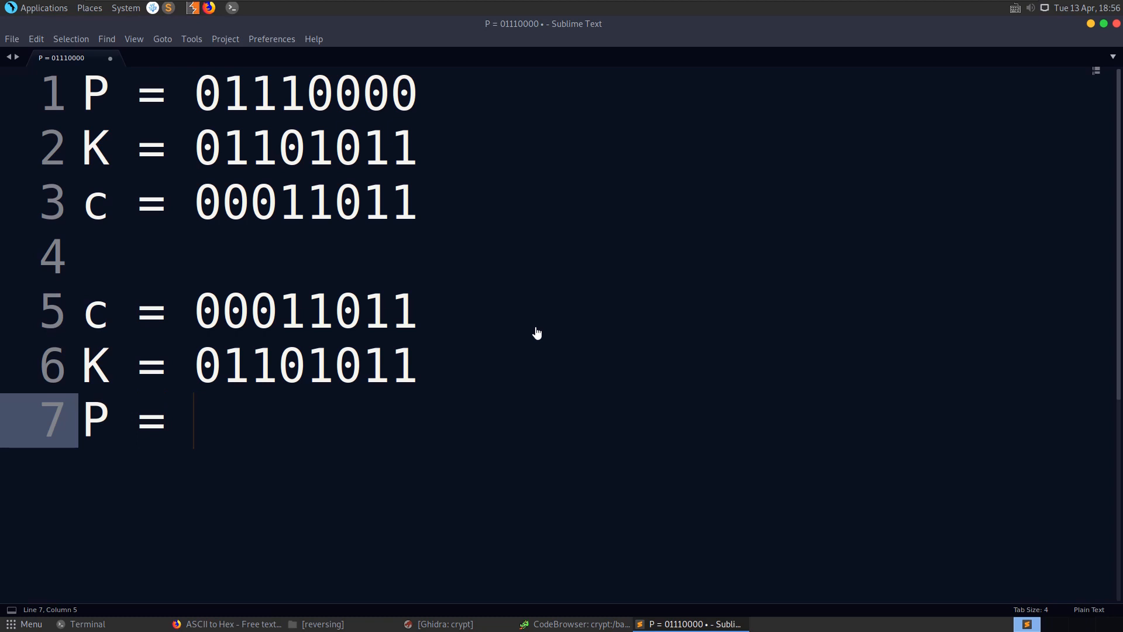
type("01")
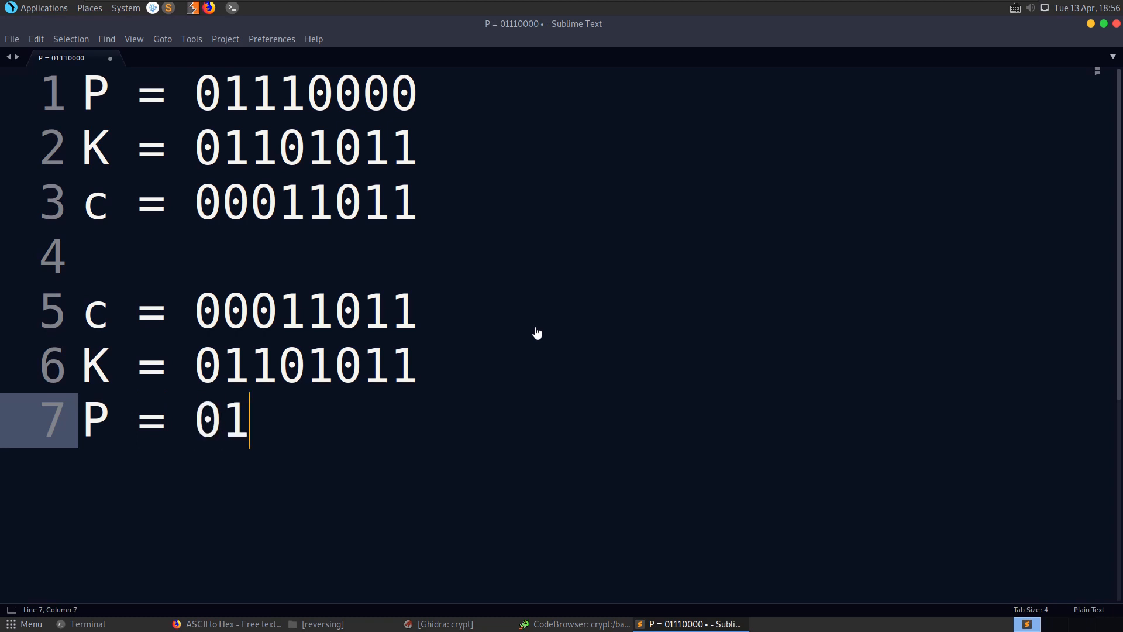
type("1")
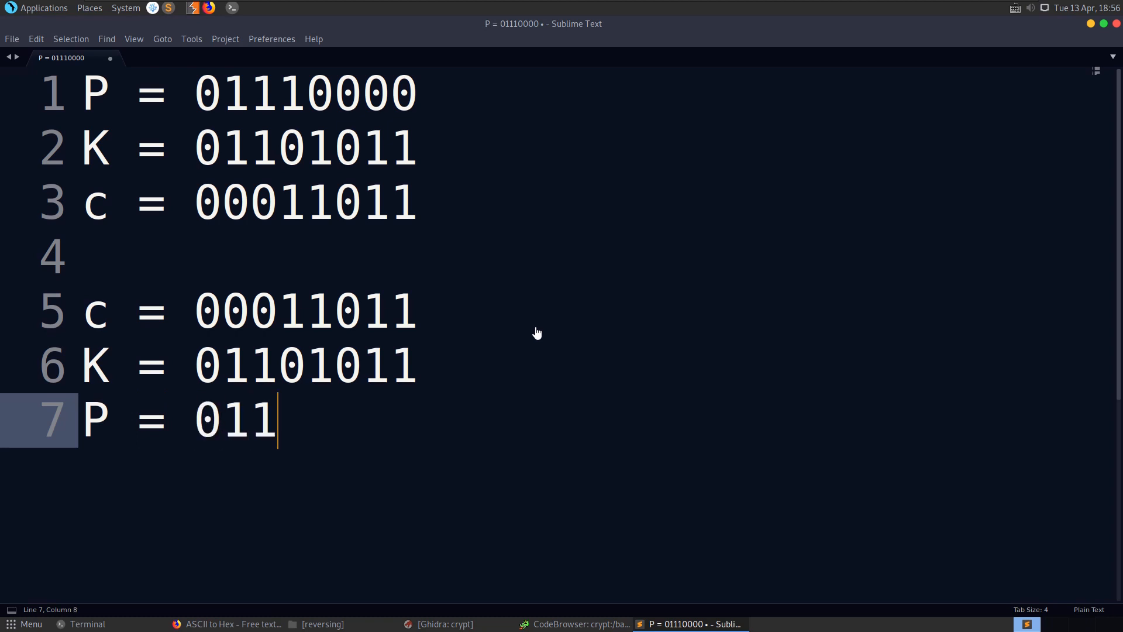
type("10")
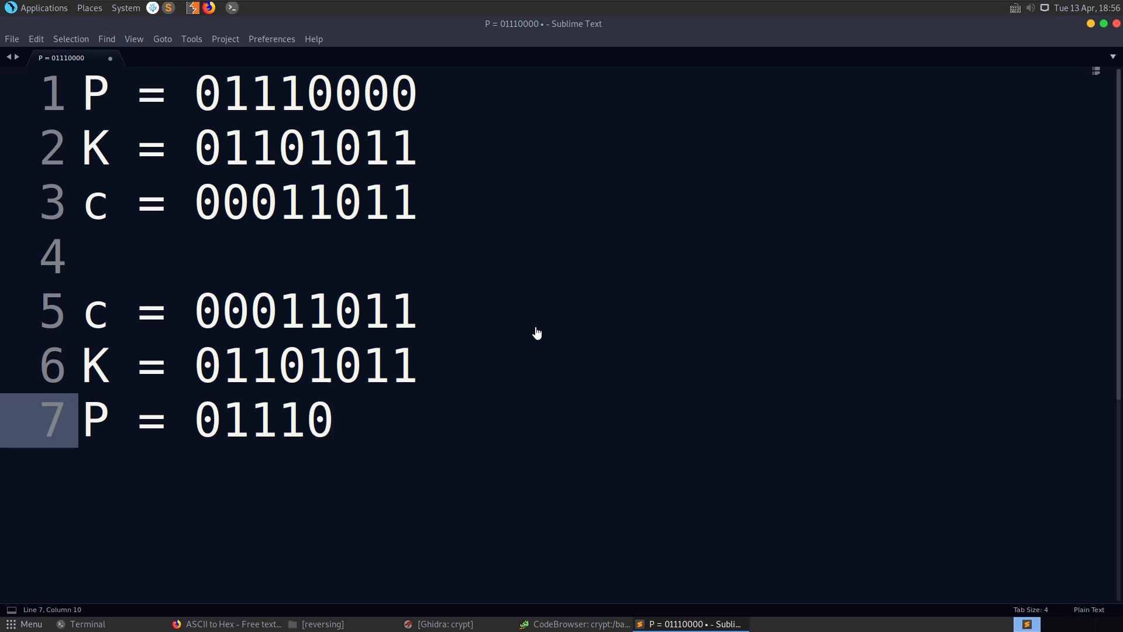
type("000")
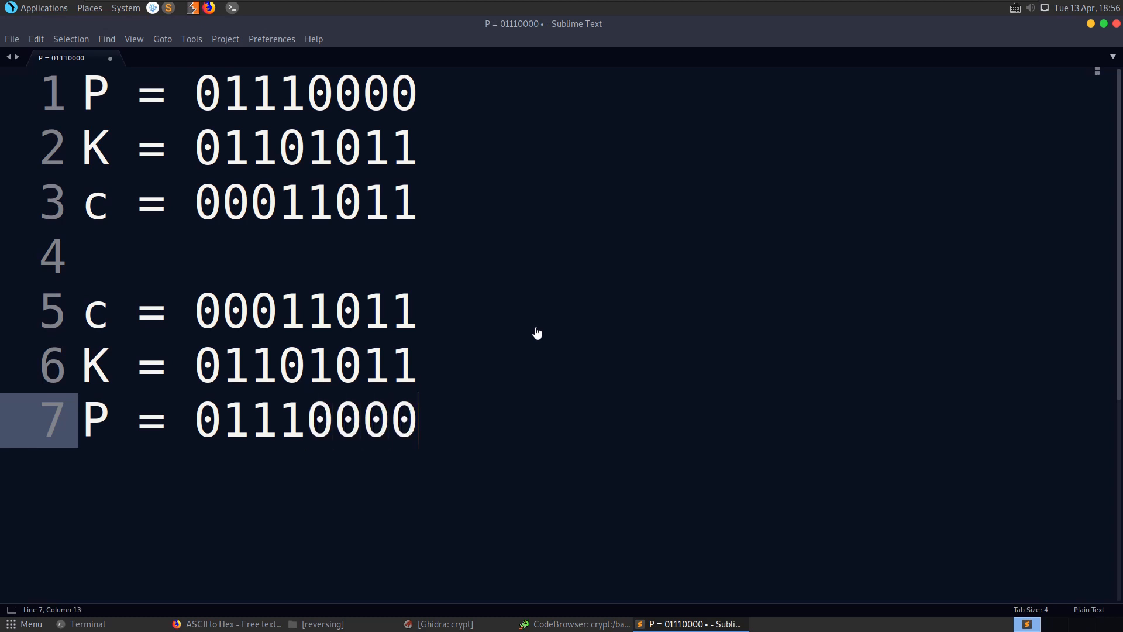
double_click(304, 420)
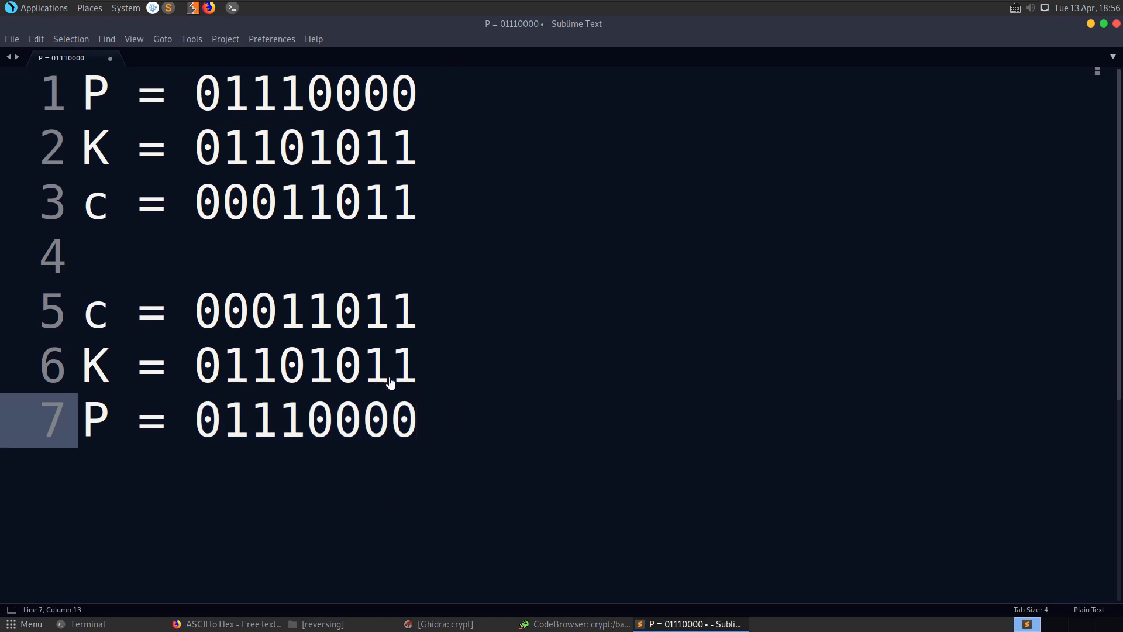
left_click(419, 420)
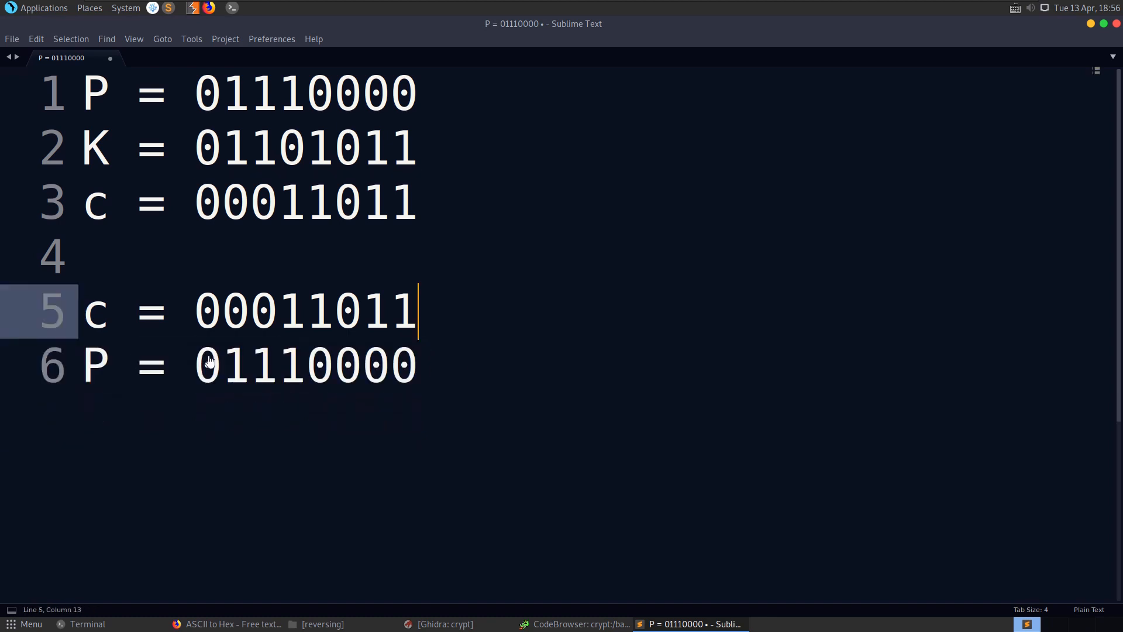
mouse_move(392, 321)
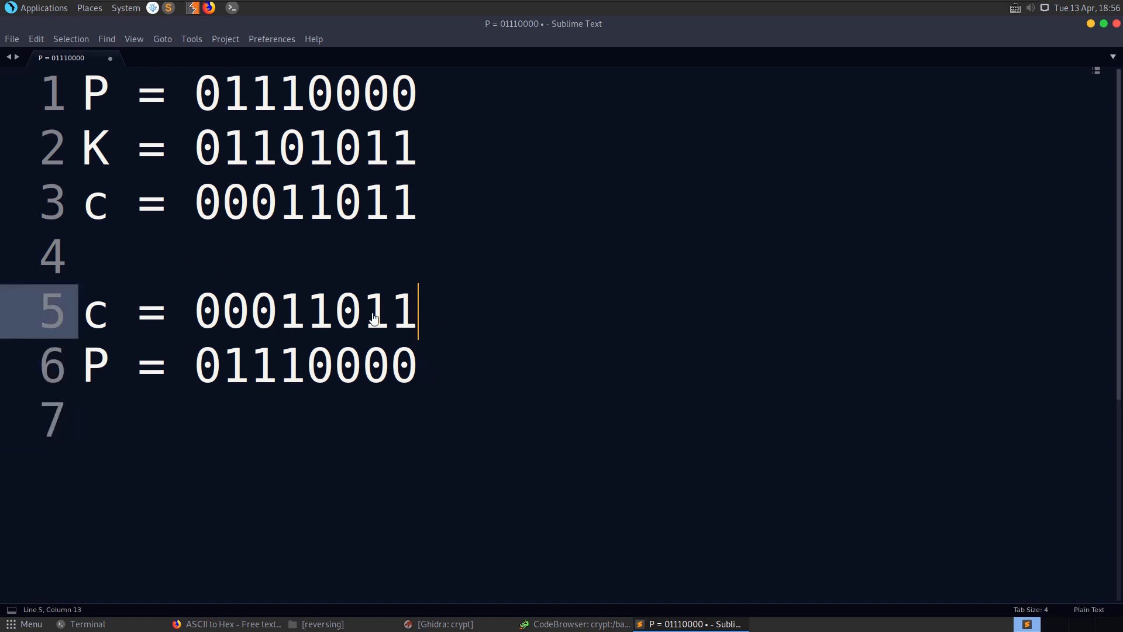
Rework the block to c and P lines and derive K = 01101011 beneath them
double_click(305, 366)
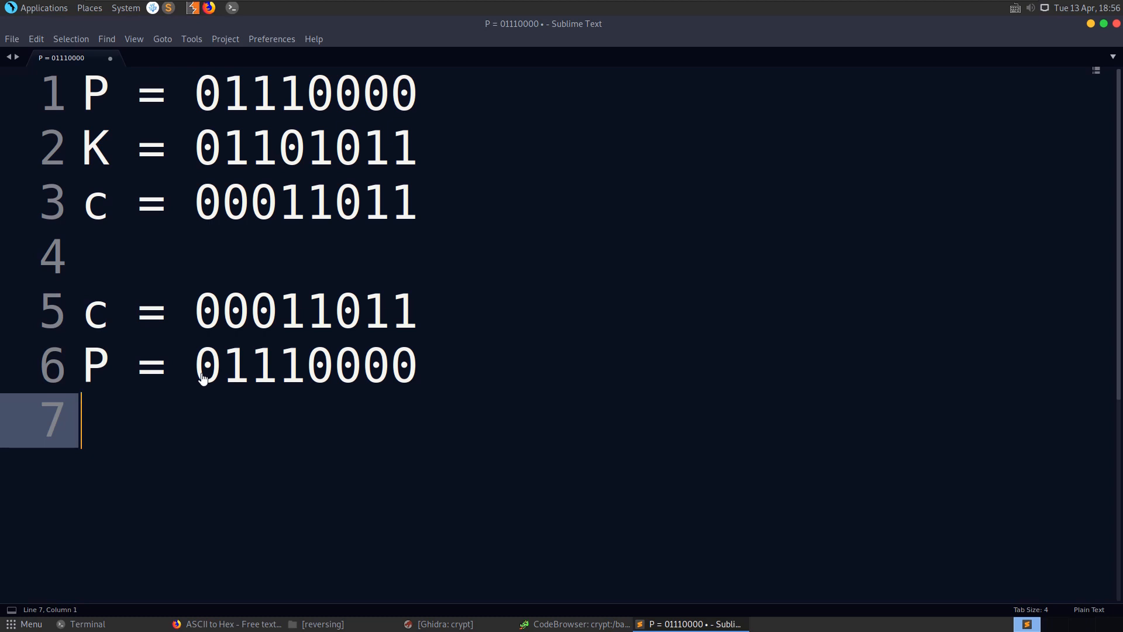
type("K =")
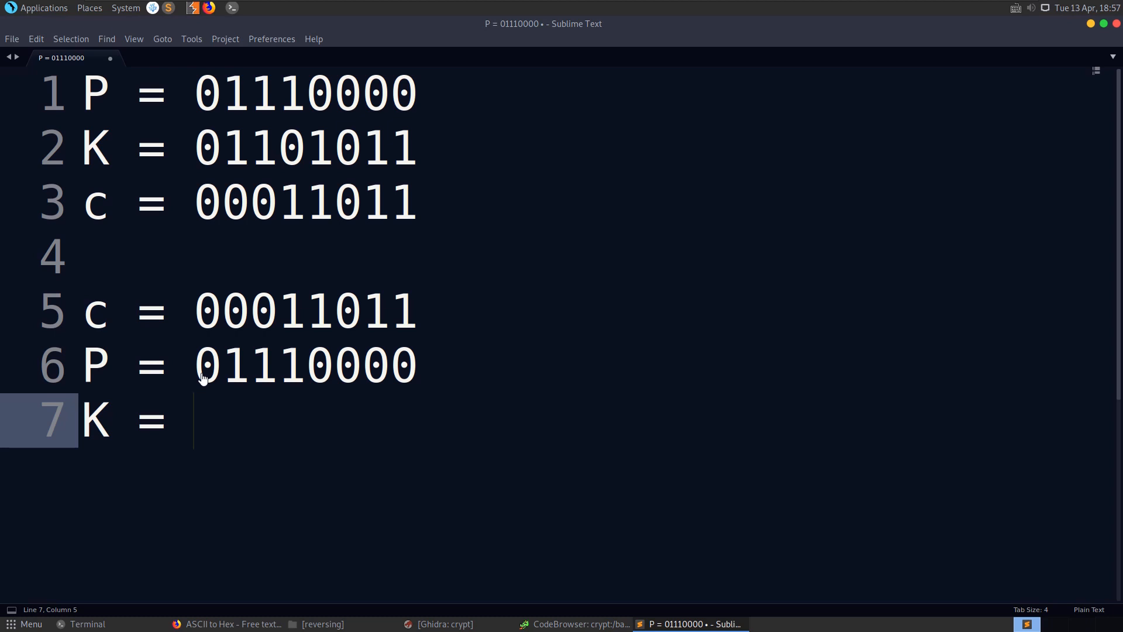
type("0")
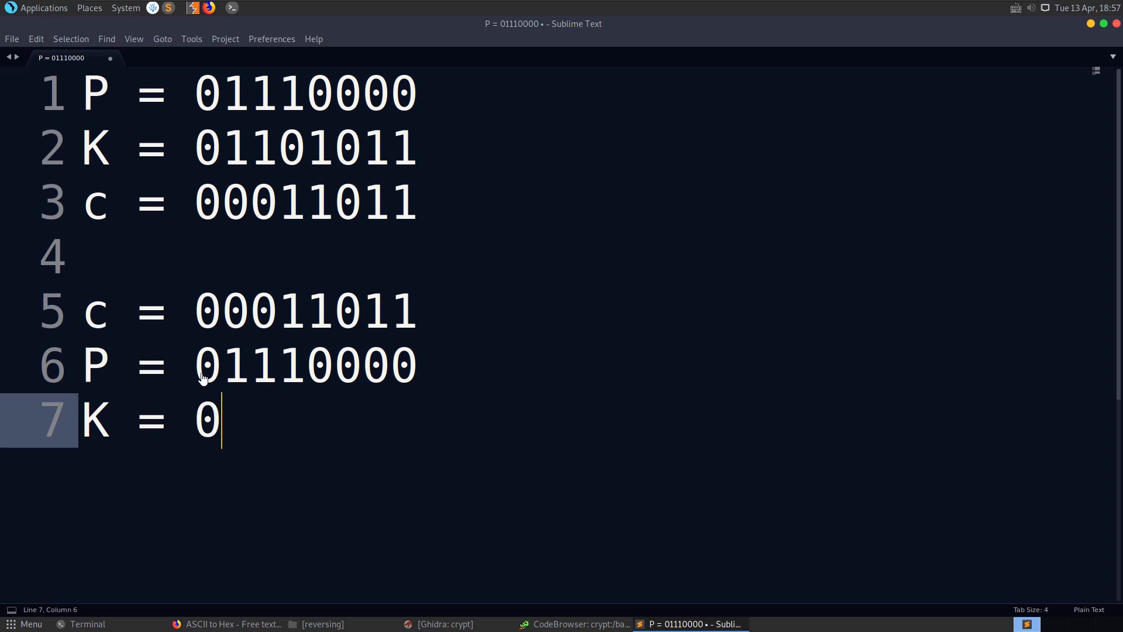
type("1")
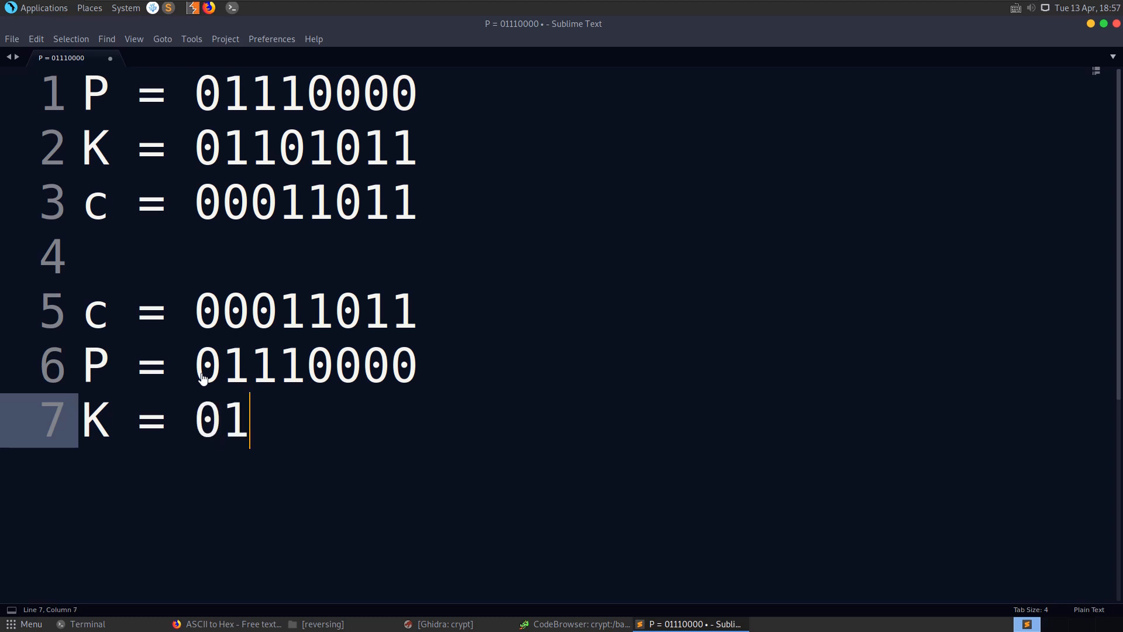
type("101")
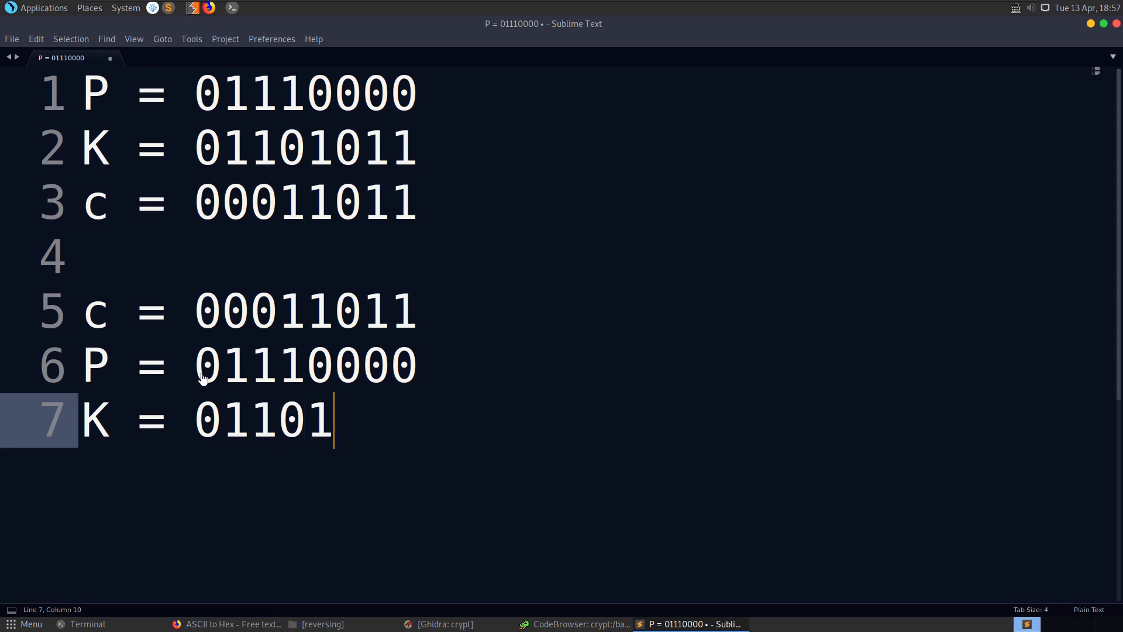
type("011")
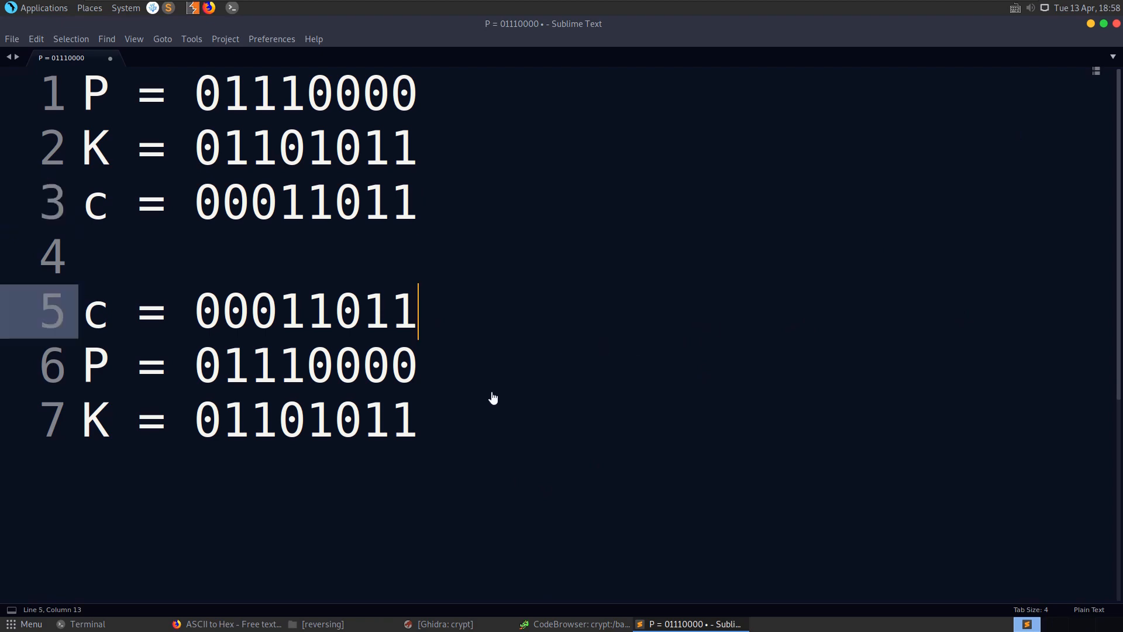
Jump Ghidra's listing to main's key-prompt printf call, then bring up the terminal
left_click(574, 624)
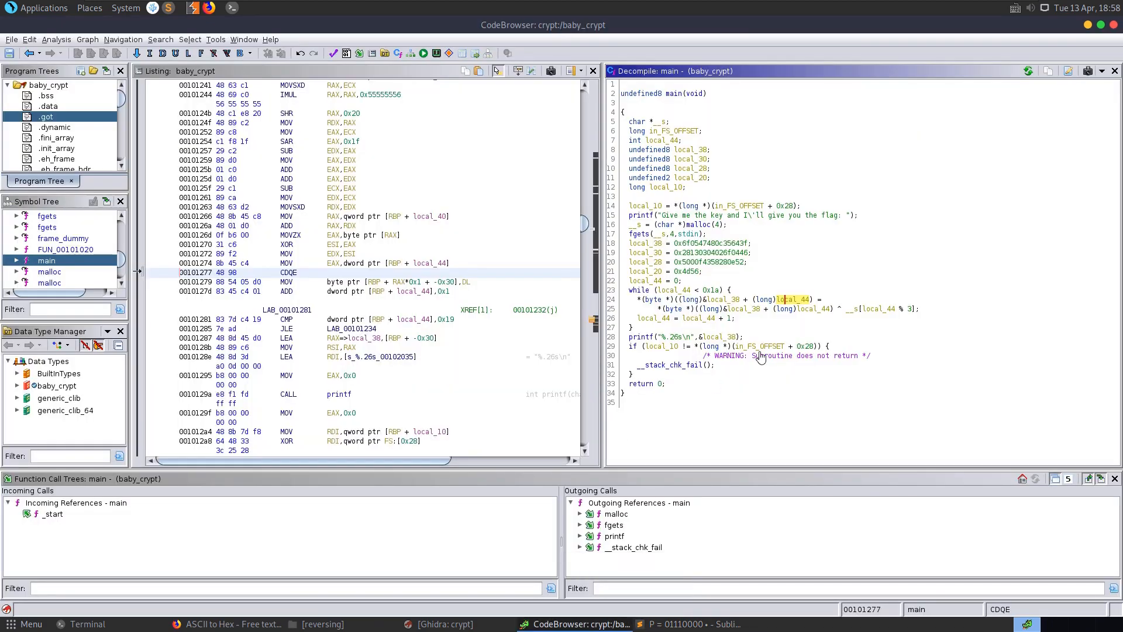
mouse_move(664, 268)
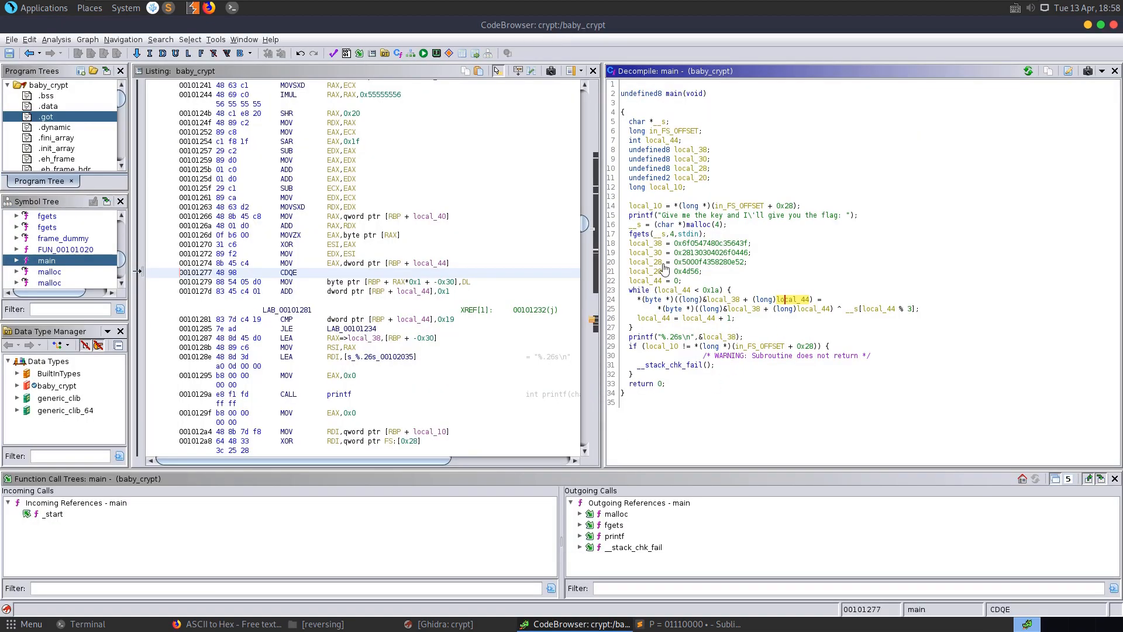
mouse_move(762, 229)
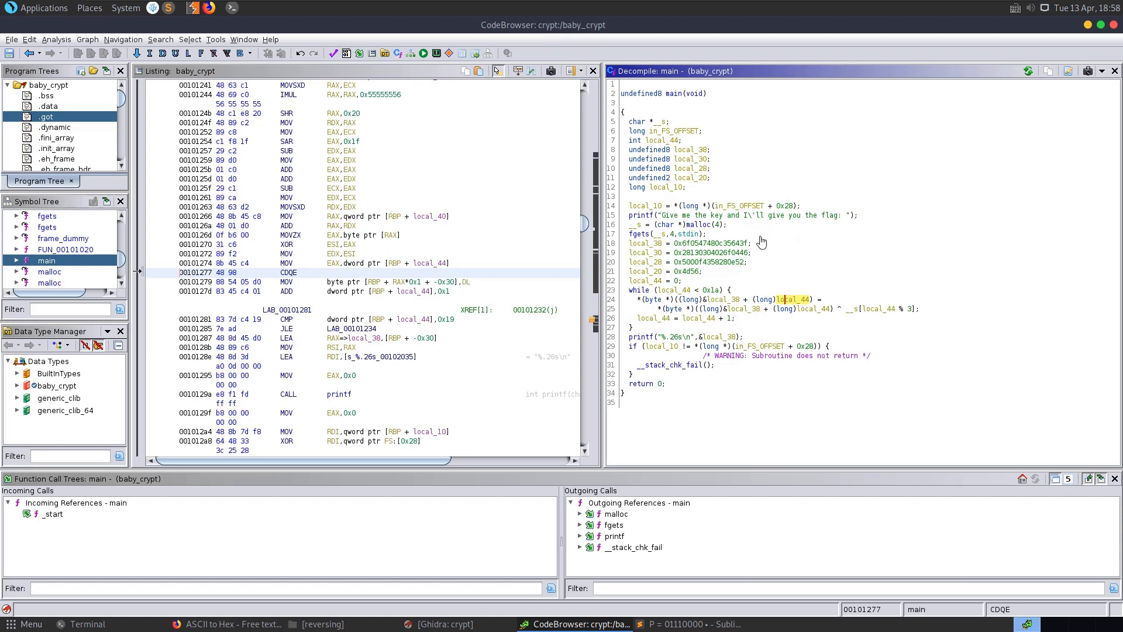
mouse_move(739, 206)
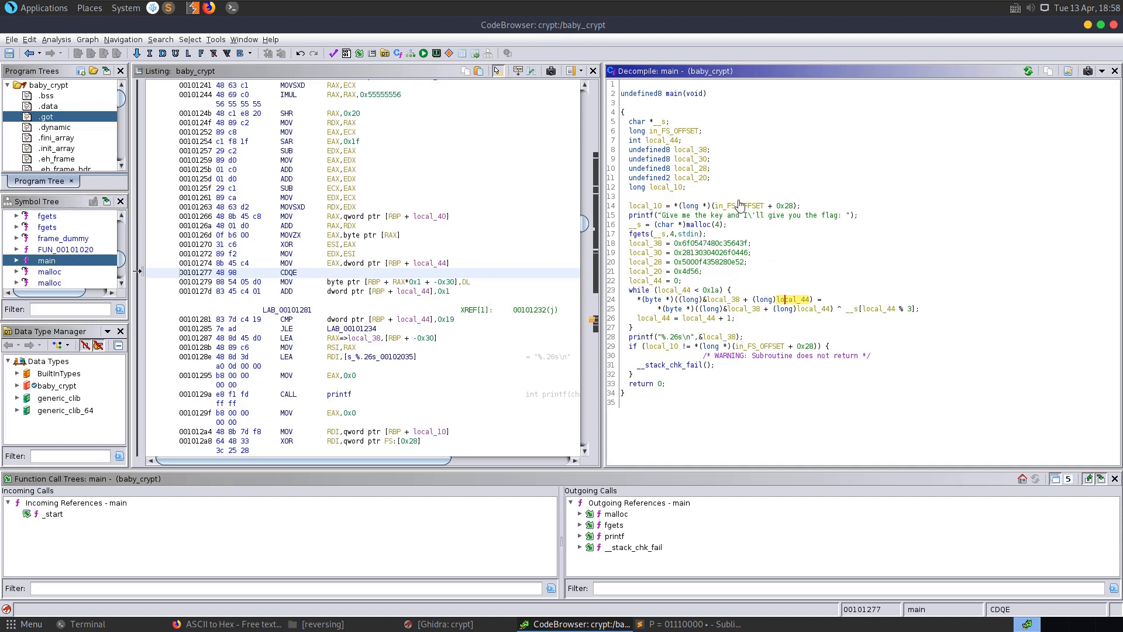
mouse_move(687, 235)
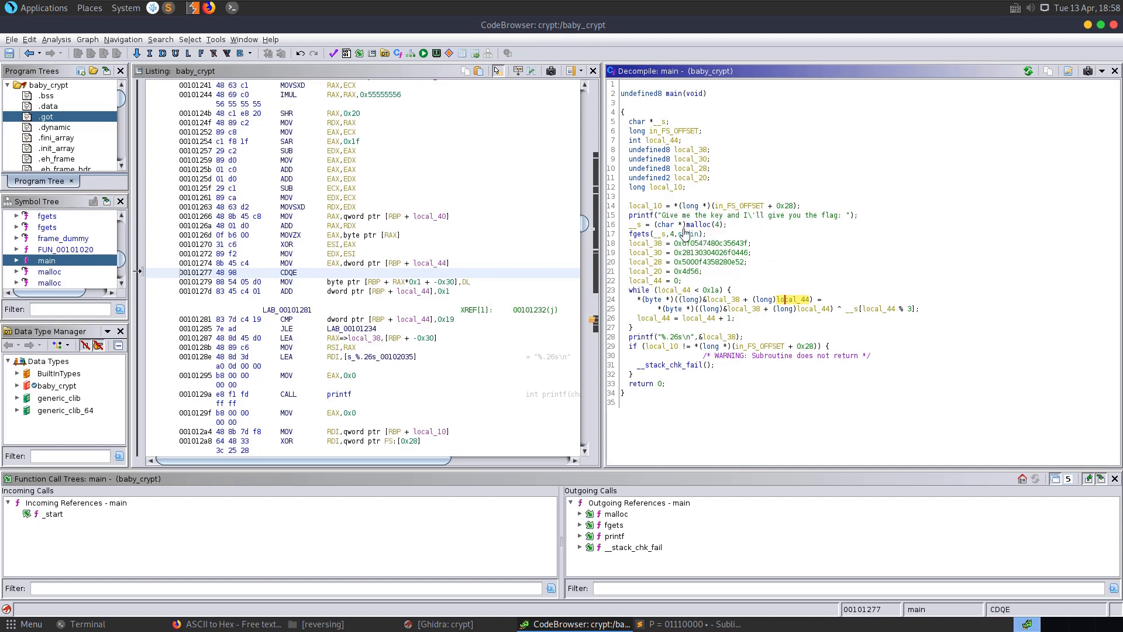
mouse_move(695, 226)
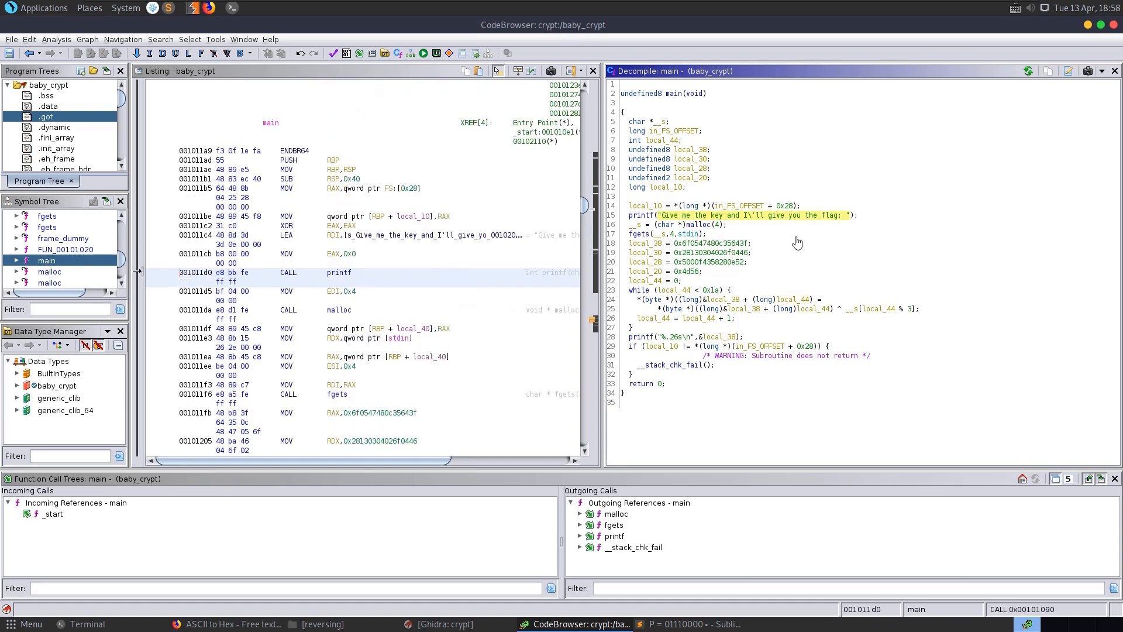
left_click(688, 624)
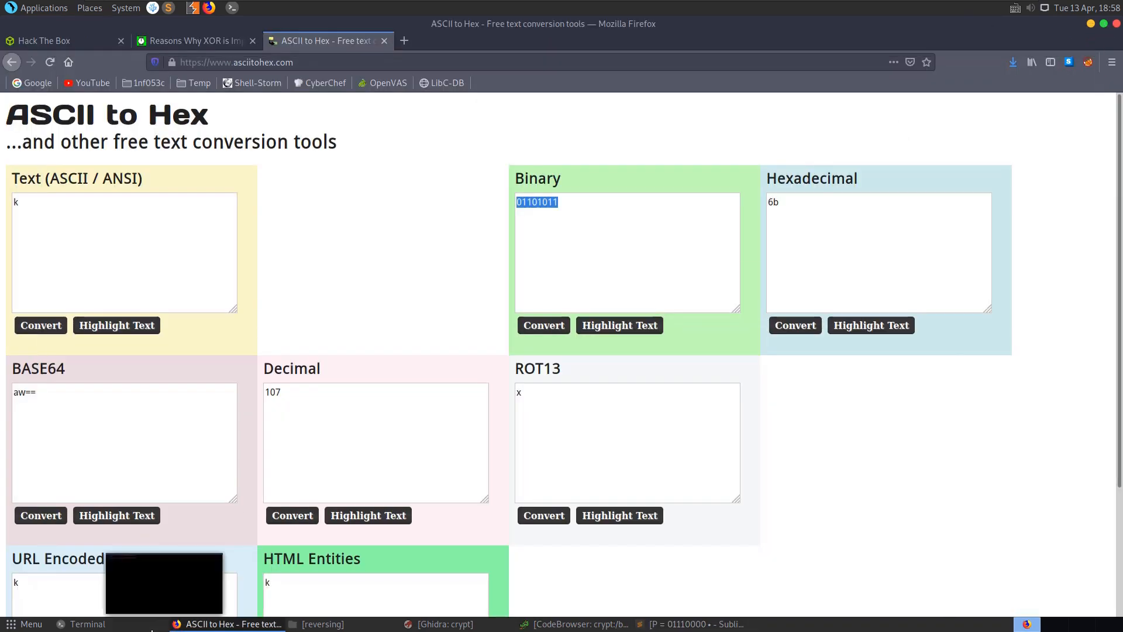
left_click(87, 623)
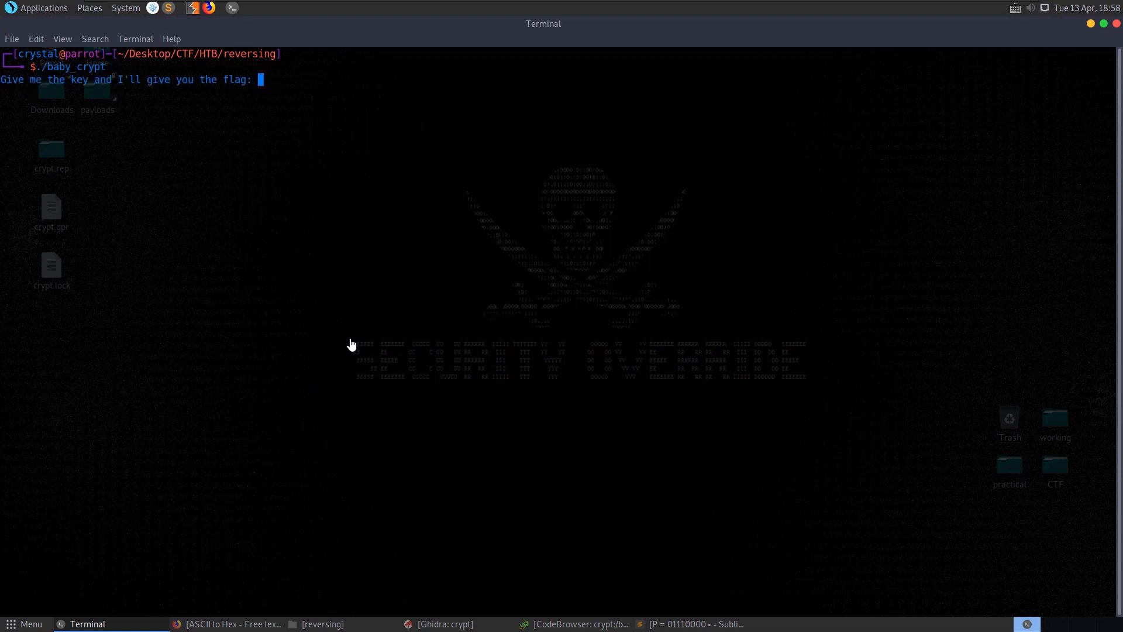
Run baby_crypt with the guessed key HTB{, yielding garbled output starting w0wD
type("HTB")
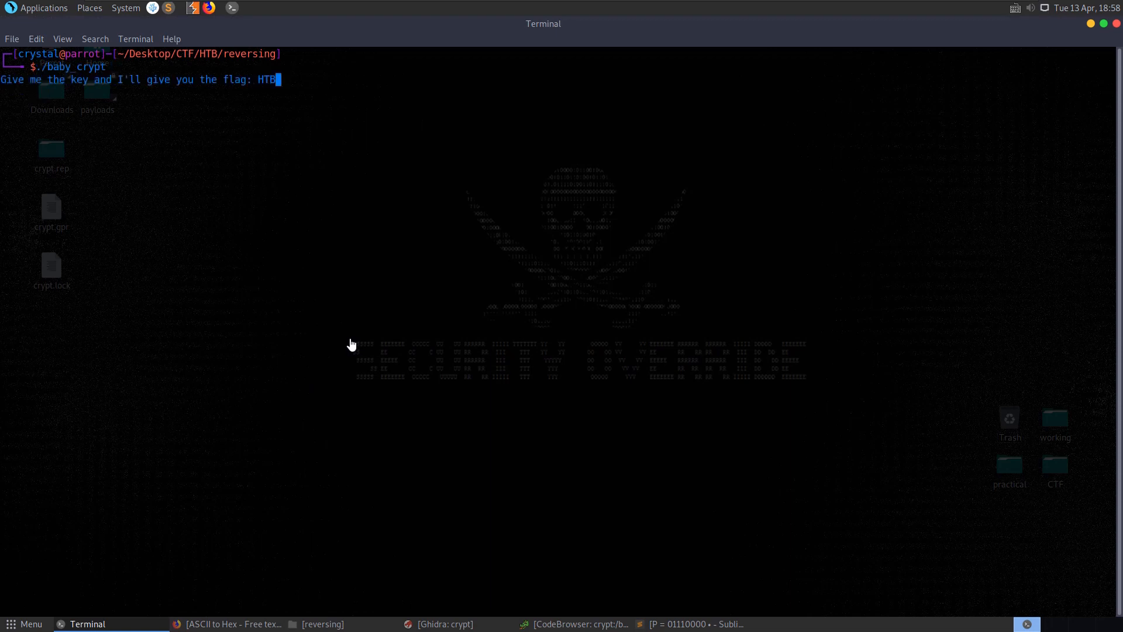
type("{")
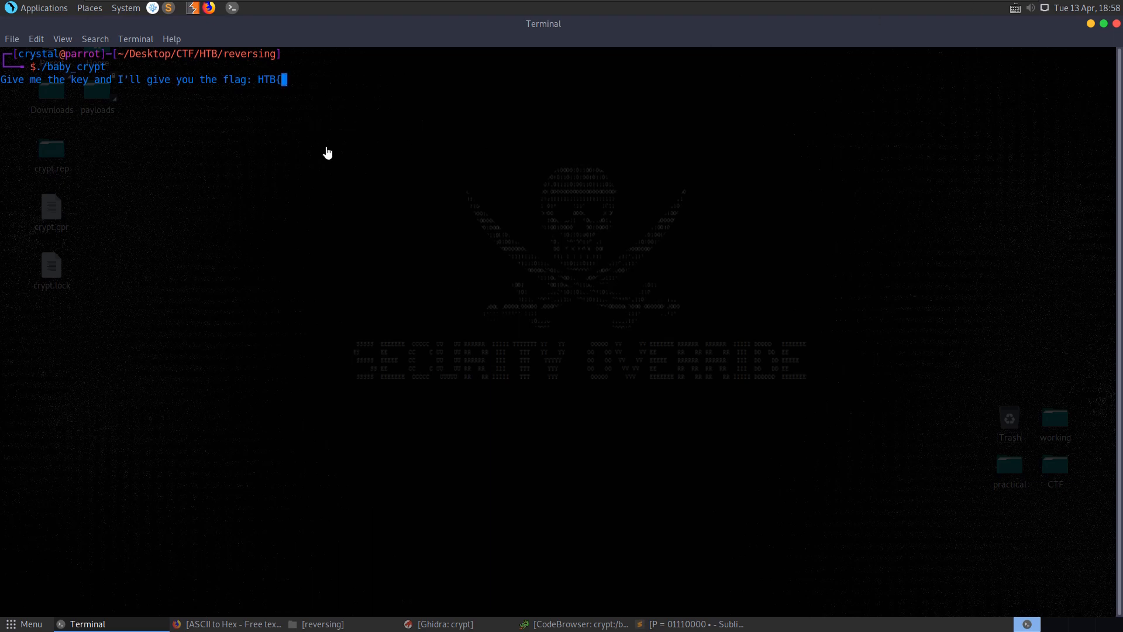
key("Return")
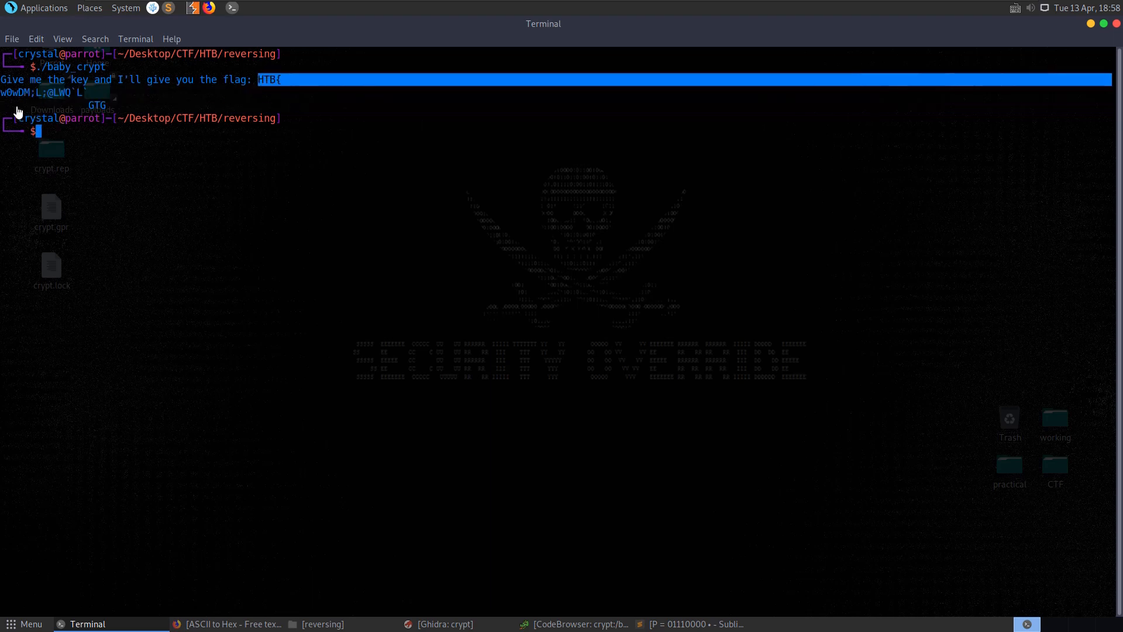
mouse_move(152, 121)
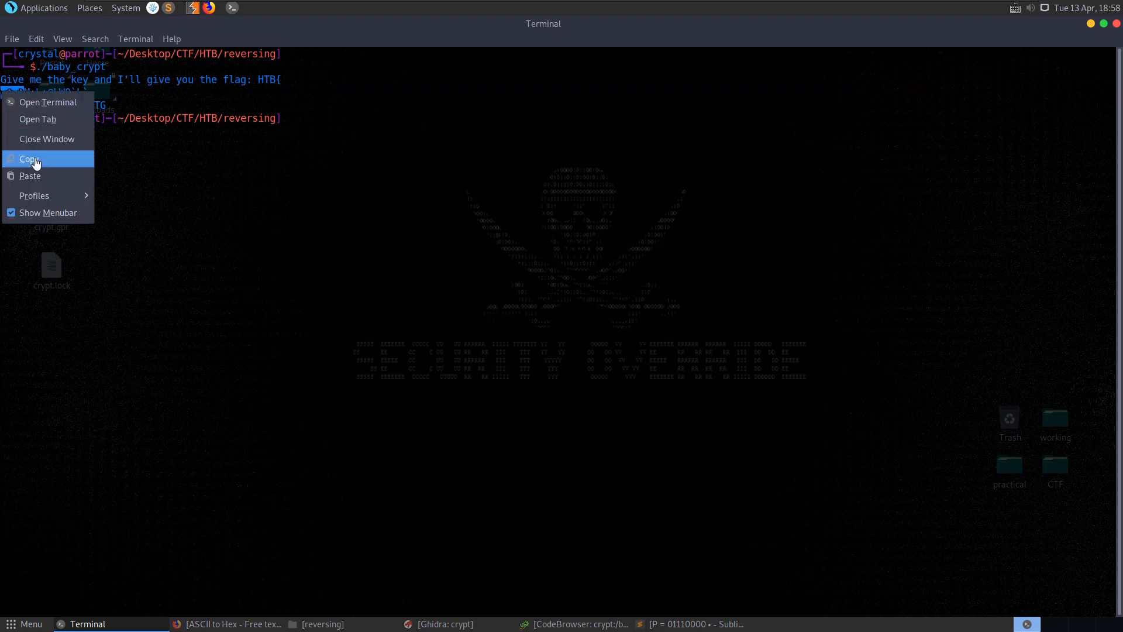
Copy the recovered key and rerun baby_crypt with w0wD to print HTB{x0r_1s_us3d_by_h4x0r!}
left_click(29, 158)
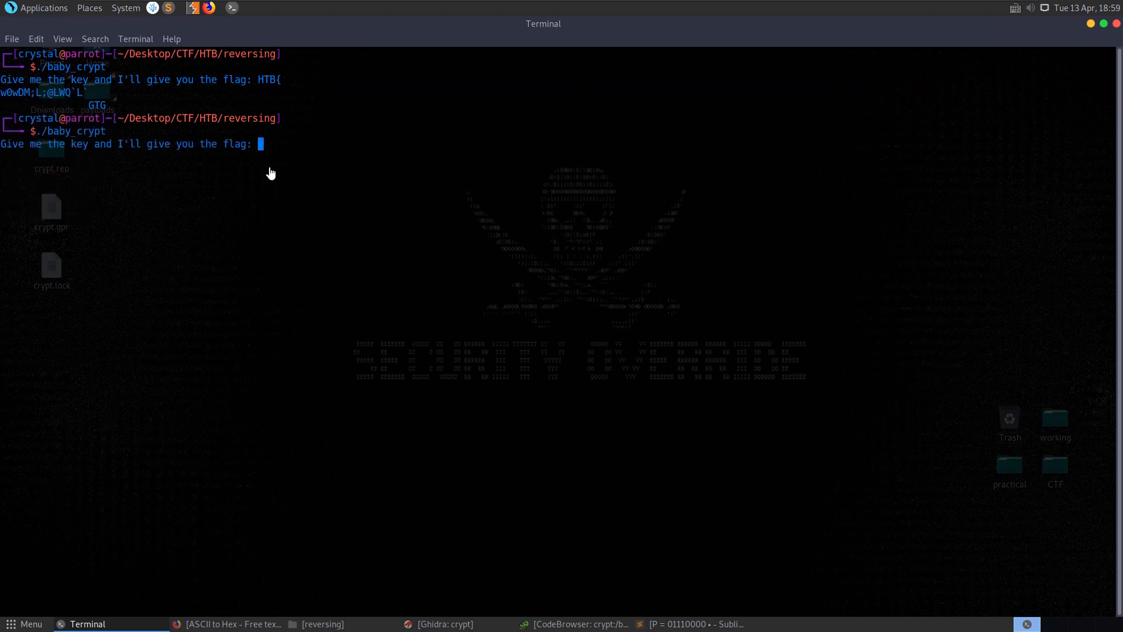
type("w0wD")
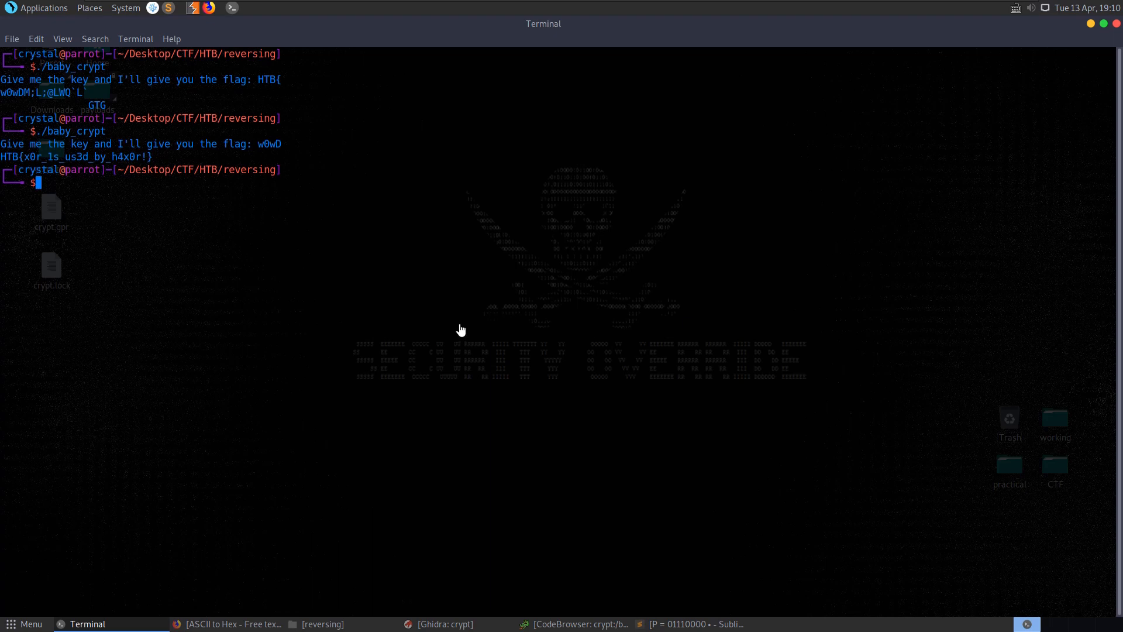
mouse_move(391, 314)
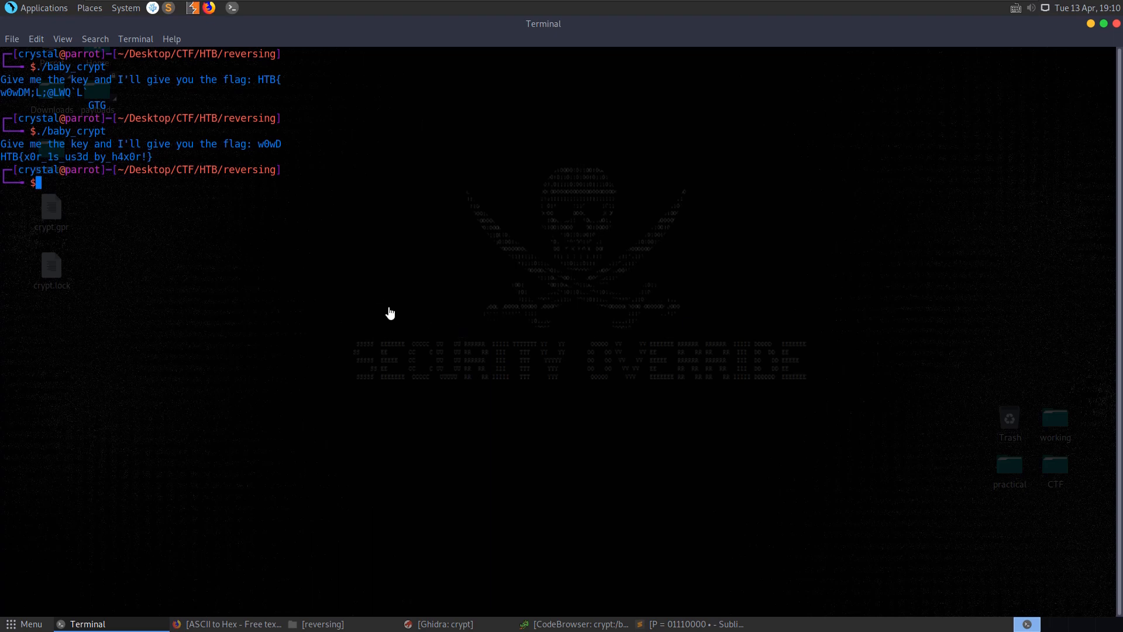